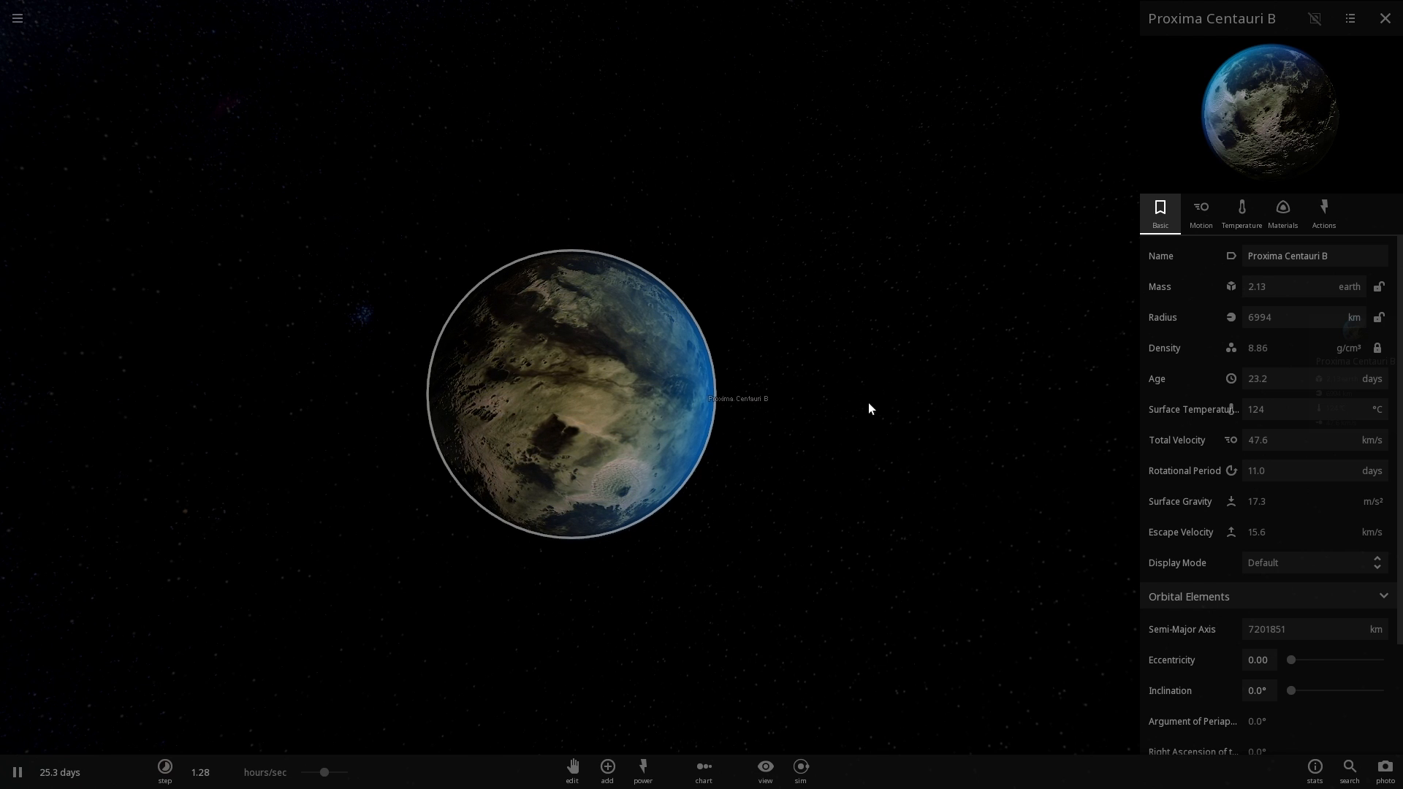
{"action": "mouse_move", "coordinate": [833, 421]}
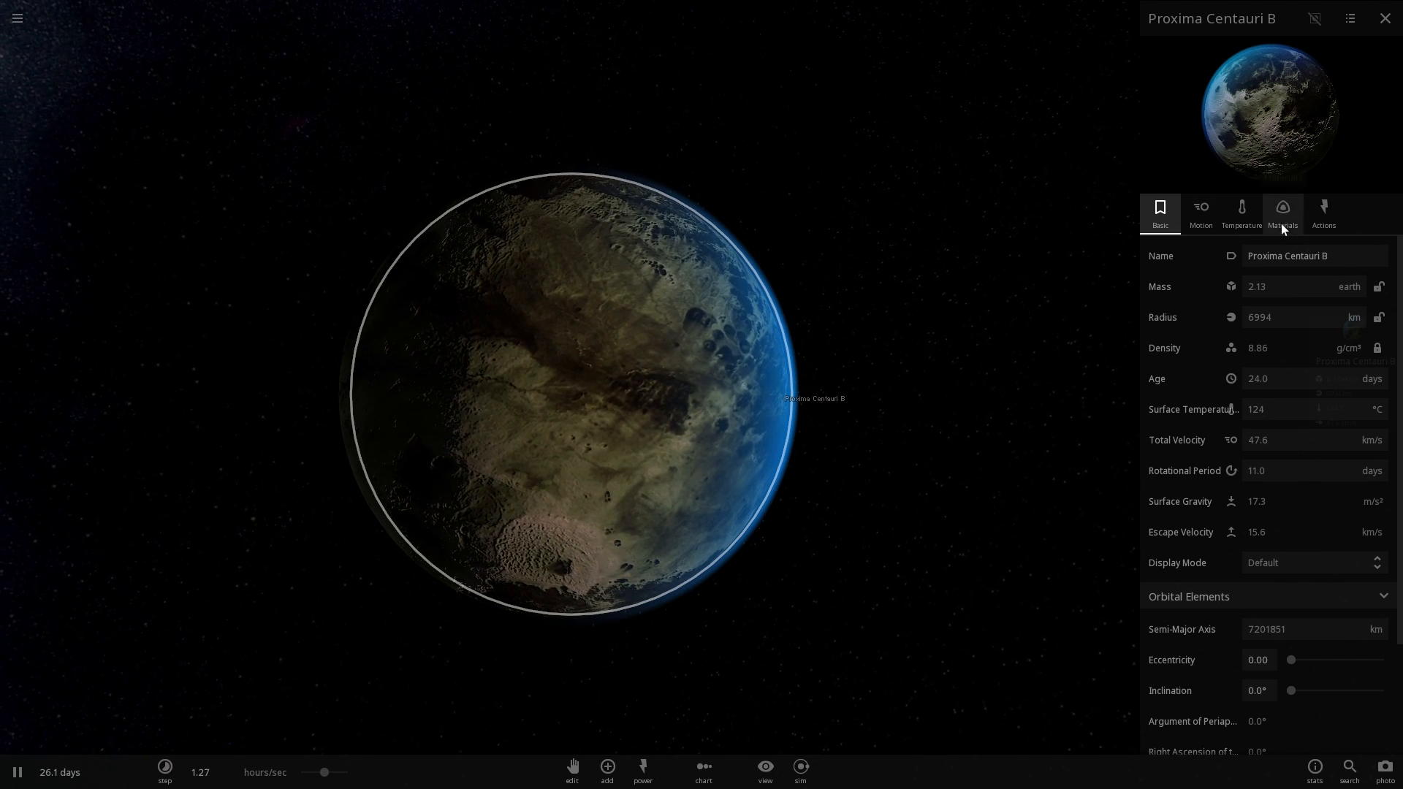
Step: Adjust the material sliders to about 42% iron, 51% silicate and 7% water
{"action": "left_click", "coordinate": [1283, 211]}
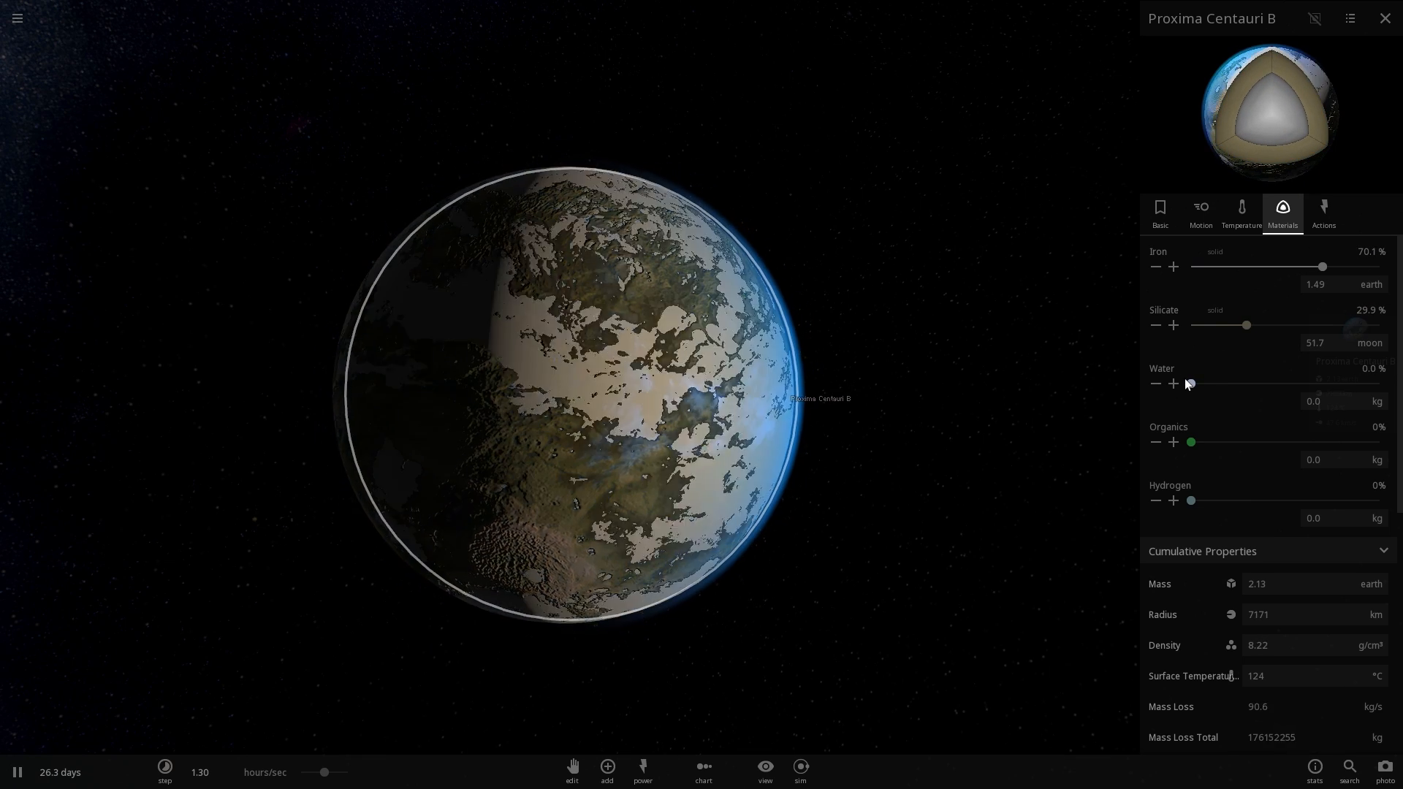
{"action": "left_click_drag", "start_coordinate": [1322, 266], "coordinate": [1241, 266]}
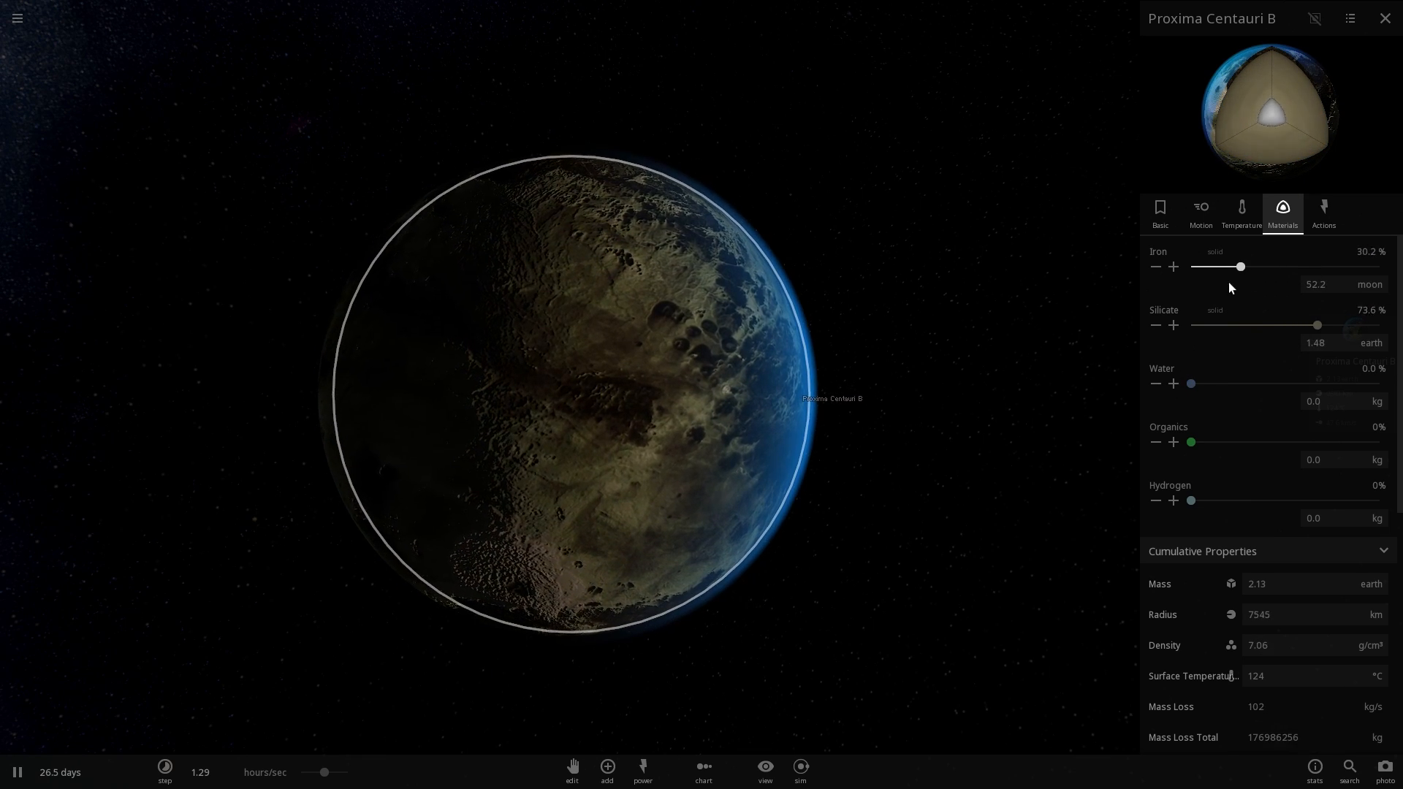
{"action": "left_click_drag", "start_coordinate": [1242, 266], "coordinate": [1277, 266]}
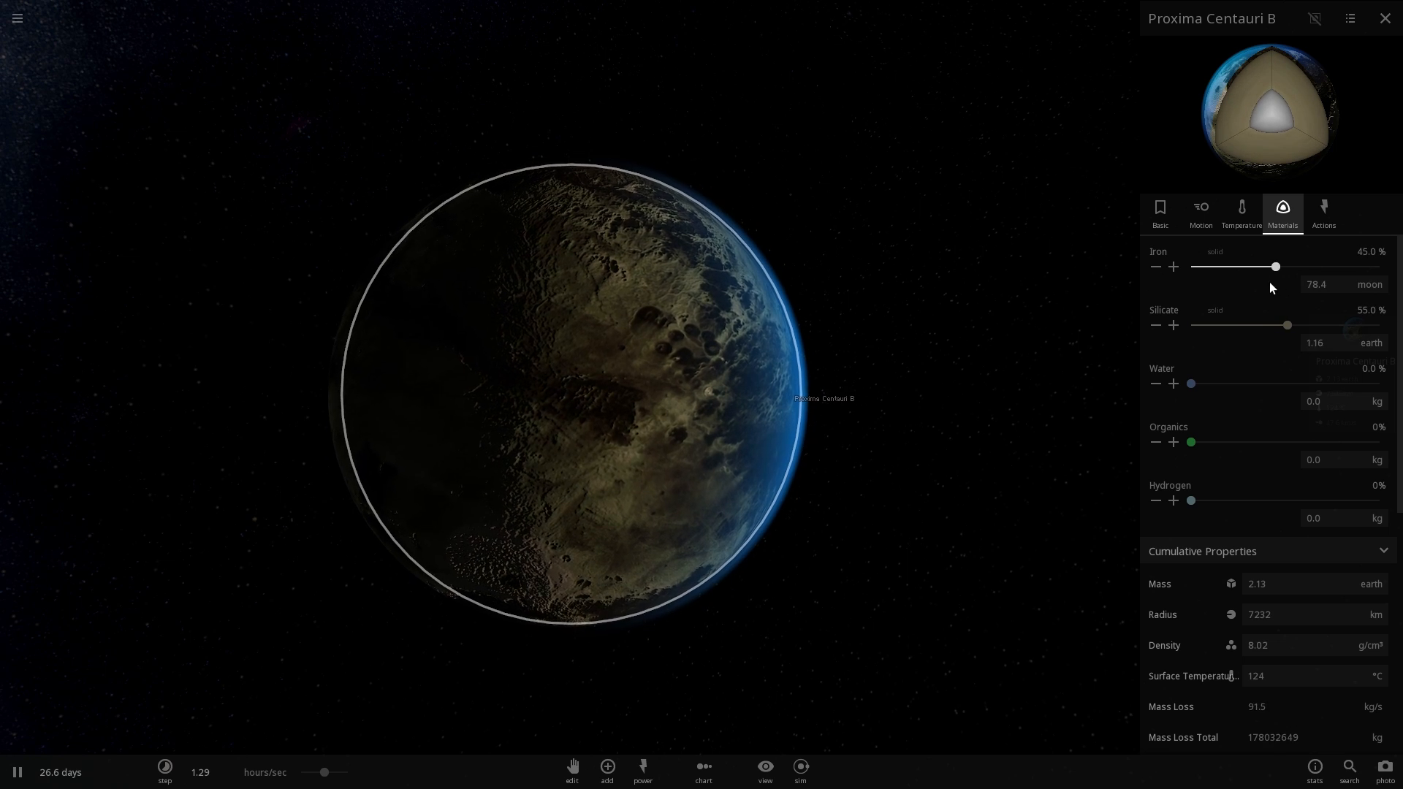
{"action": "left_click_drag", "start_coordinate": [1190, 383], "coordinate": [1216, 383]}
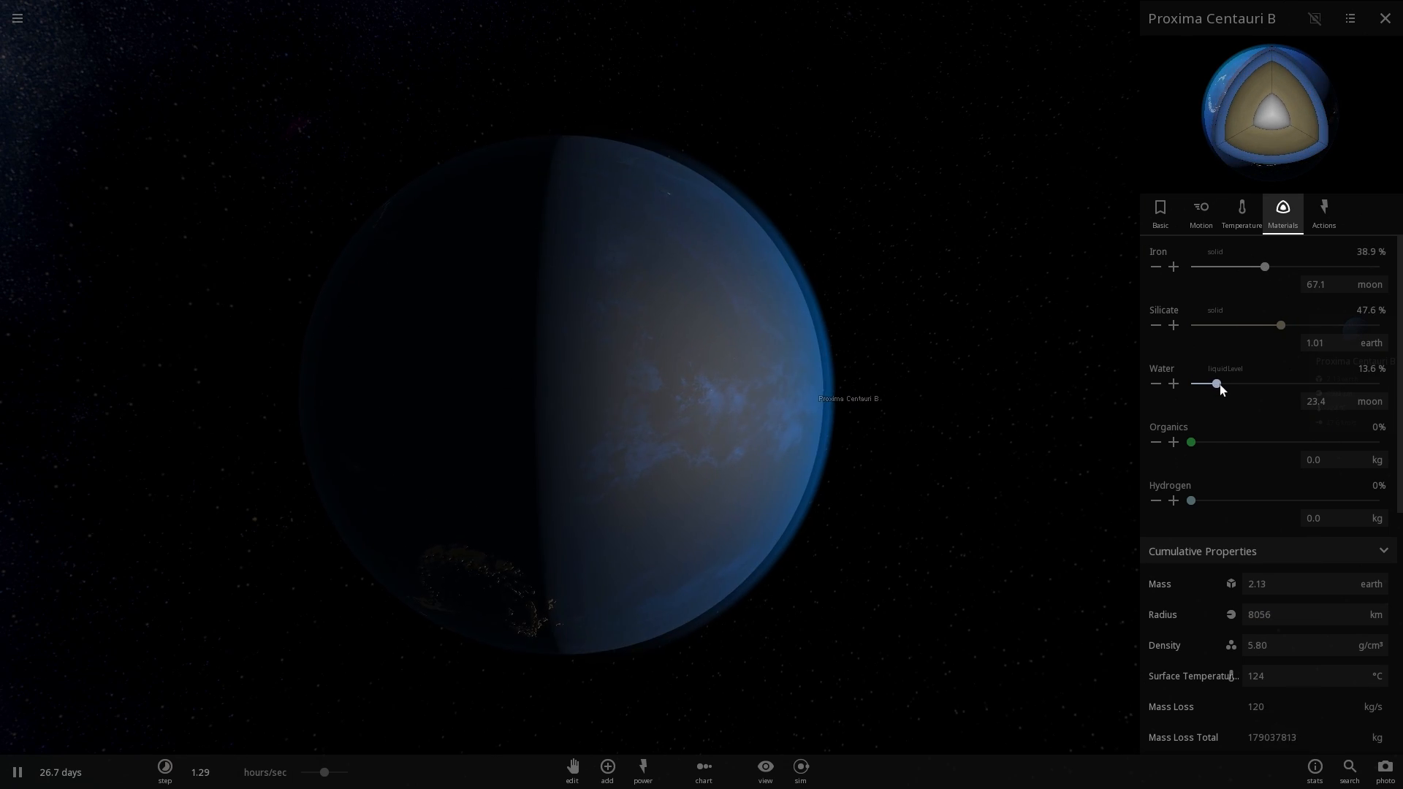
{"action": "left_click_drag", "start_coordinate": [1217, 383], "coordinate": [1203, 383]}
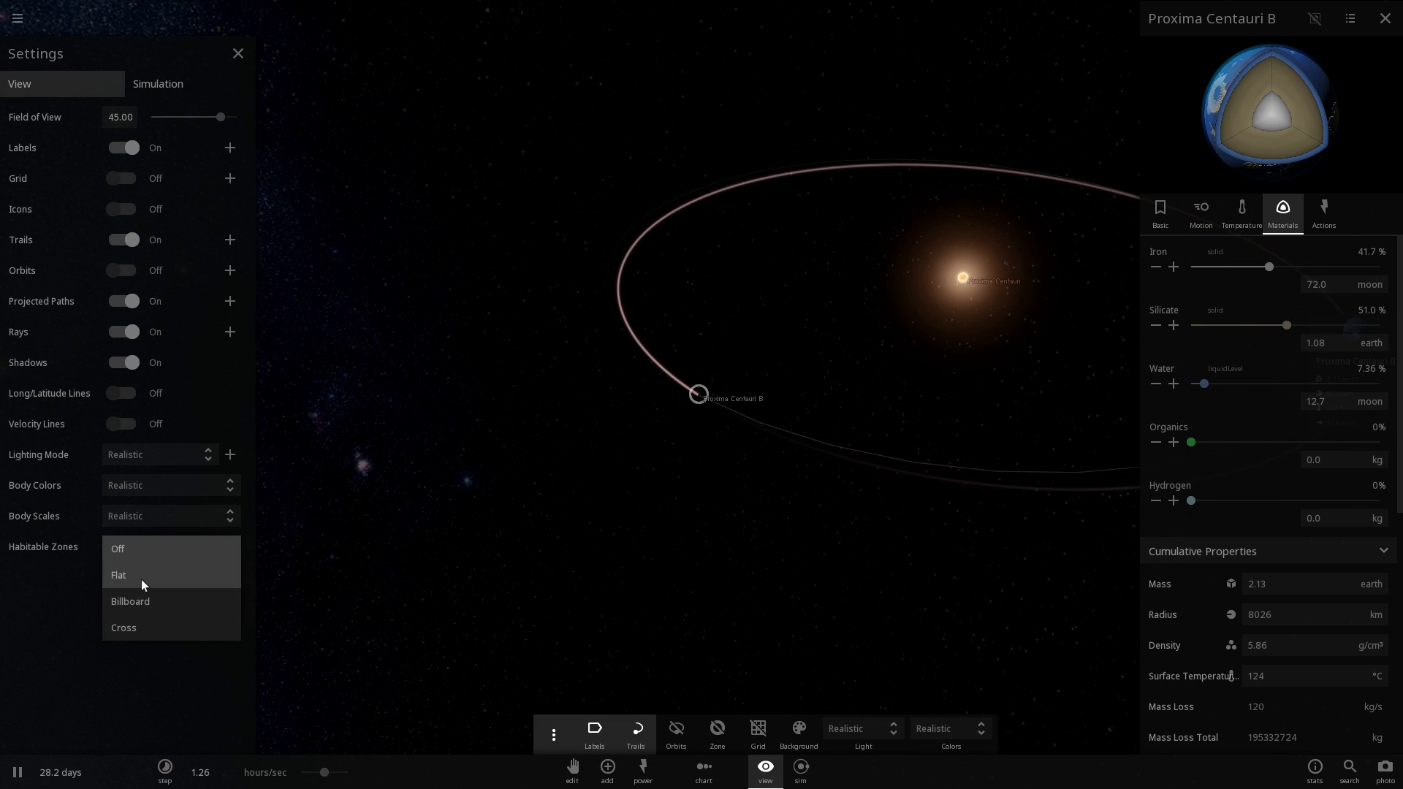
Step: Choose a Habitable Zones display option in the view settings
{"action": "left_click", "coordinate": [119, 576]}
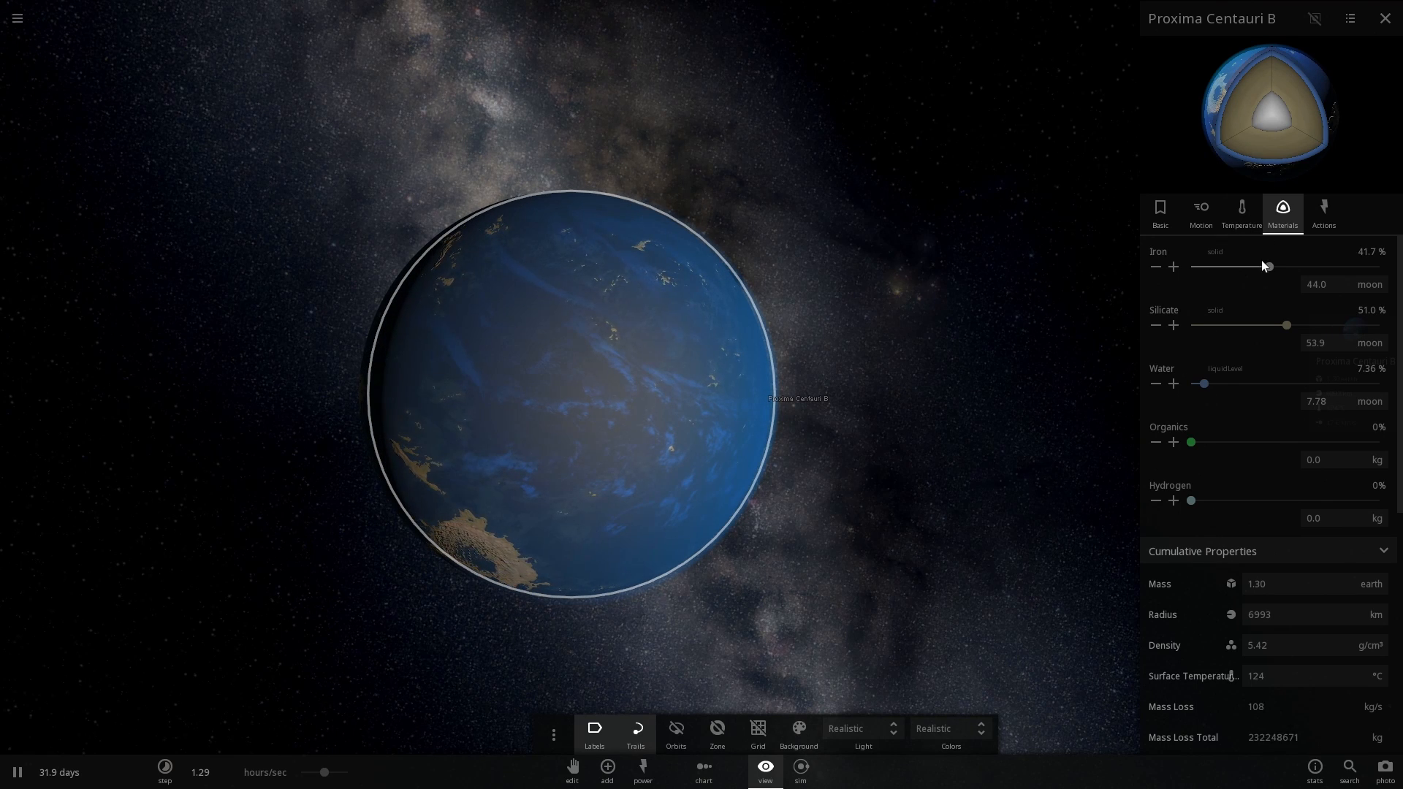
Step: Bring up the catalogue of bodies to add
{"action": "left_click", "coordinate": [605, 769]}
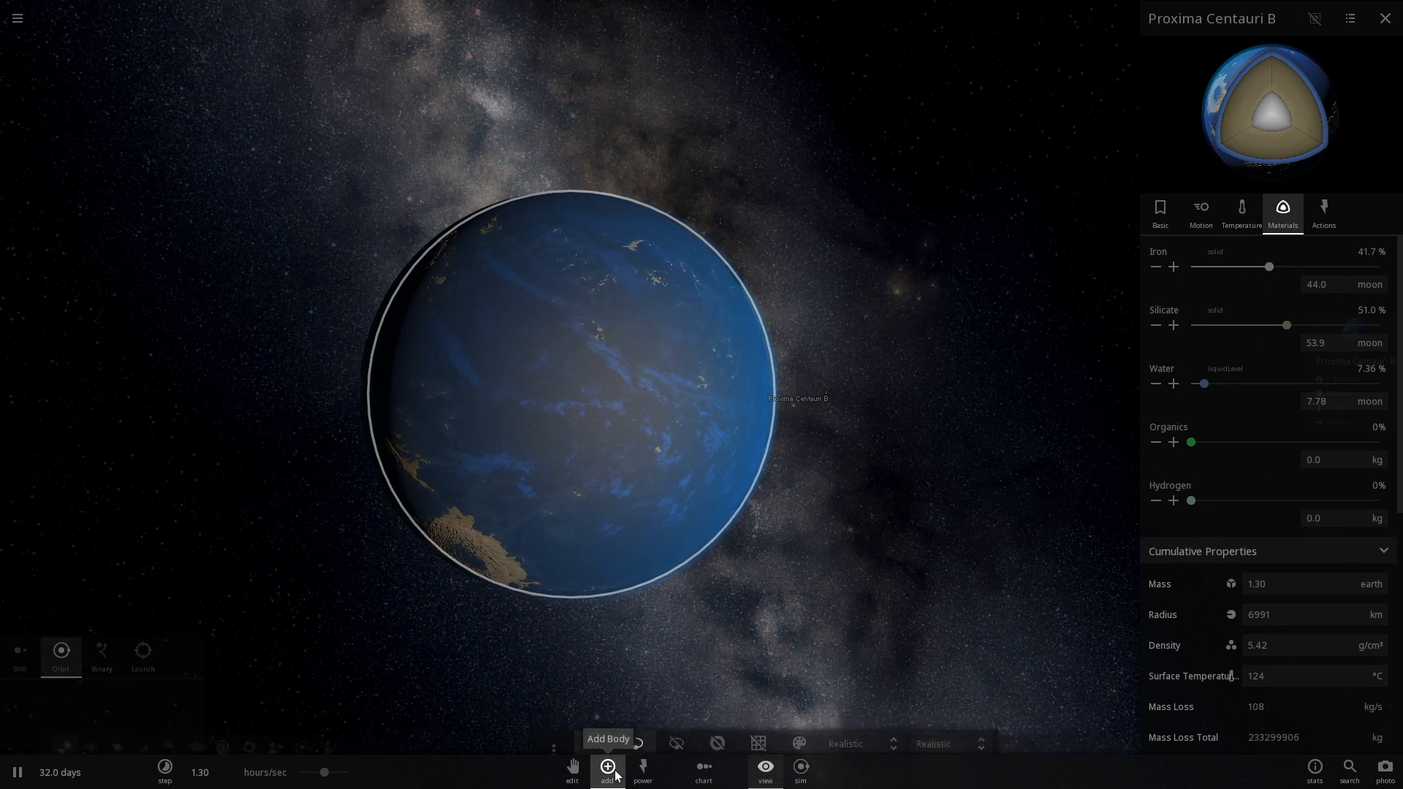
{"action": "left_click", "coordinate": [608, 769]}
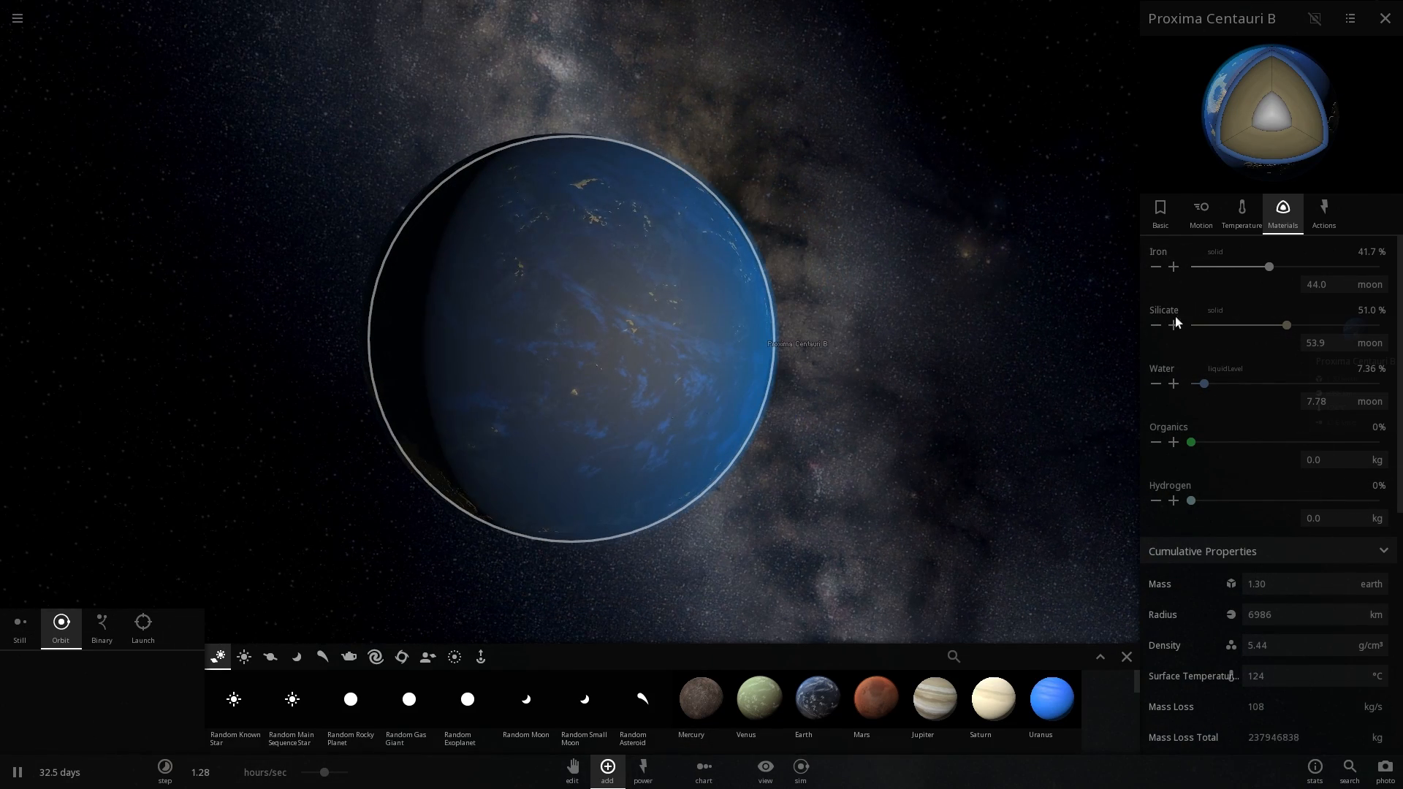
Step: Raise iron to about 64%, remove all water, and show the planet's basic properties
{"action": "left_click_drag", "start_coordinate": [1269, 266], "coordinate": [1282, 266]}
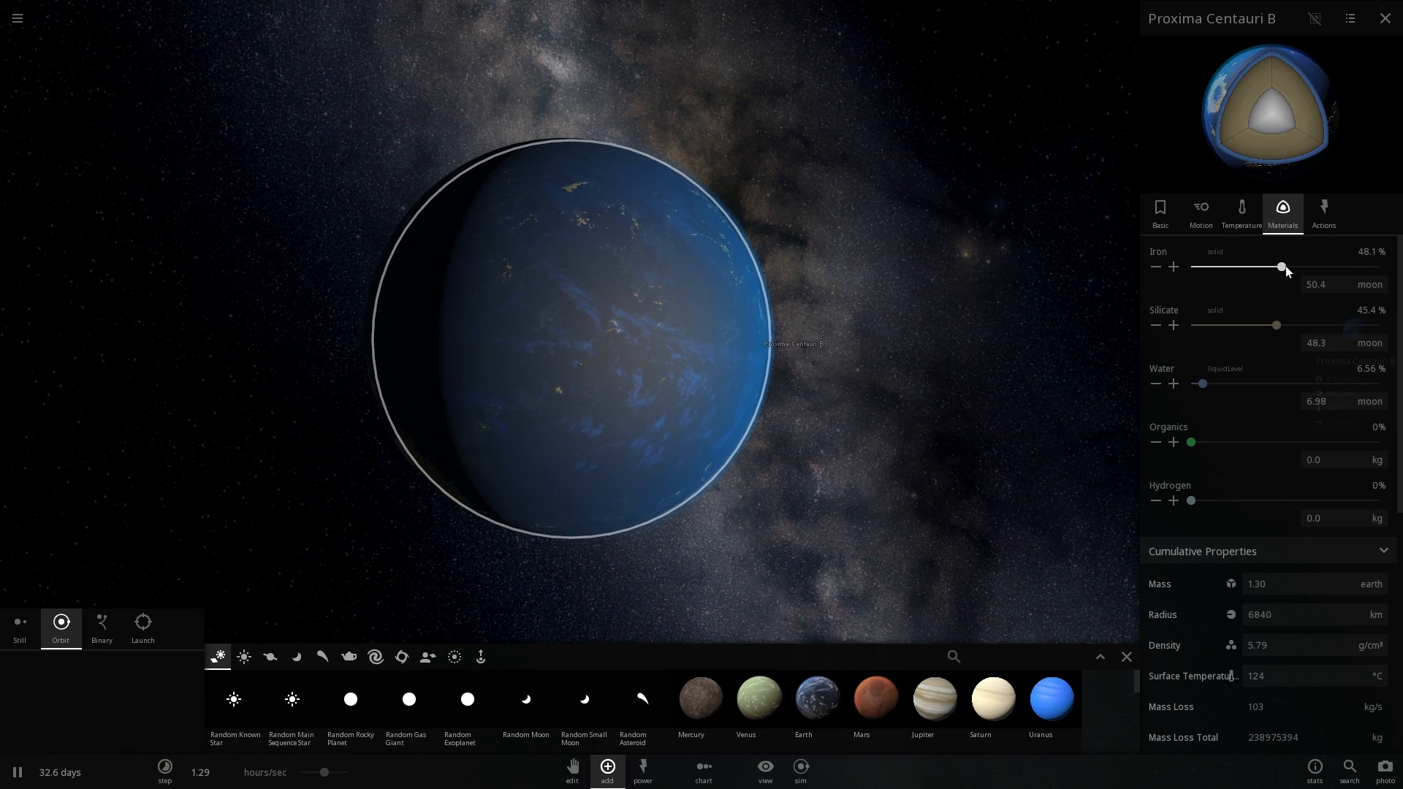
{"action": "left_click_drag", "start_coordinate": [1282, 266], "coordinate": [1303, 266]}
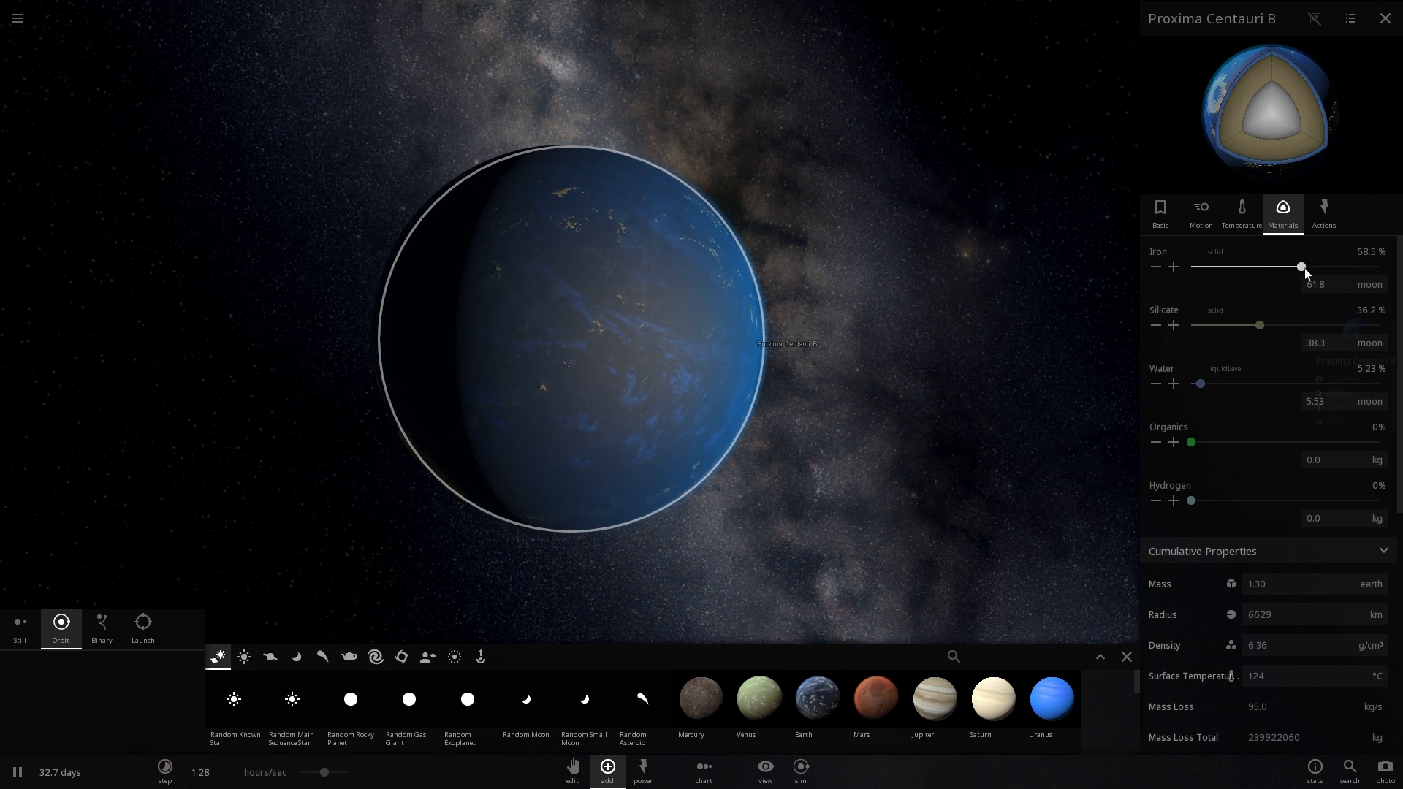
{"action": "left_click_drag", "start_coordinate": [1301, 266], "coordinate": [1305, 266]}
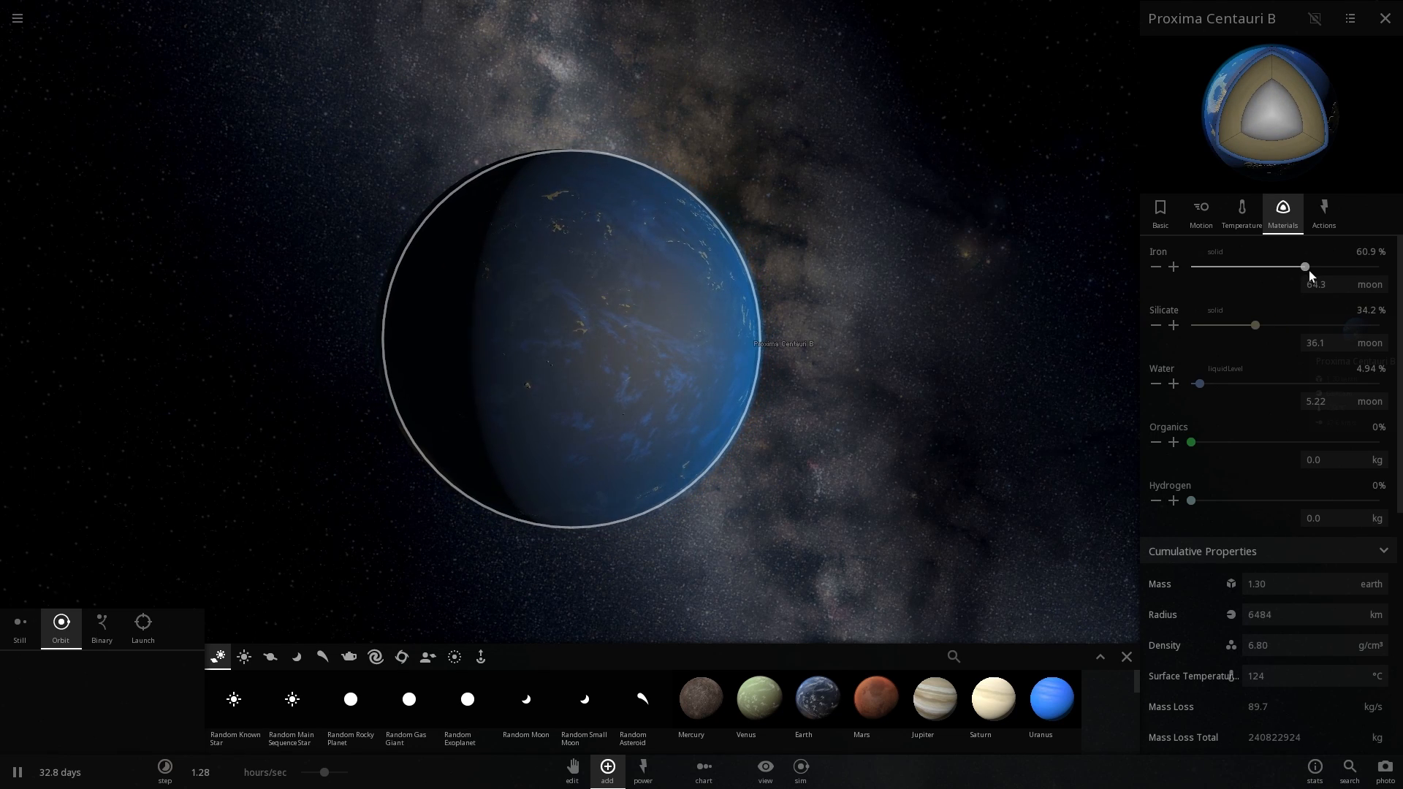
{"action": "left_click_drag", "start_coordinate": [1200, 383], "coordinate": [1190, 383]}
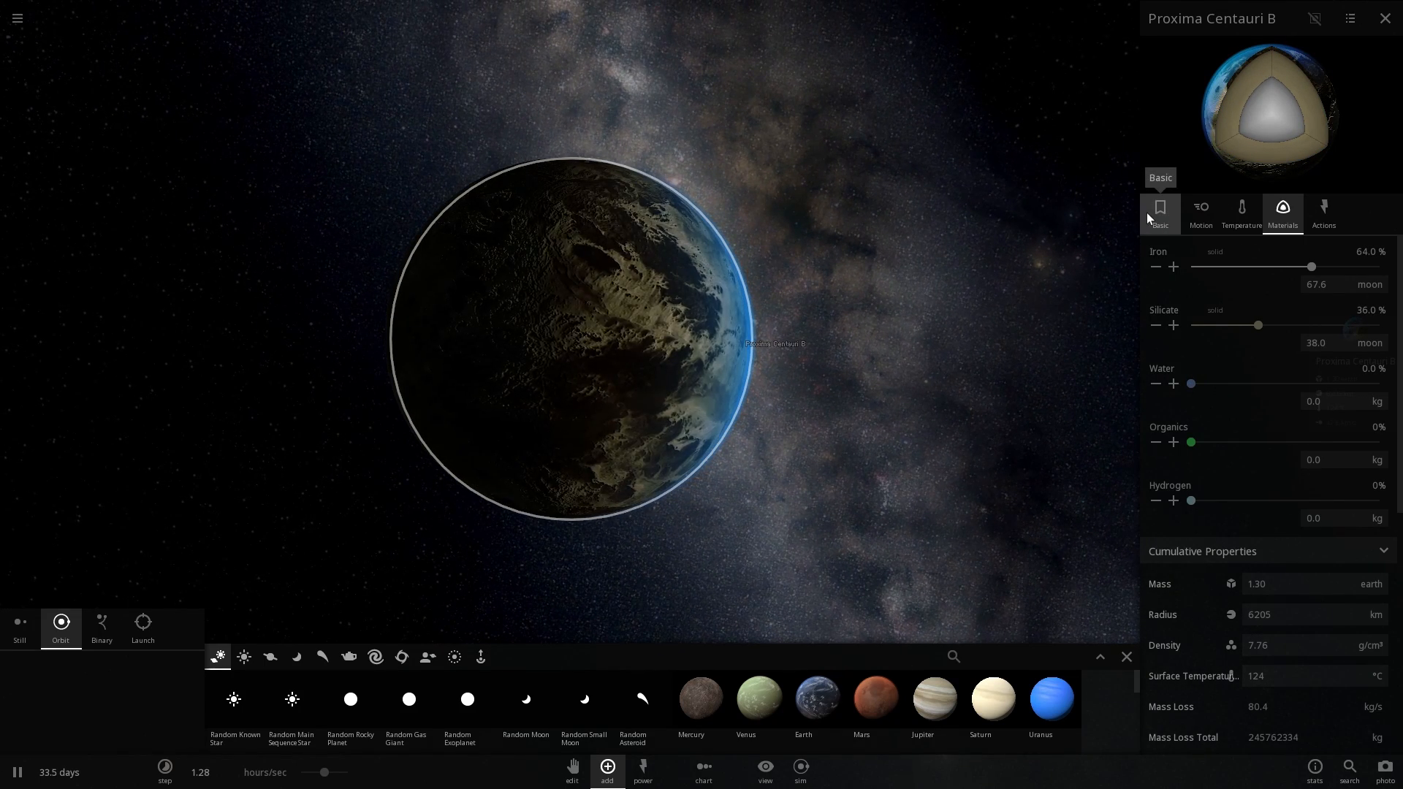
{"action": "left_click", "coordinate": [1161, 212]}
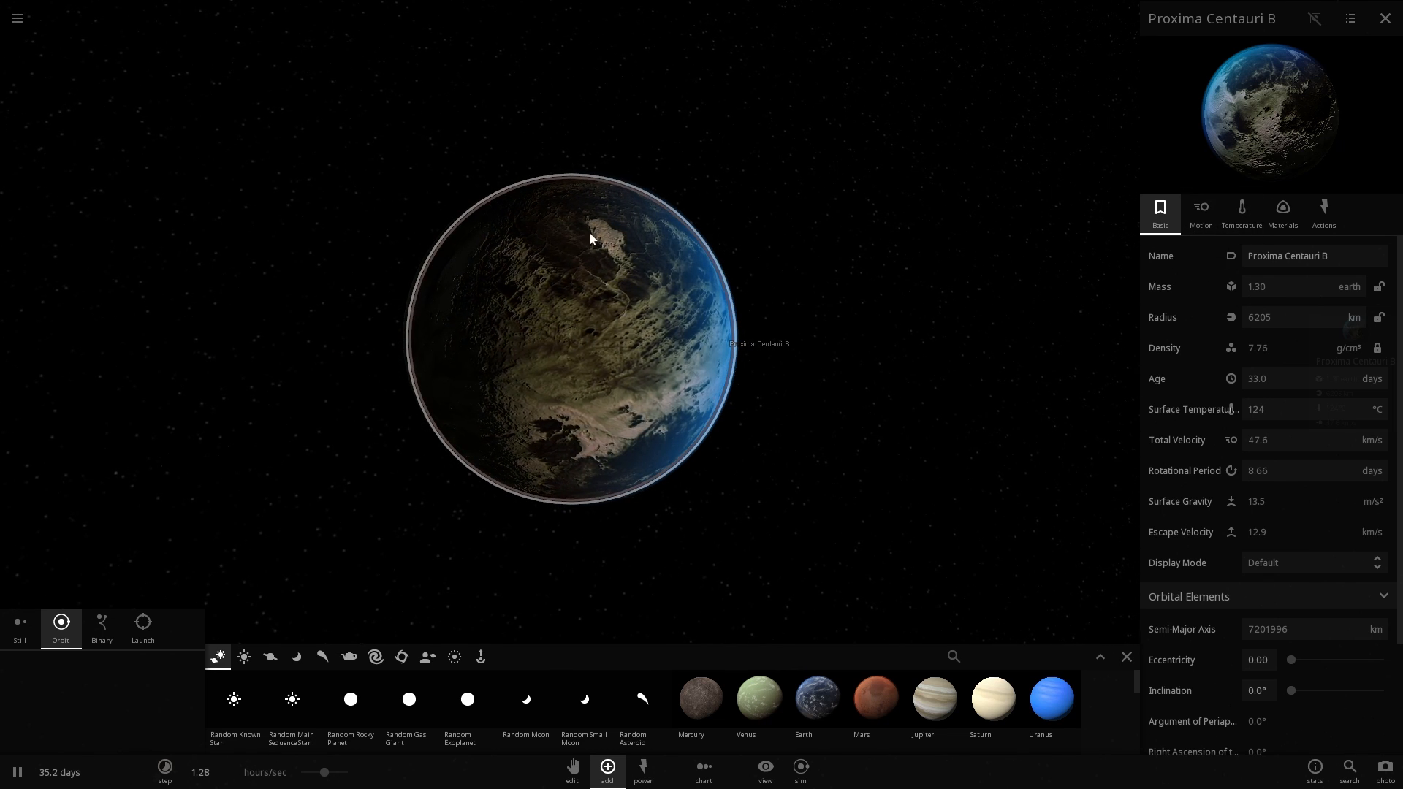
Step: Switch on Show Magnetosphere under Magnetic Fields and edit the field strength
{"action": "left_click", "coordinate": [1283, 211]}
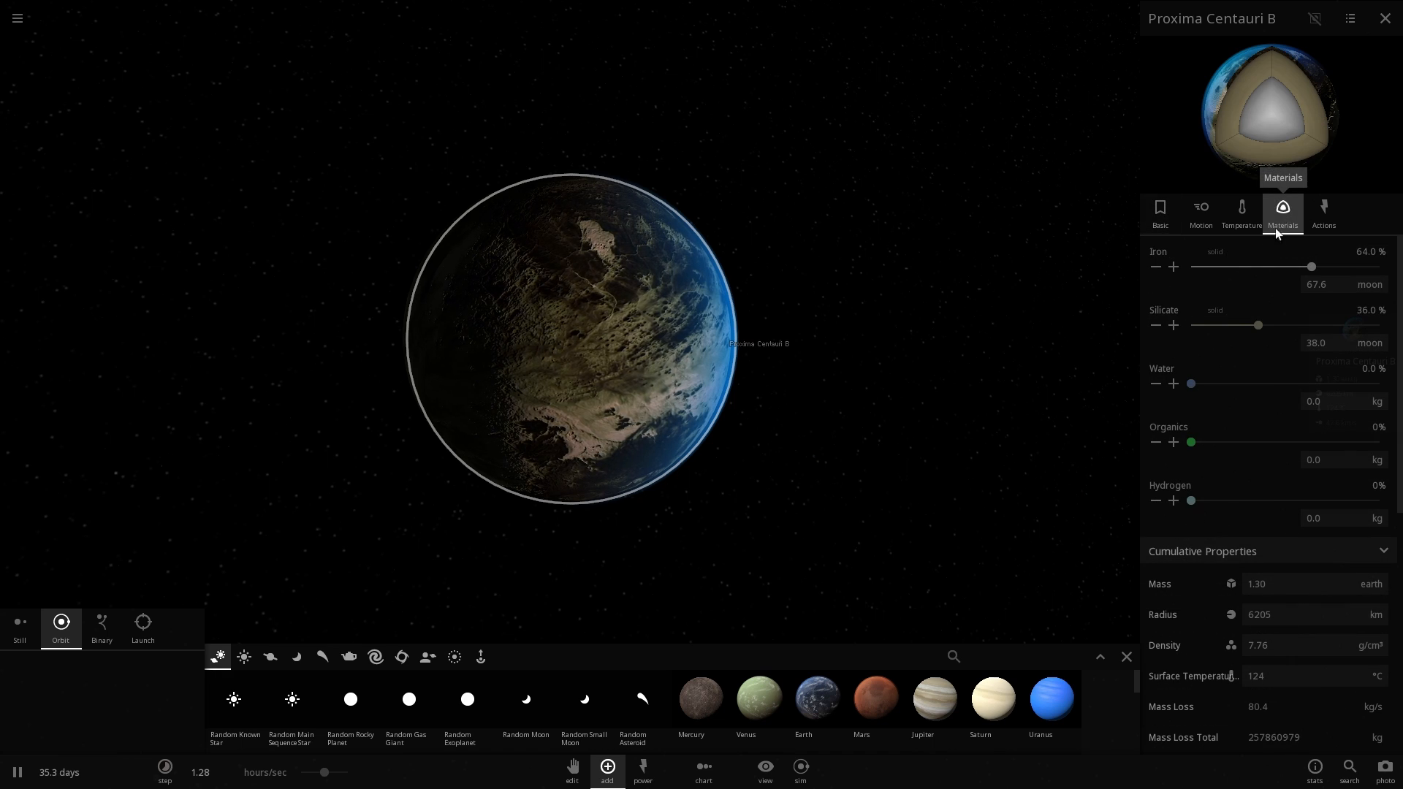
{"action": "scroll", "scroll_direction": "down", "scroll_amount": 3}
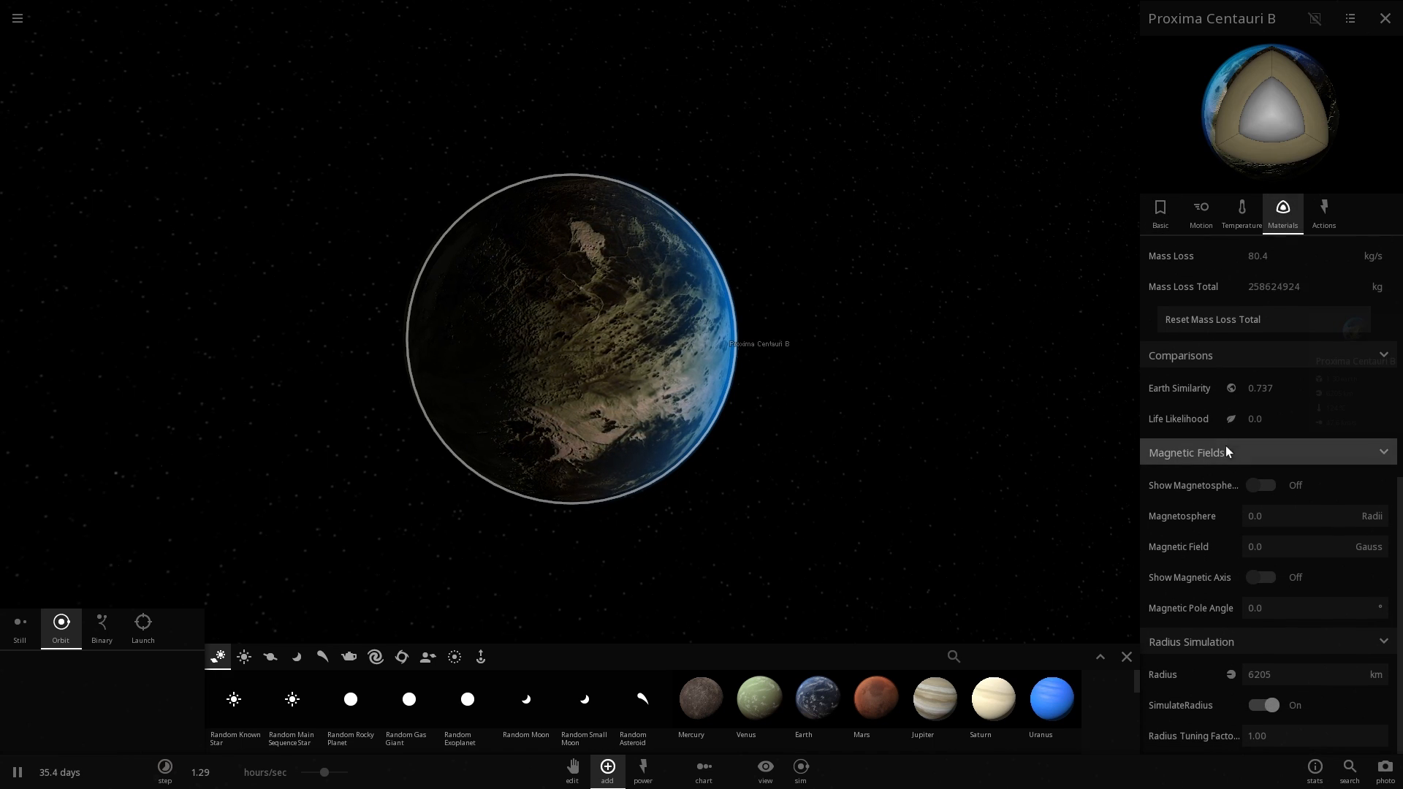
{"action": "left_click", "coordinate": [1260, 486]}
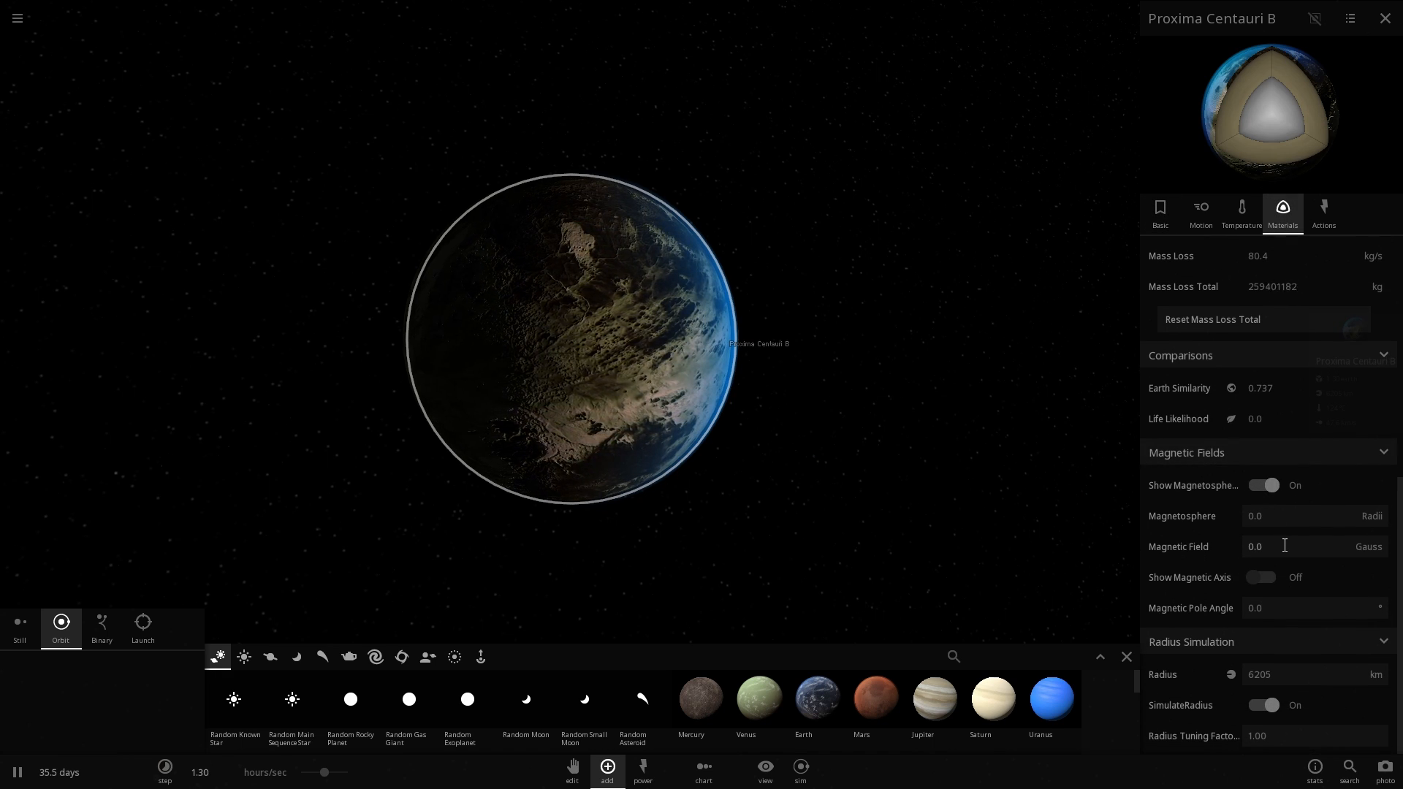
{"action": "left_click", "coordinate": [1256, 546]}
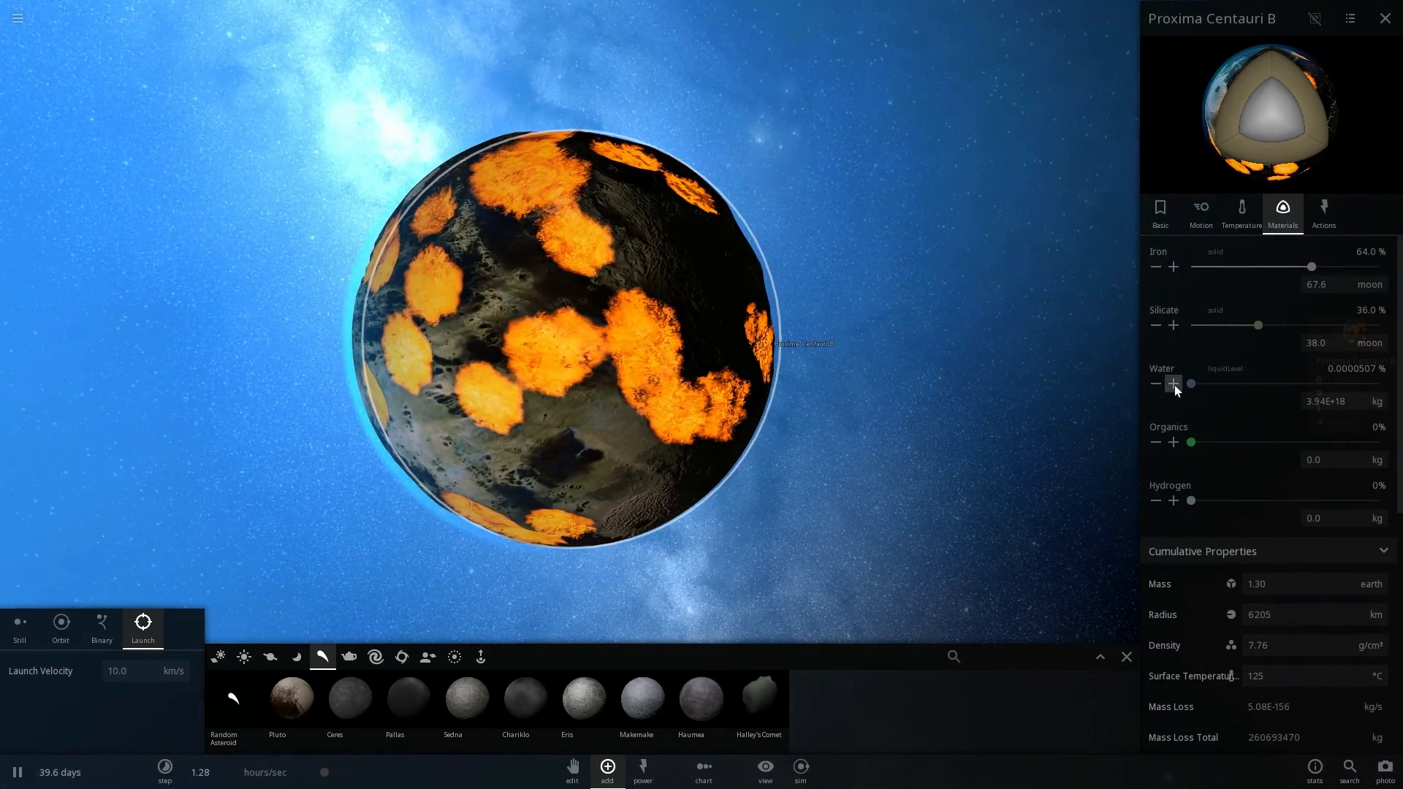
Step: Step the water up from a trace to about 0.07%, forming shallow seas
{"action": "left_click", "coordinate": [1173, 383]}
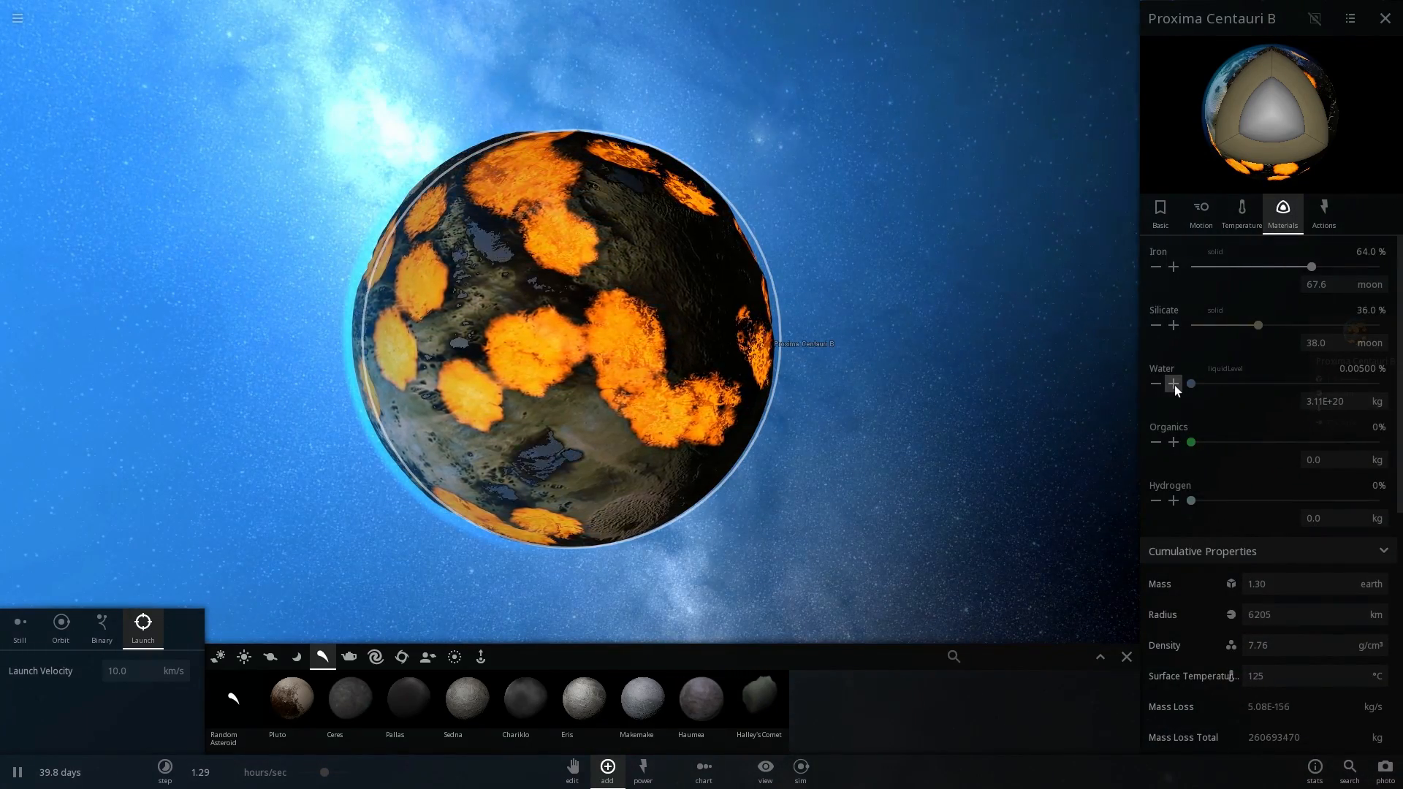
{"action": "left_click", "coordinate": [1174, 383]}
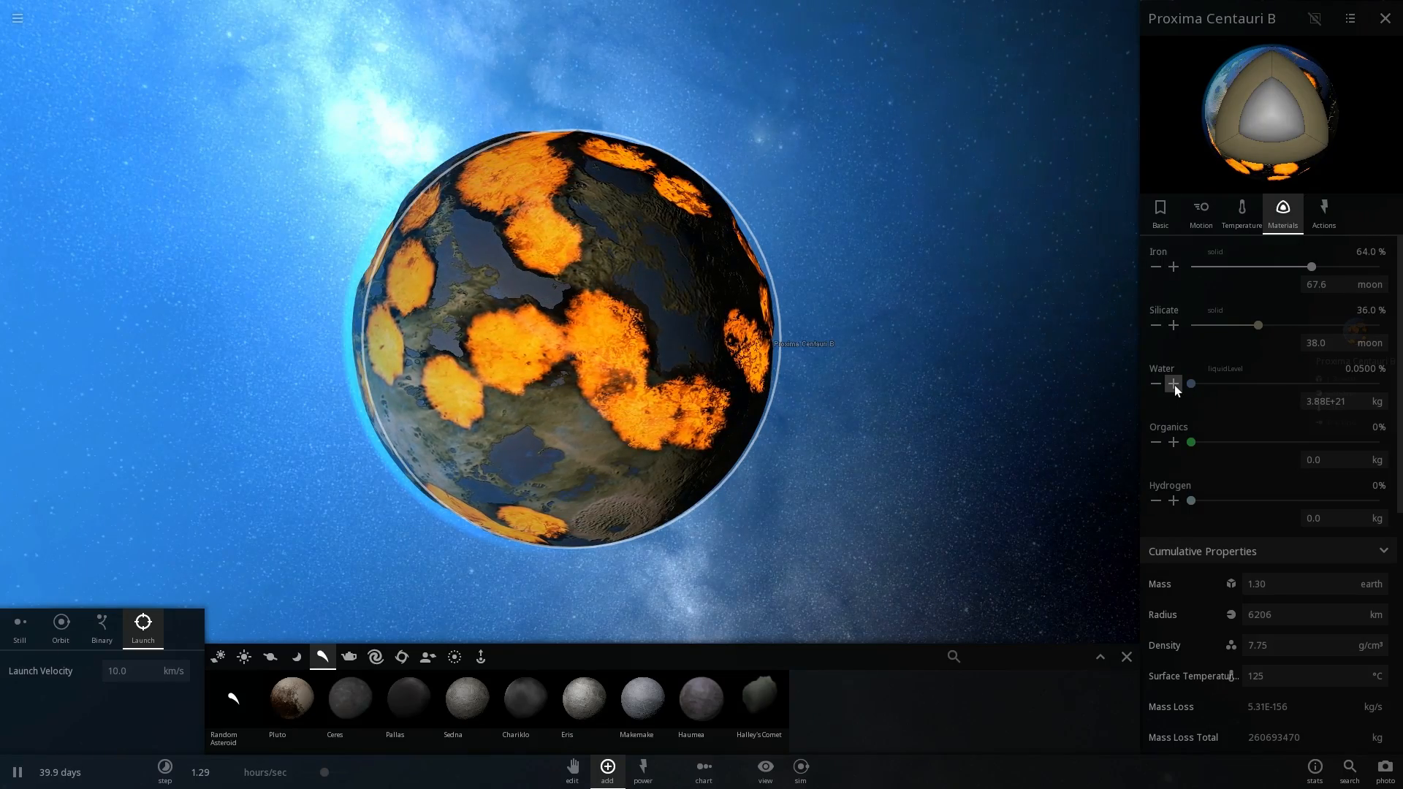
{"action": "left_click", "coordinate": [1174, 383]}
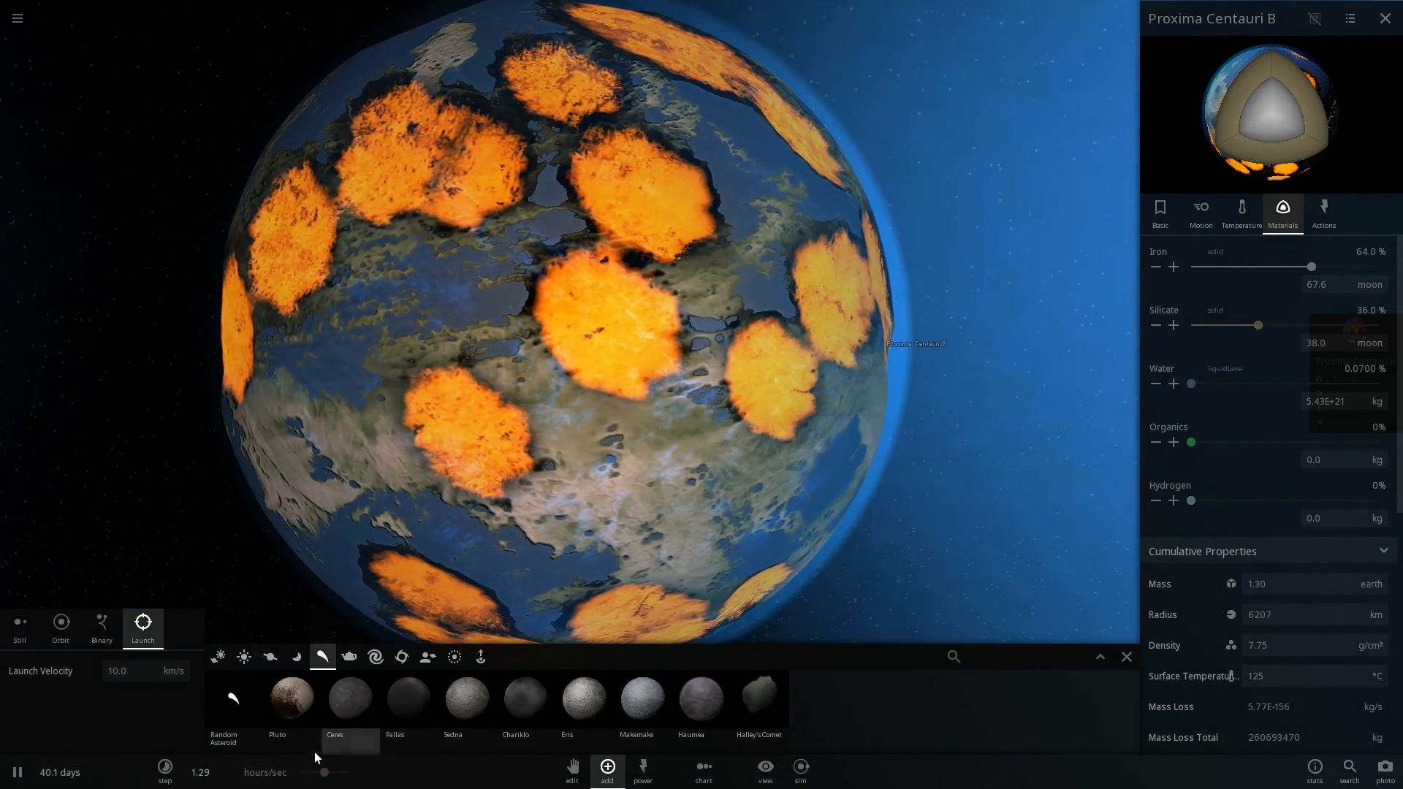
{"action": "left_click_drag", "start_coordinate": [322, 772], "coordinate": [333, 772]}
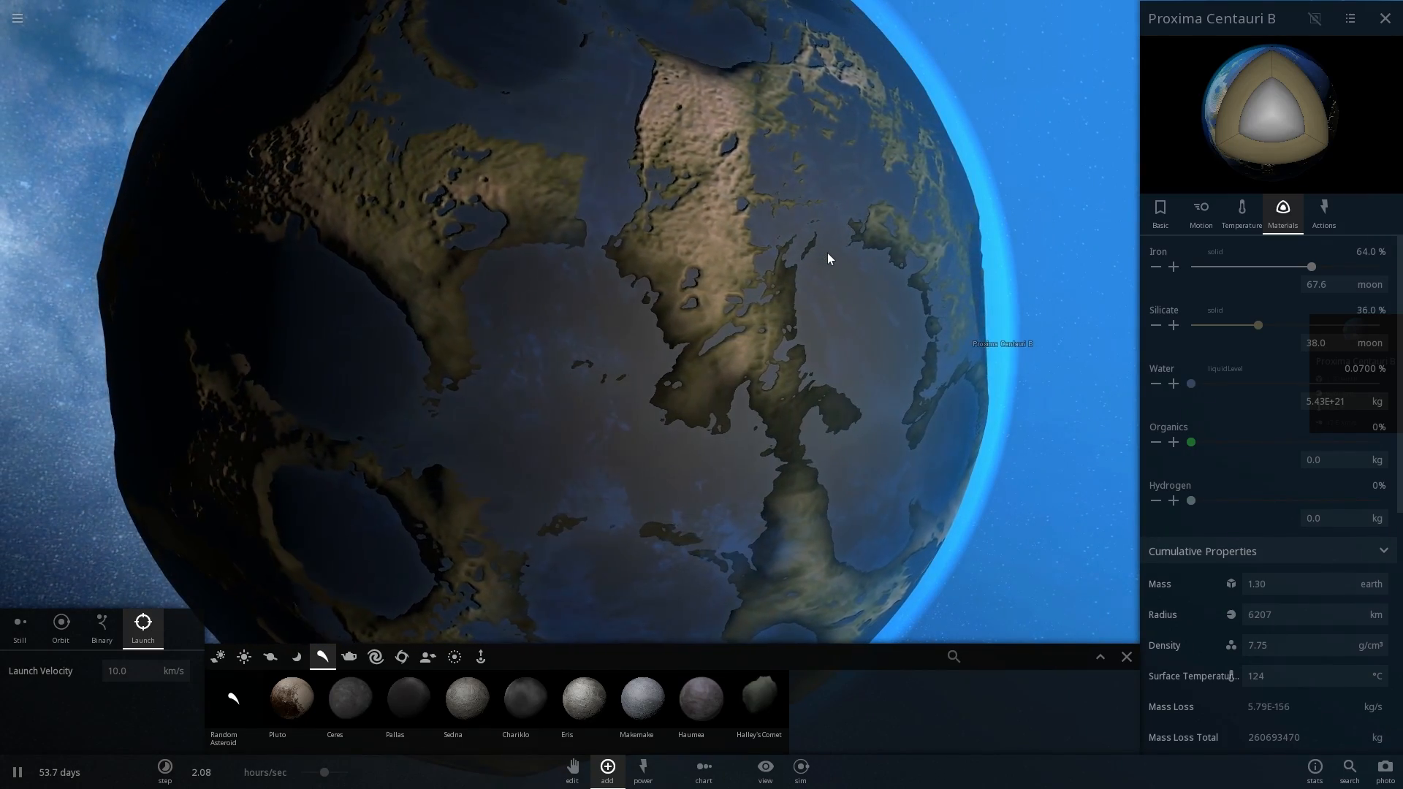
Step: Show the fresh Proxima Centauri b's composition of 24% iron and 76% silicate
{"action": "left_click", "coordinate": [1161, 211]}
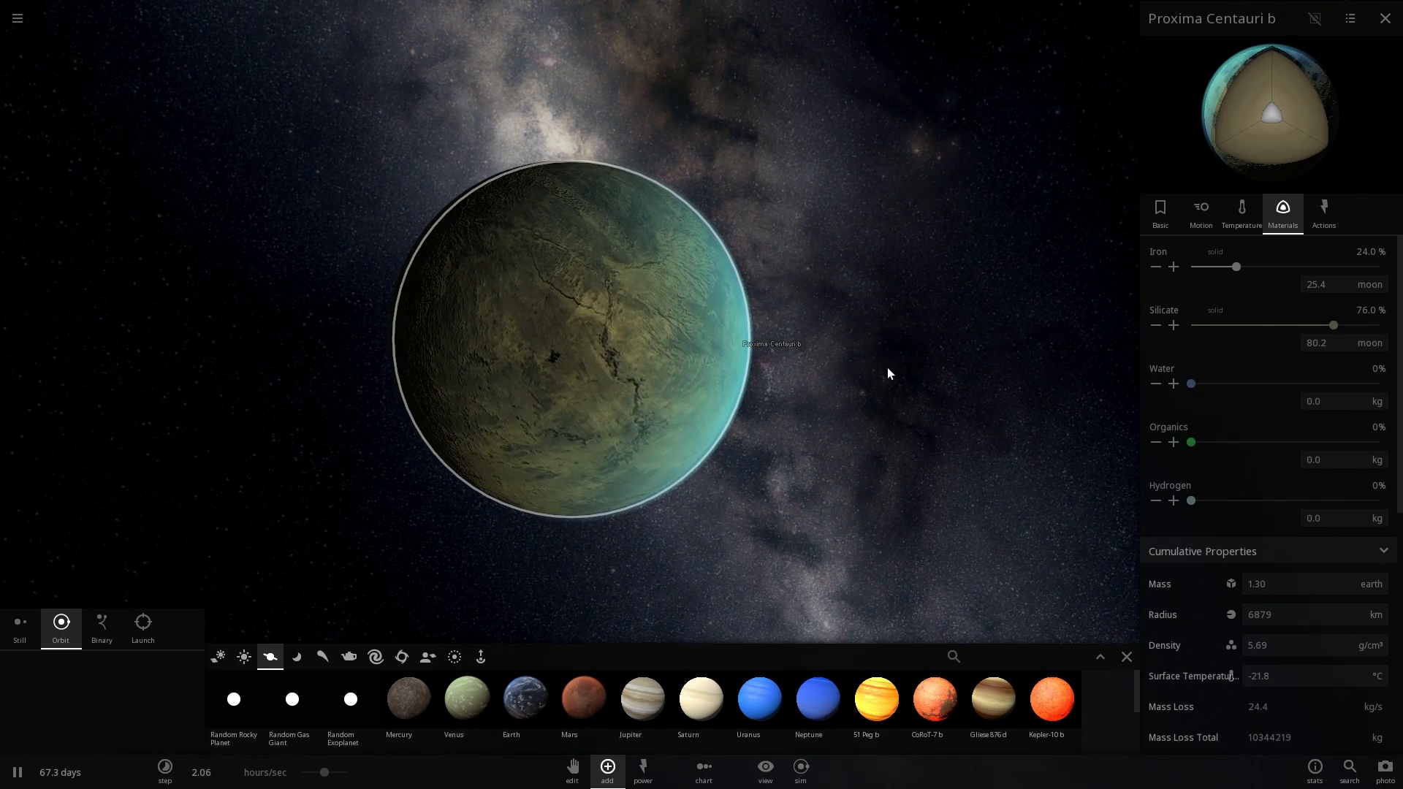
Step: Raise water to 50% of the planet's mass and check its basic and temperature readings
{"action": "left_click_drag", "start_coordinate": [1190, 383], "coordinate": [1197, 383]}
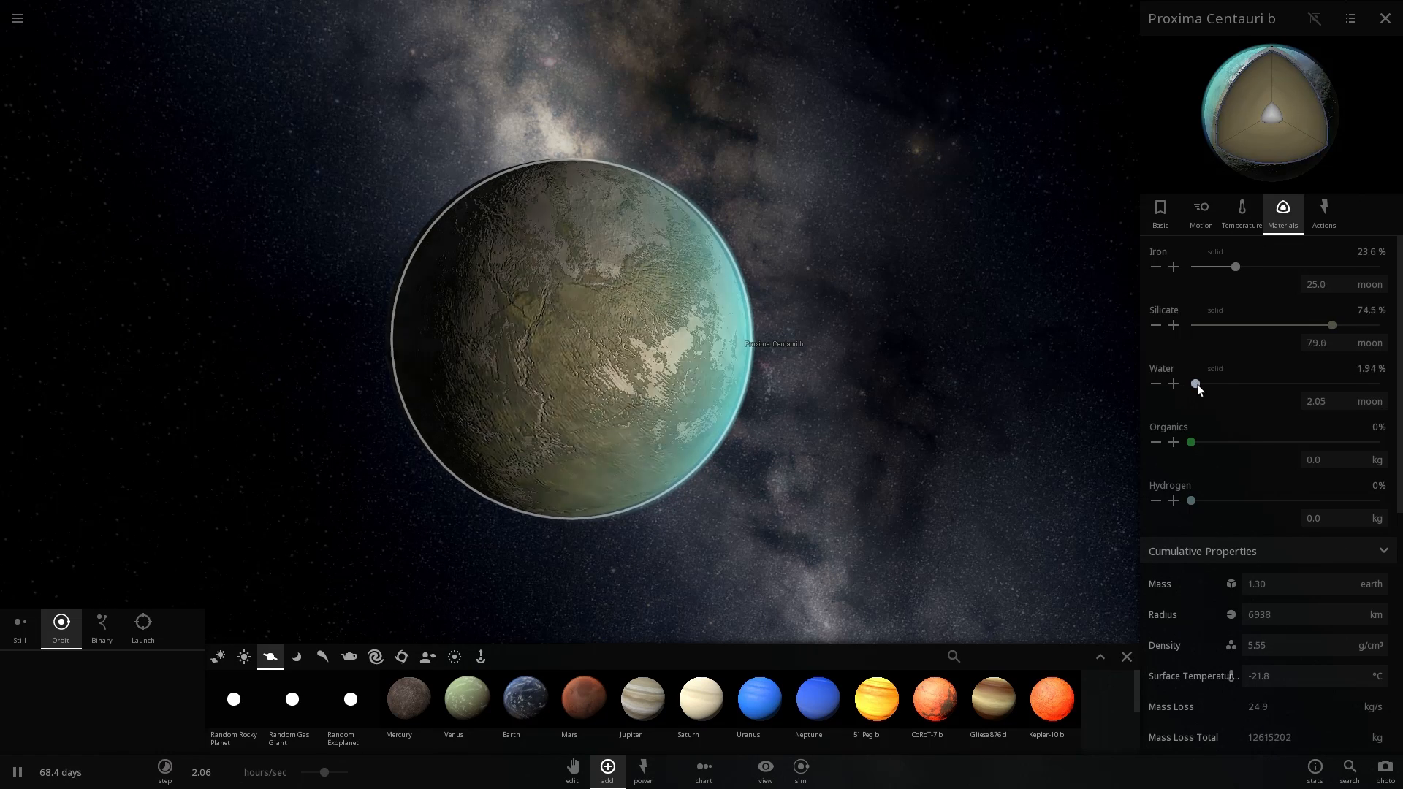
{"action": "left_click_drag", "start_coordinate": [1198, 384], "coordinate": [1273, 384]}
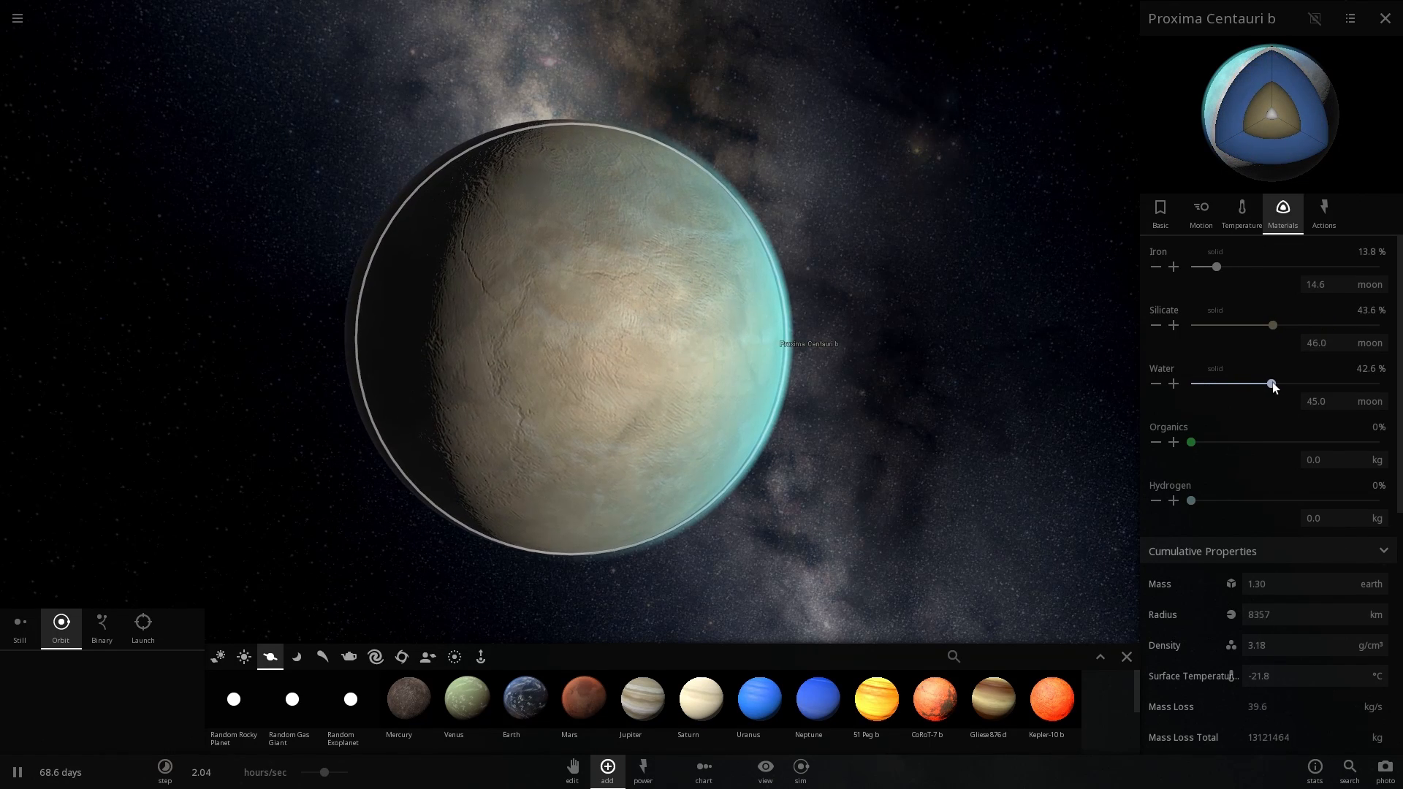
{"action": "left_click_drag", "start_coordinate": [1273, 384], "coordinate": [1286, 384]}
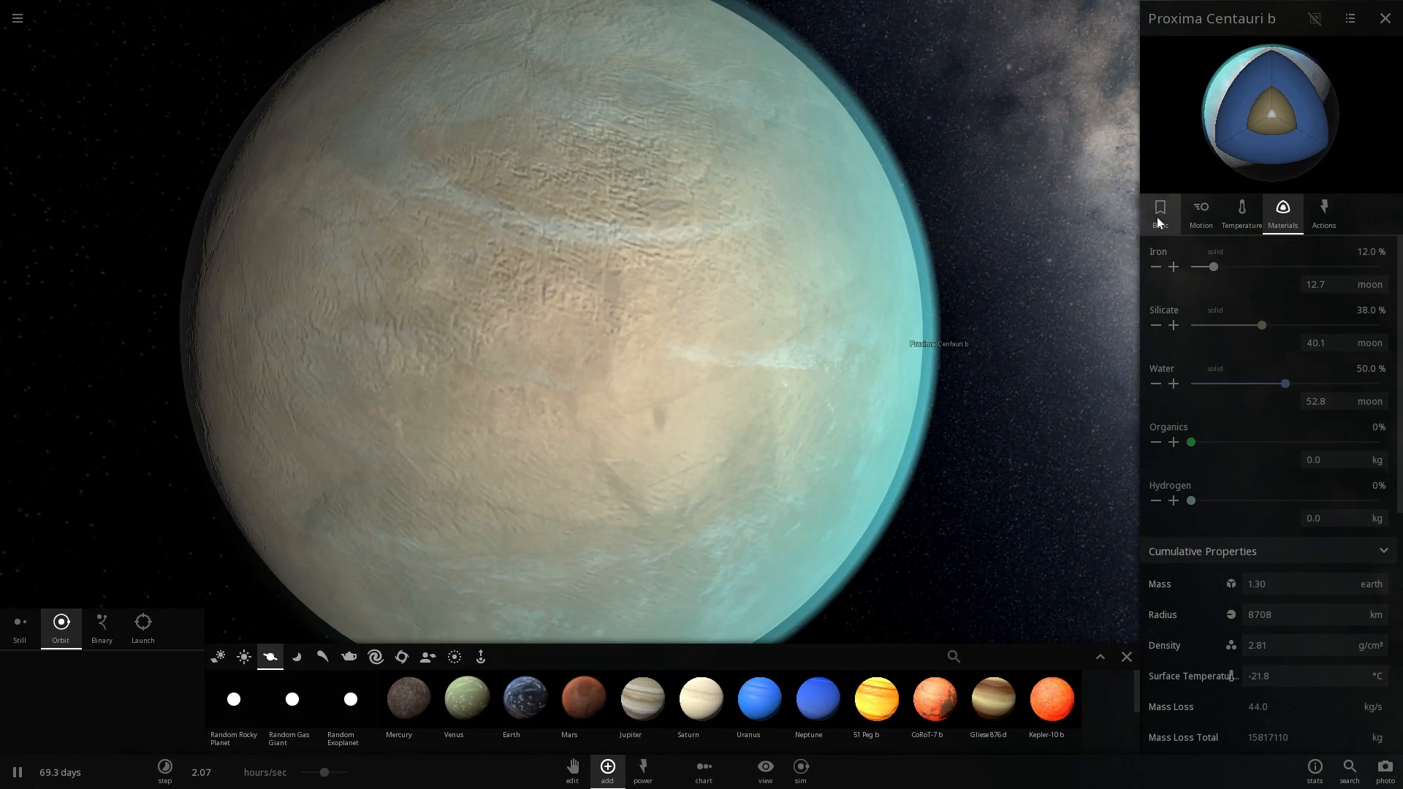
{"action": "left_click", "coordinate": [1202, 207]}
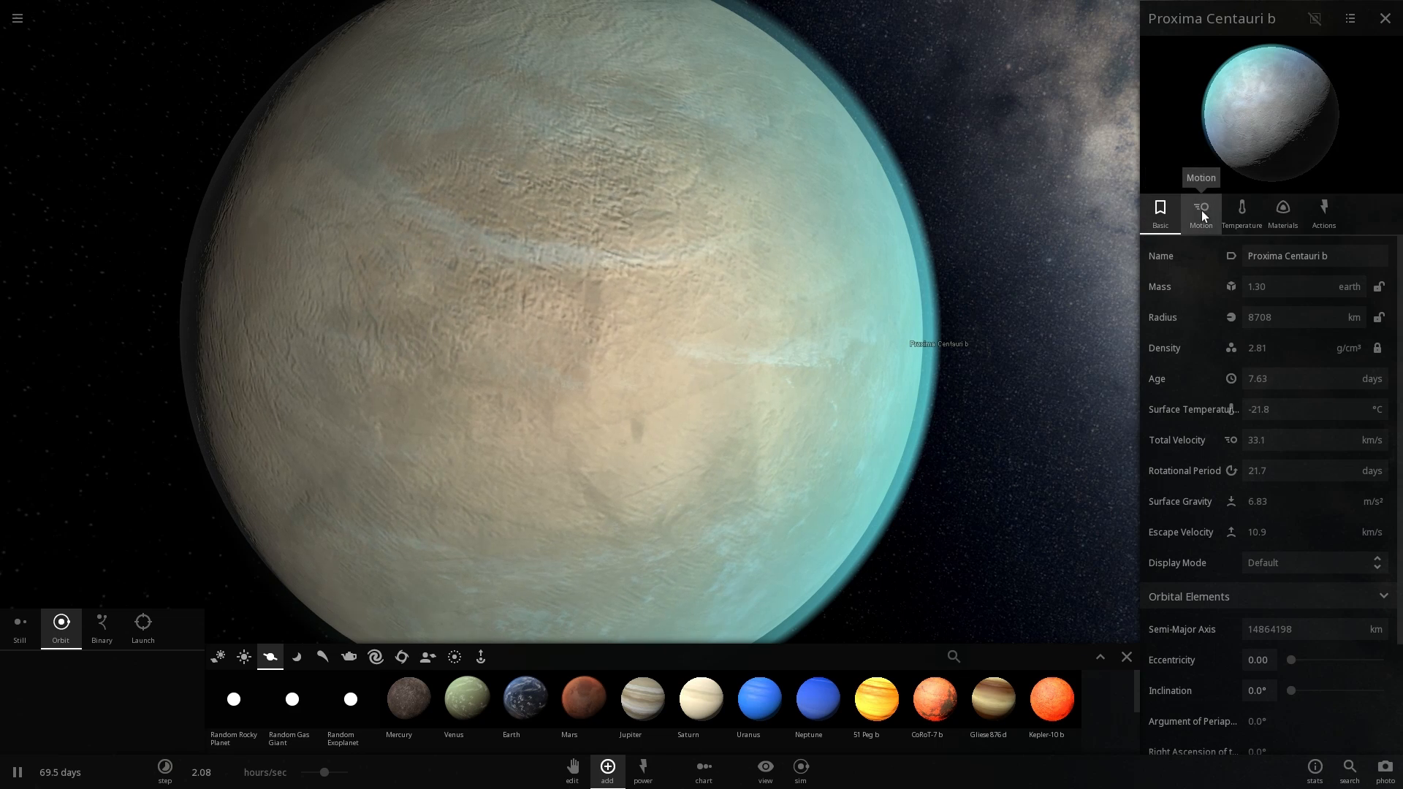
{"action": "left_click", "coordinate": [1242, 210]}
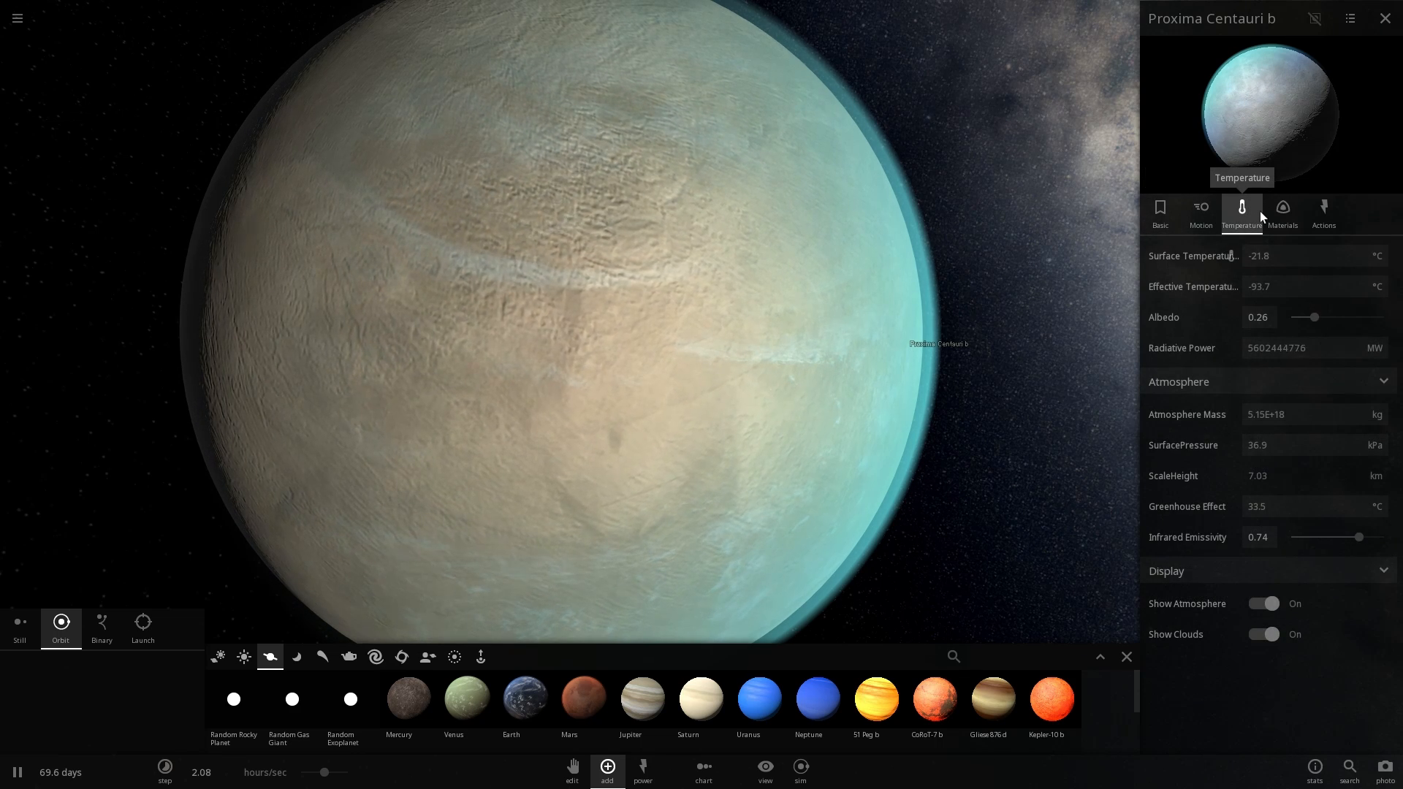
Step: Reduce the semi-major axis to about 7.2 million km so the surface warms to about 23 °C
{"action": "left_click", "coordinate": [1283, 208]}
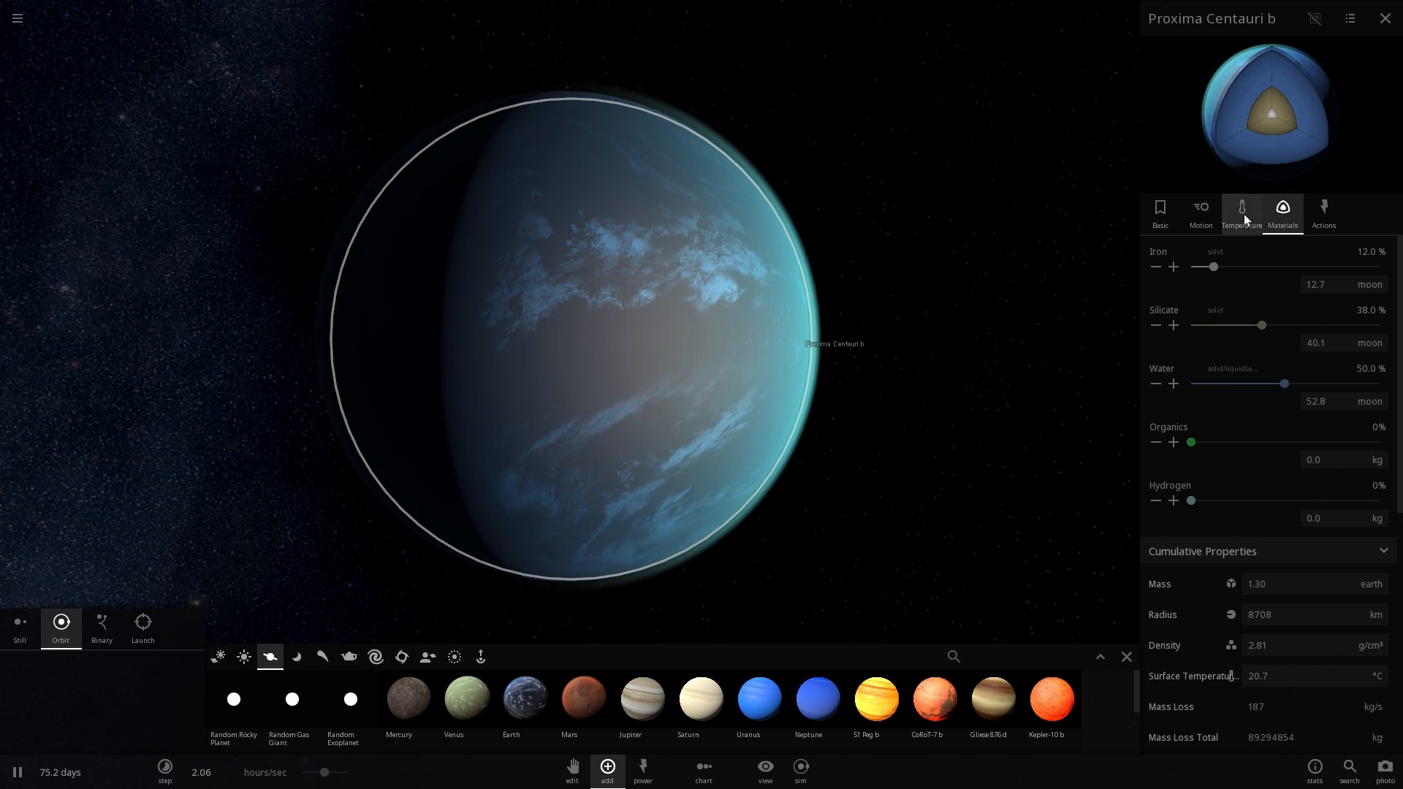
{"action": "left_click", "coordinate": [1160, 210]}
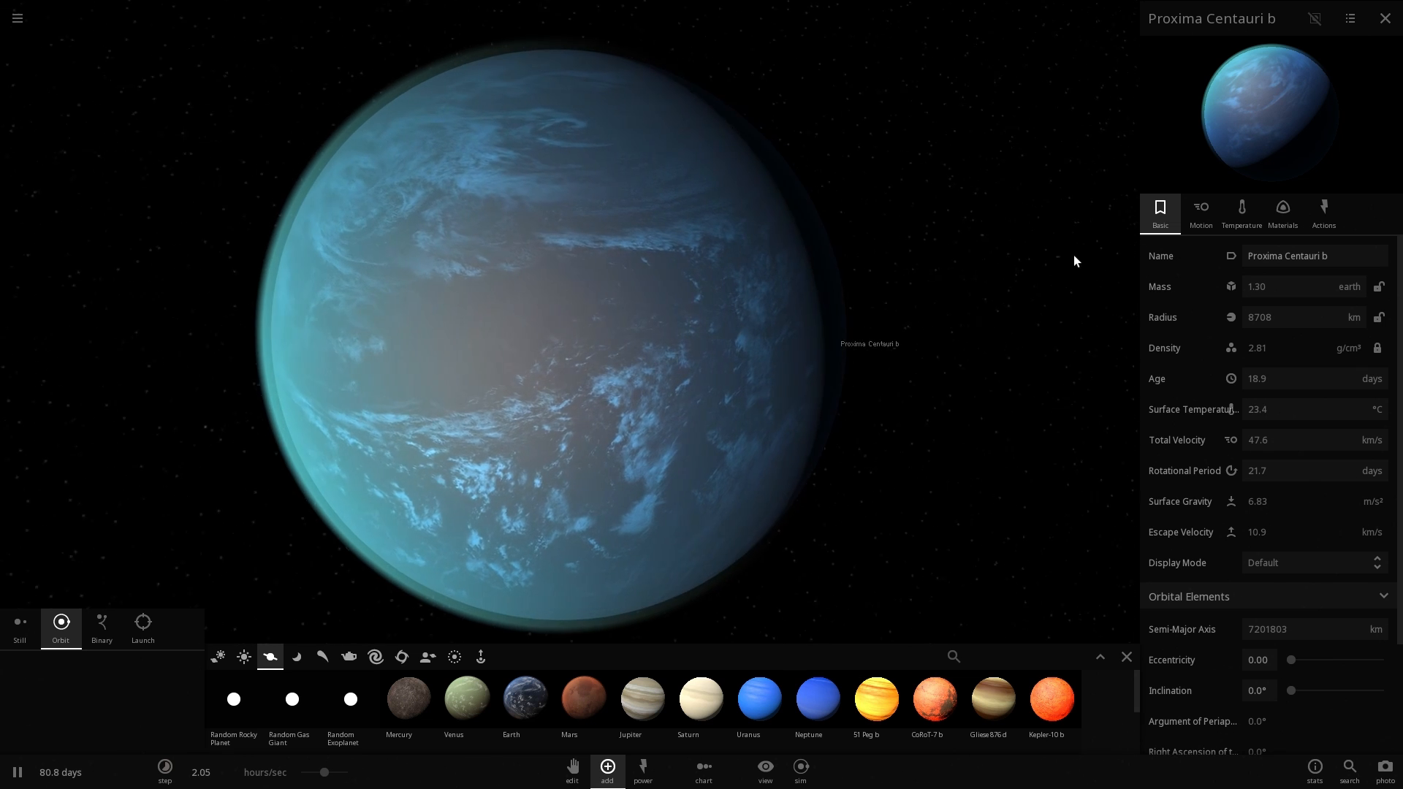
Step: Turn on the ocean world's magnetosphere, reading about 16.1 radii
{"action": "left_click", "coordinate": [1283, 211]}
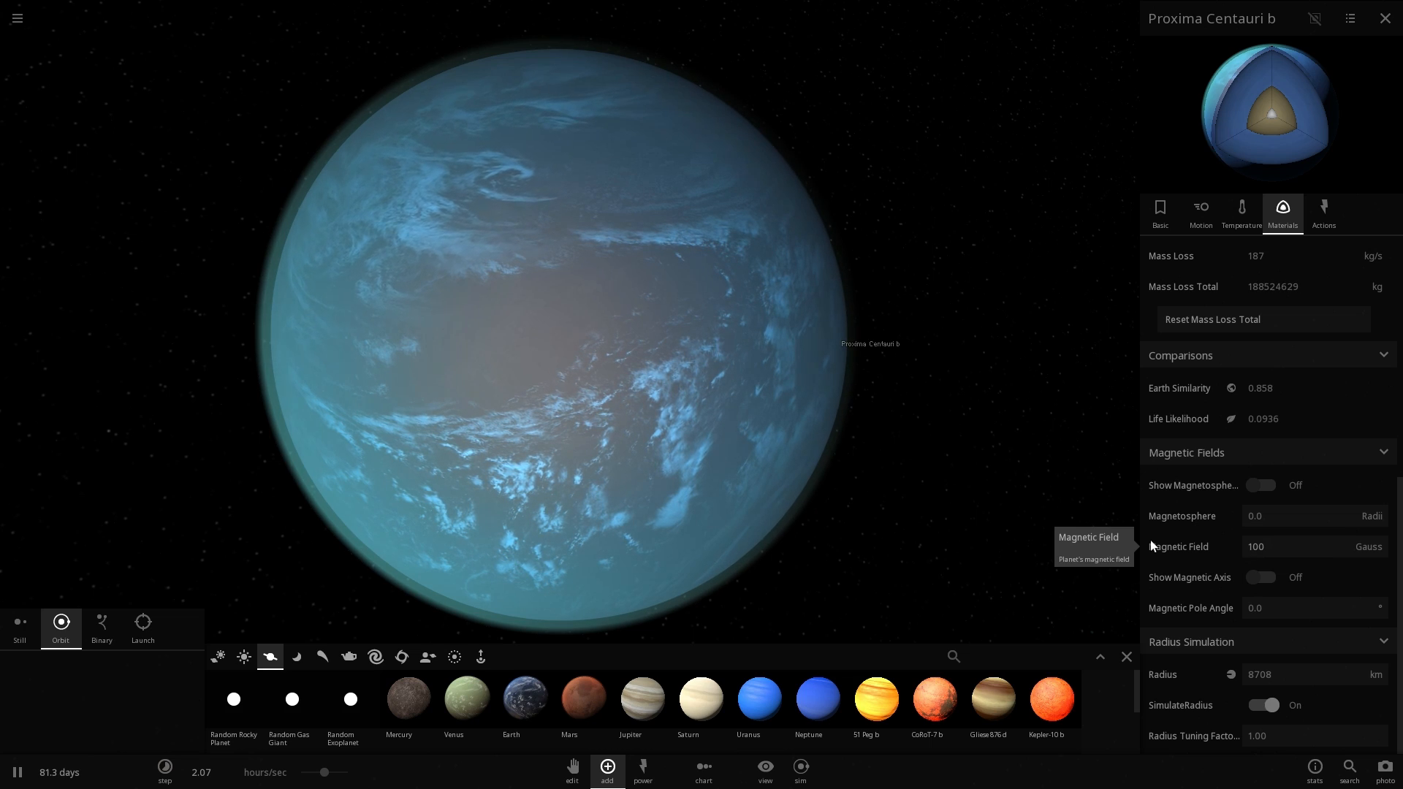
{"action": "left_click", "coordinate": [1260, 486]}
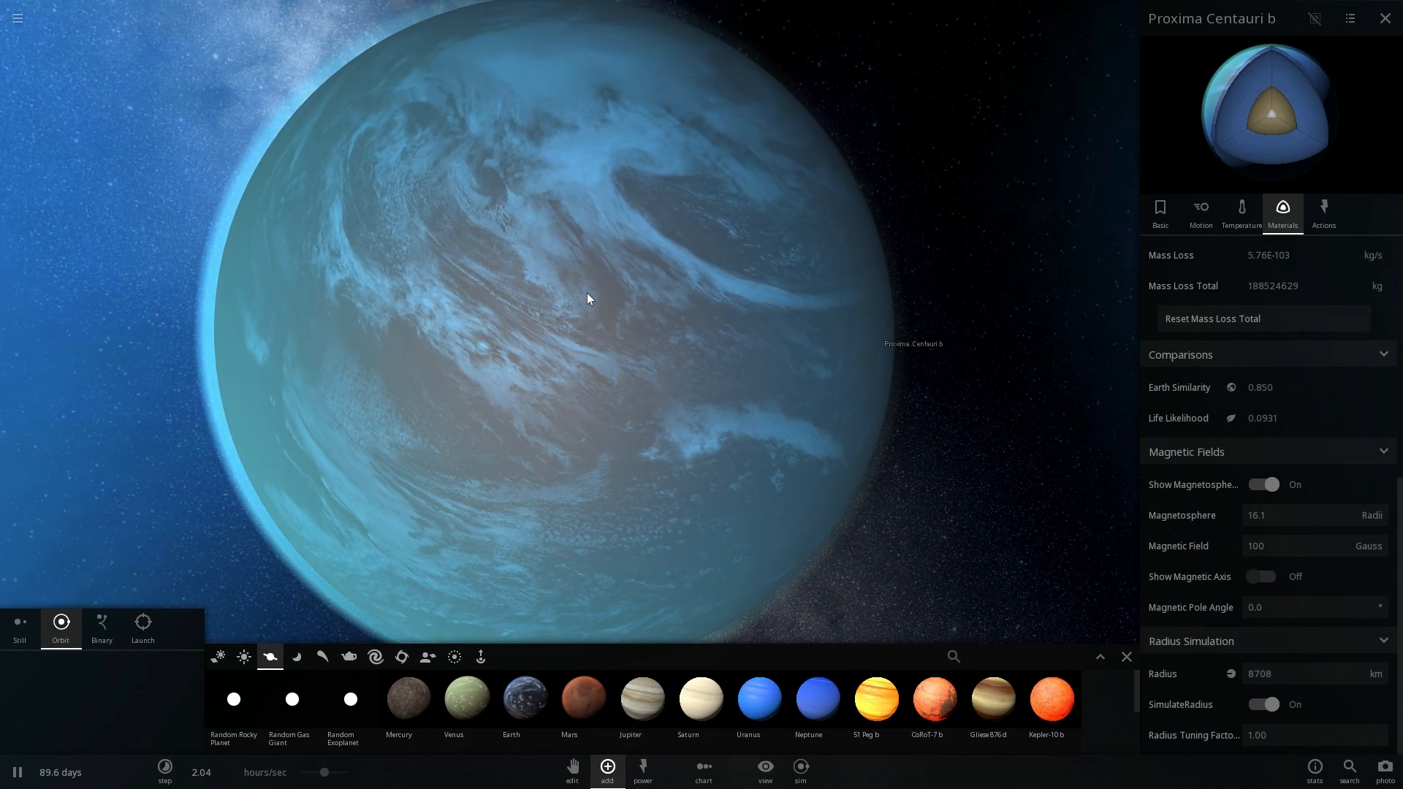
{"action": "scroll", "scroll_direction": "down", "scroll_amount": 3}
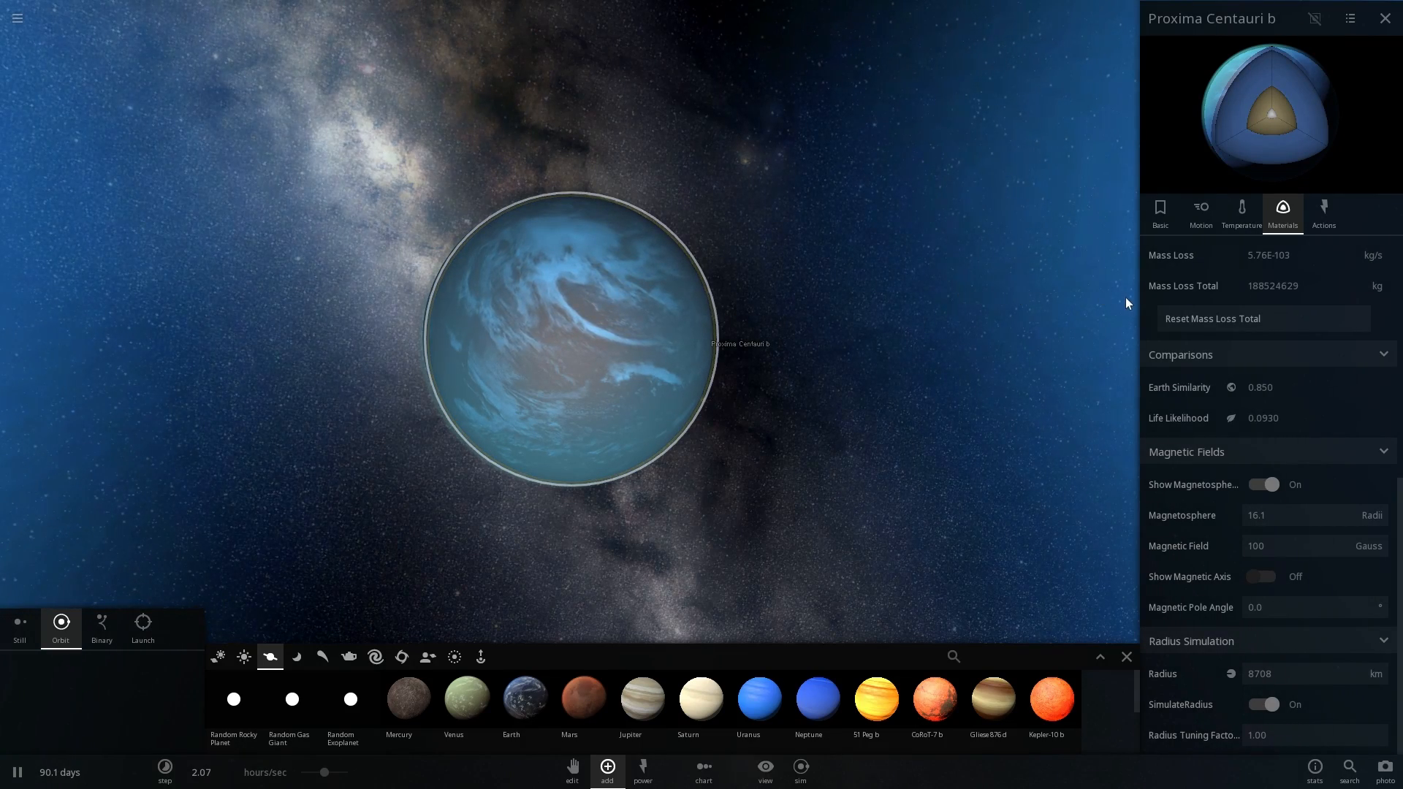
Step: Close the properties panel to view the star and the planet's wide orbit
{"action": "left_click", "coordinate": [1242, 212]}
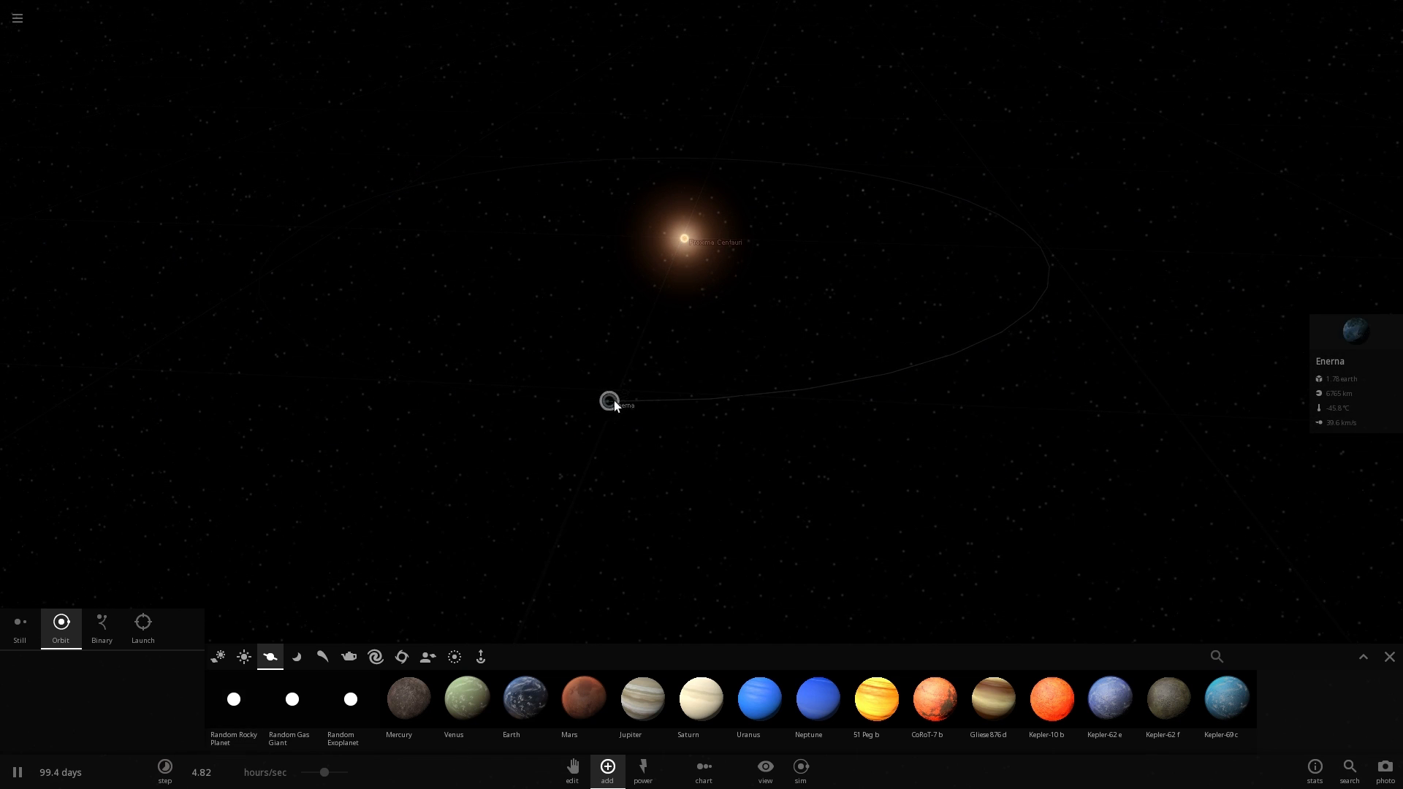
Step: Select the planet and give it a semi-major axis of about 7,201,805 km in its Motion properties
{"action": "left_click", "coordinate": [608, 401]}
{"action": "type", "text": "Proxima Centauri b"}
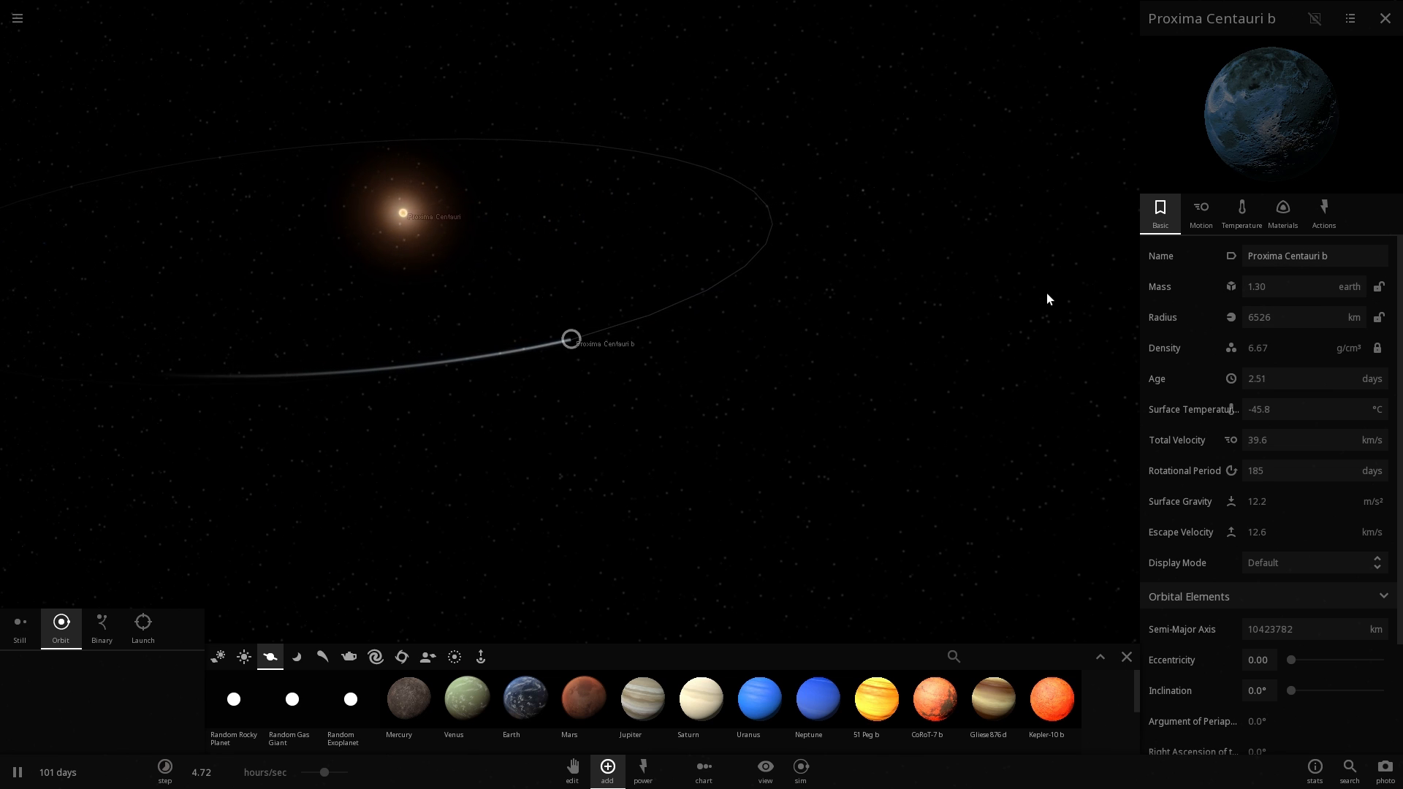
{"action": "left_click", "coordinate": [1202, 212]}
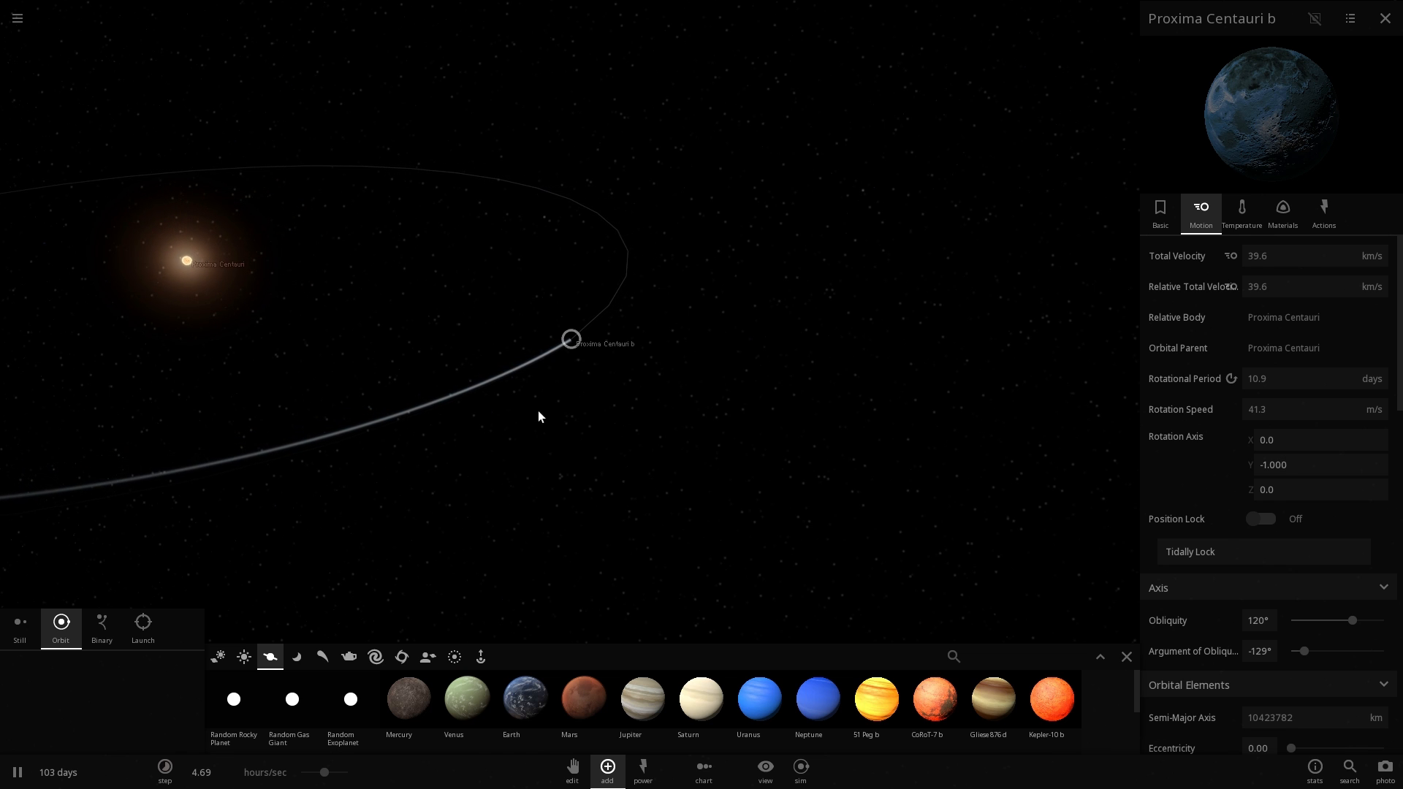
{"action": "scroll", "scroll_direction": "down", "scroll_amount": 3}
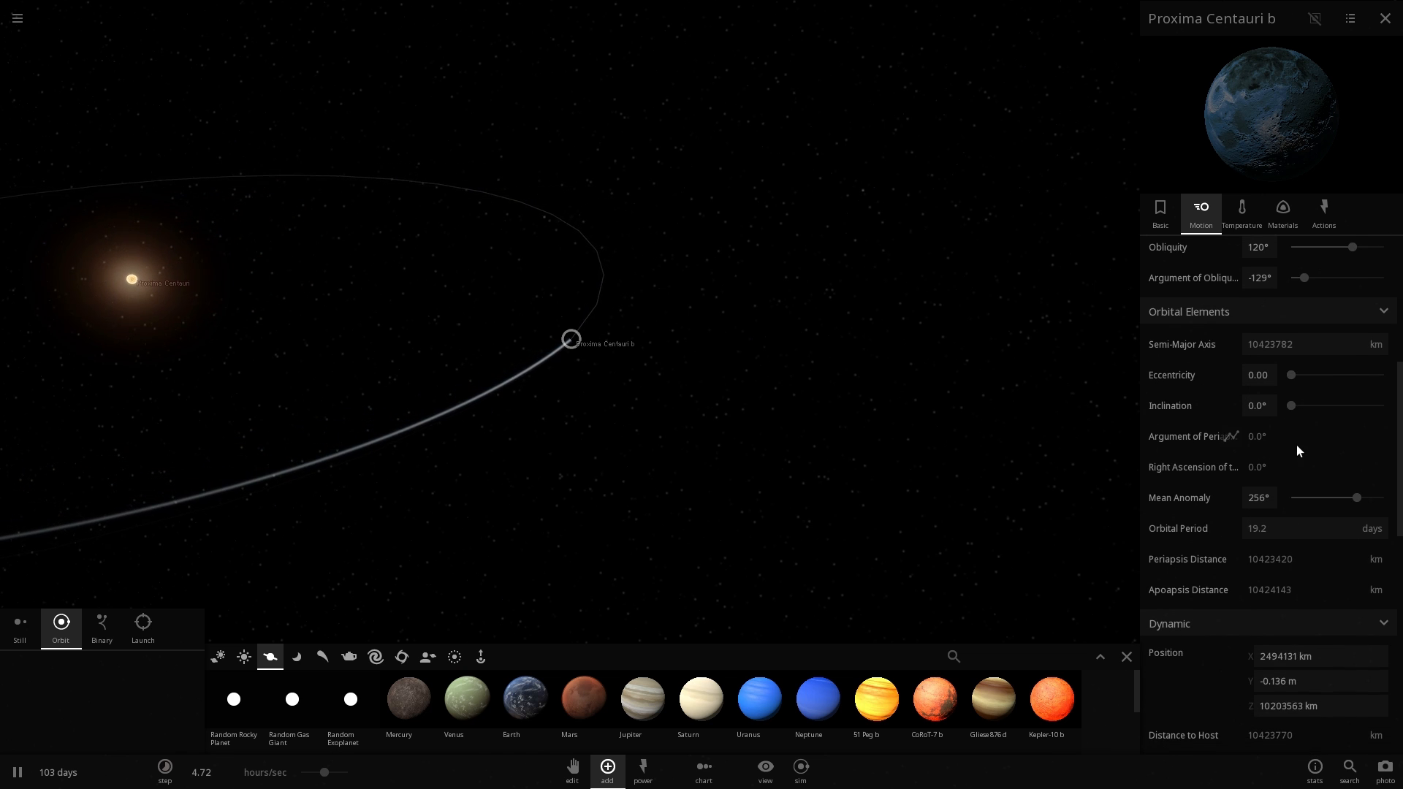
{"action": "left_click", "coordinate": [1258, 529]}
{"action": "type", "text": "11"}
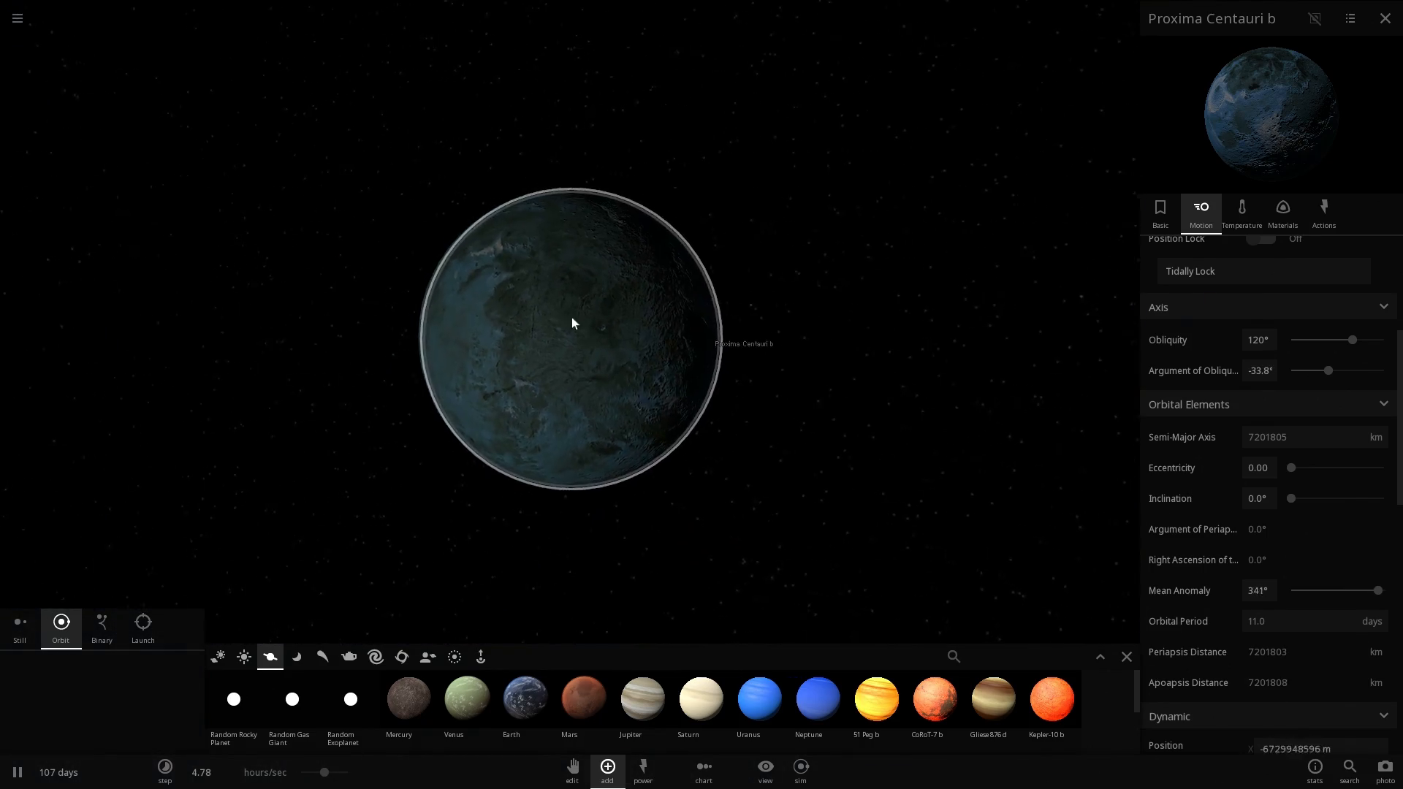
Step: Cut the planet's iron share to about a third of its mass on the Materials tab
{"action": "left_click", "coordinate": [1284, 210]}
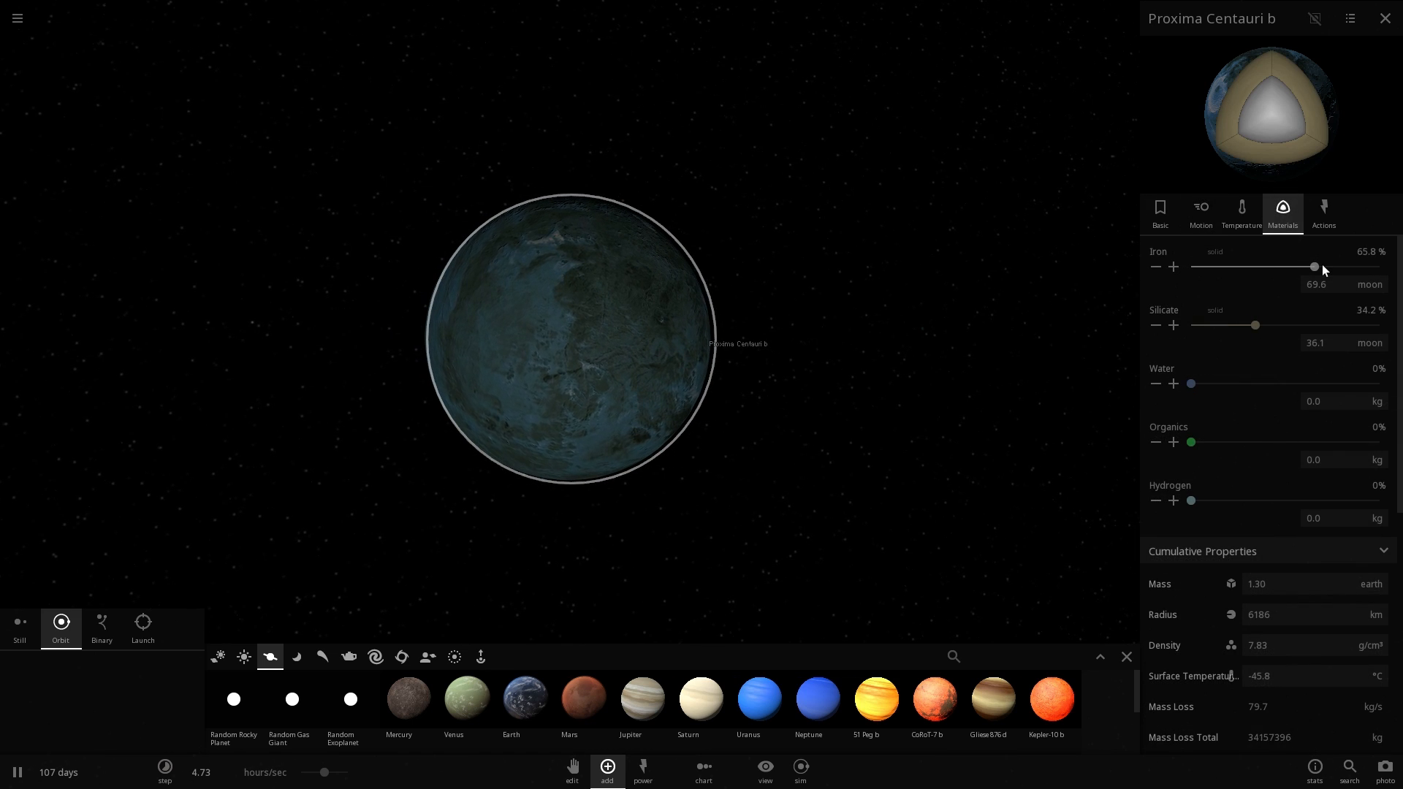
{"action": "left_click_drag", "start_coordinate": [1315, 266], "coordinate": [1246, 266]}
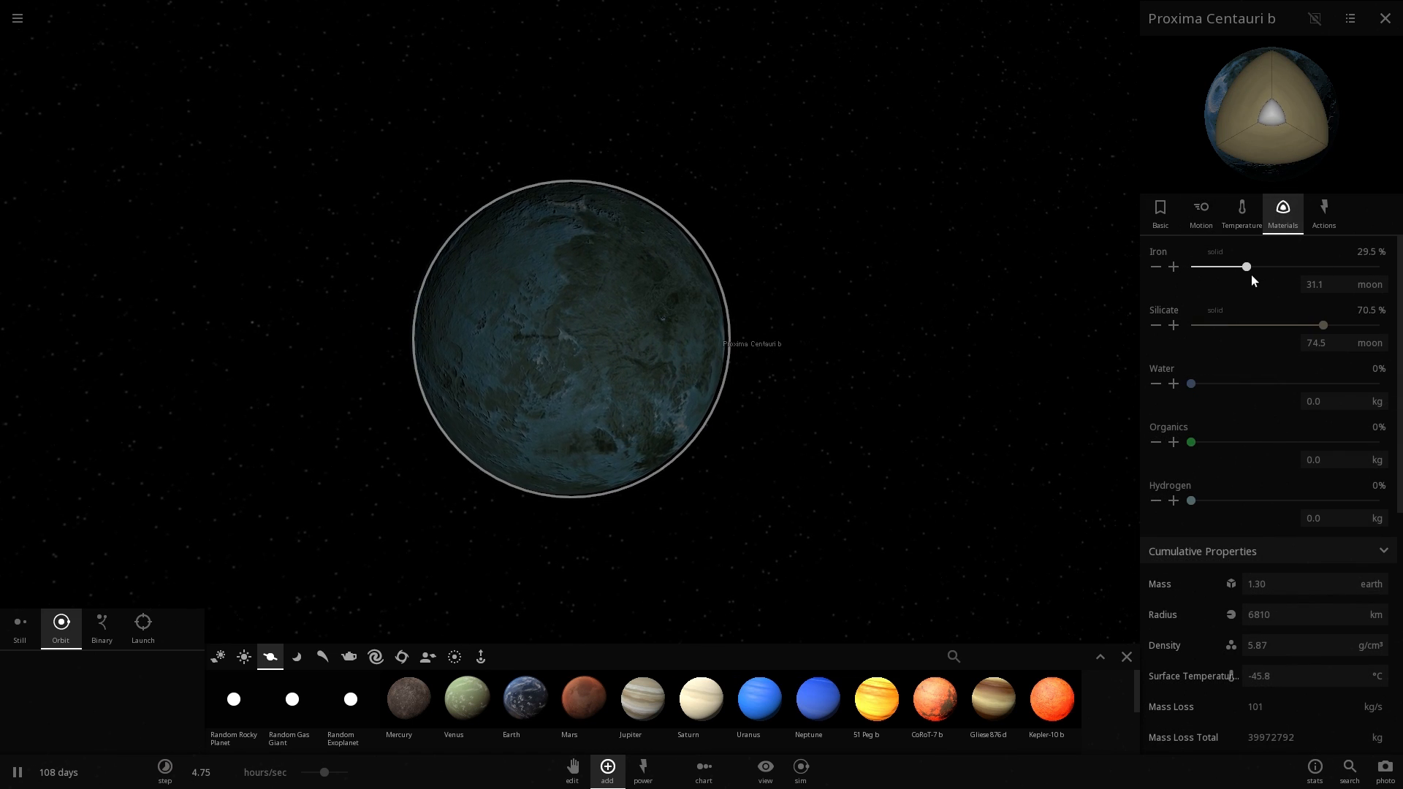
{"action": "left_click_drag", "start_coordinate": [1246, 266], "coordinate": [1255, 266]}
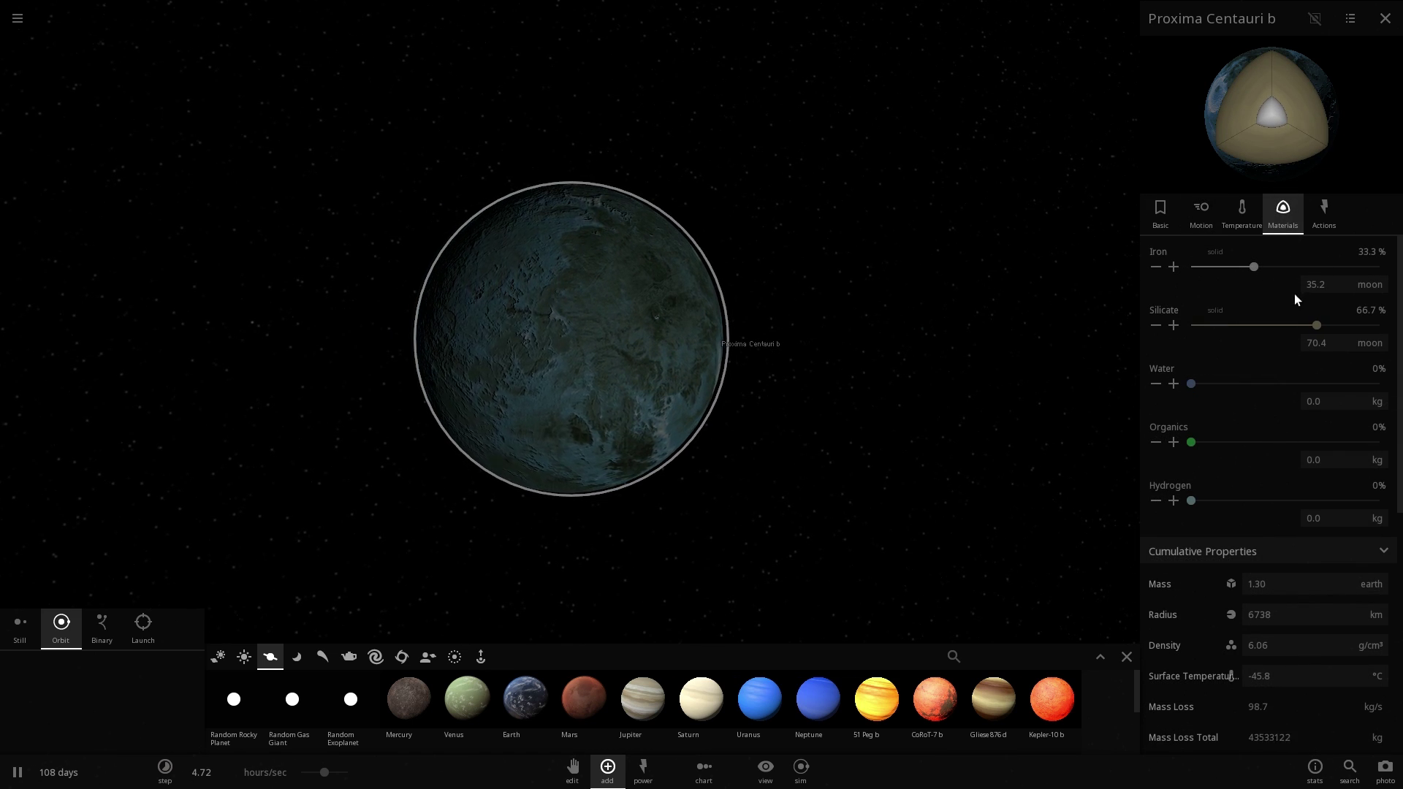
Step: Add a trace of water in six increments, forming shallow seas between continents
{"action": "left_click", "coordinate": [1174, 383]}
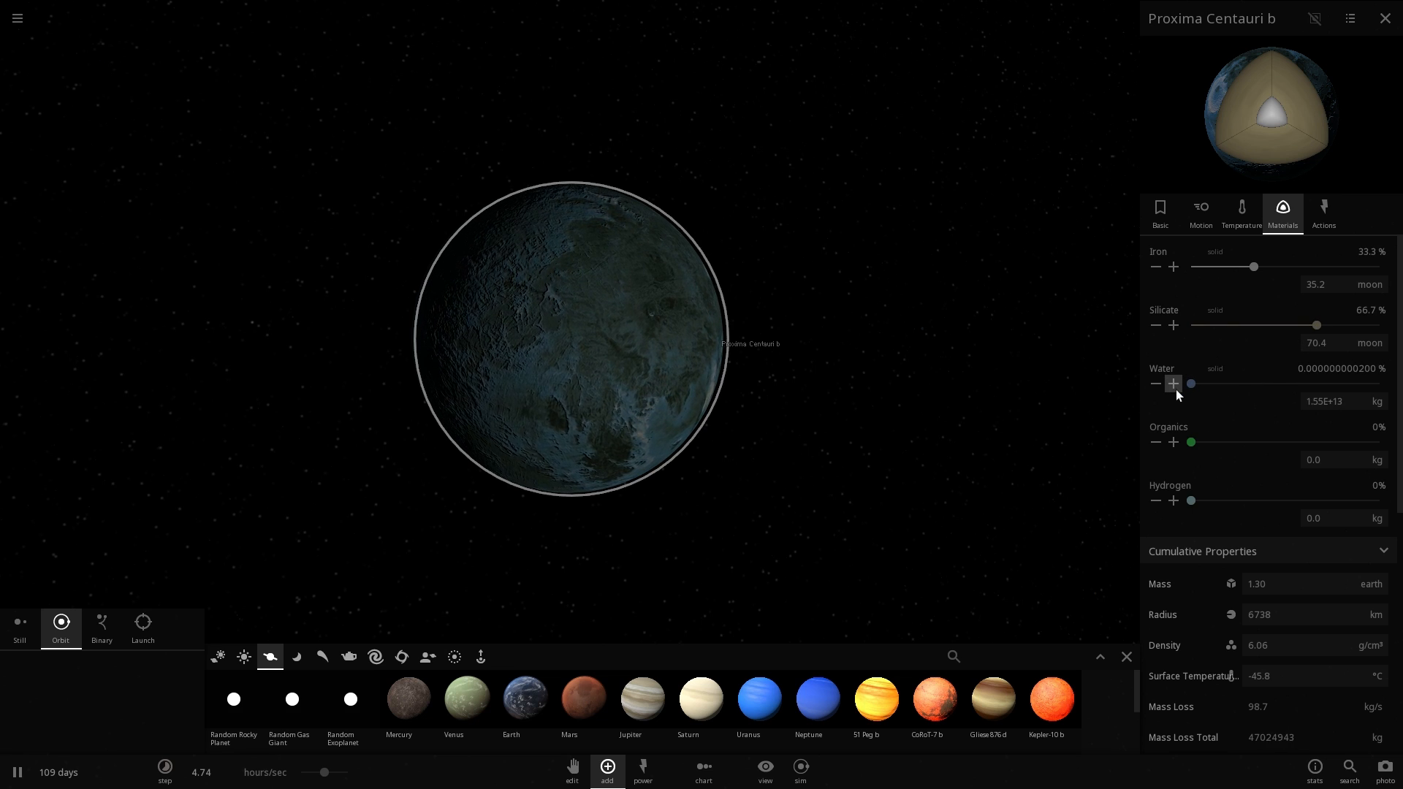
{"action": "left_click", "coordinate": [1172, 383]}
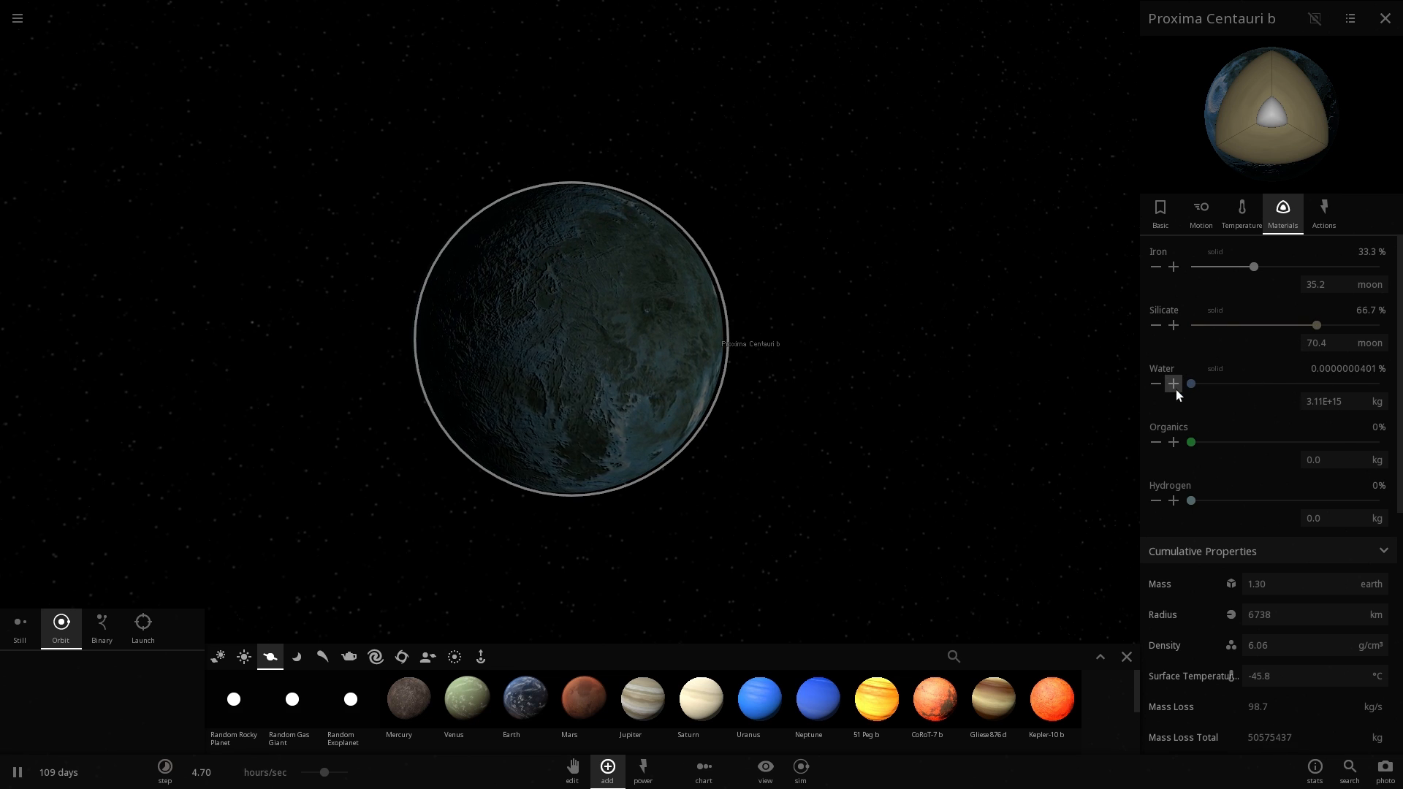
{"action": "left_click", "coordinate": [1174, 383]}
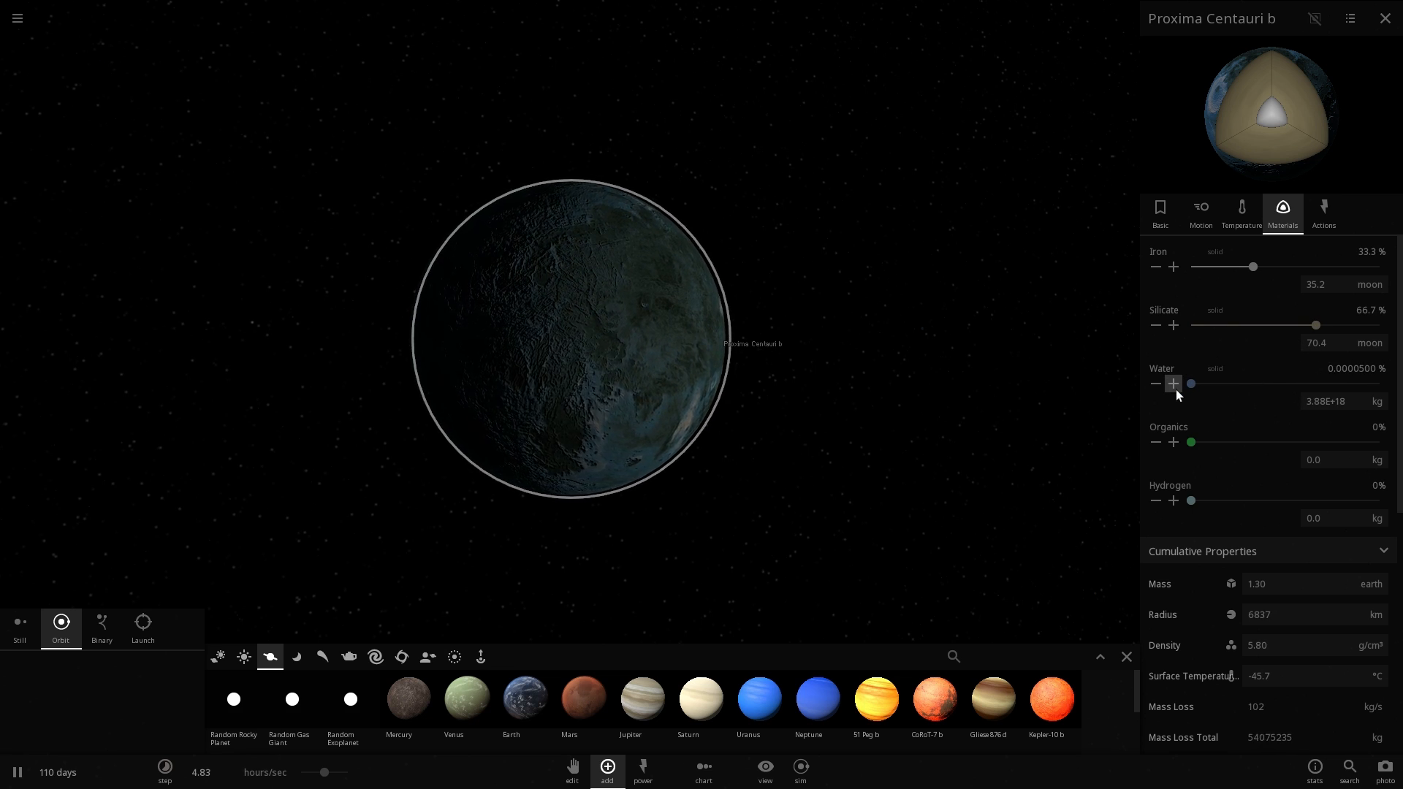
{"action": "left_click", "coordinate": [1172, 383]}
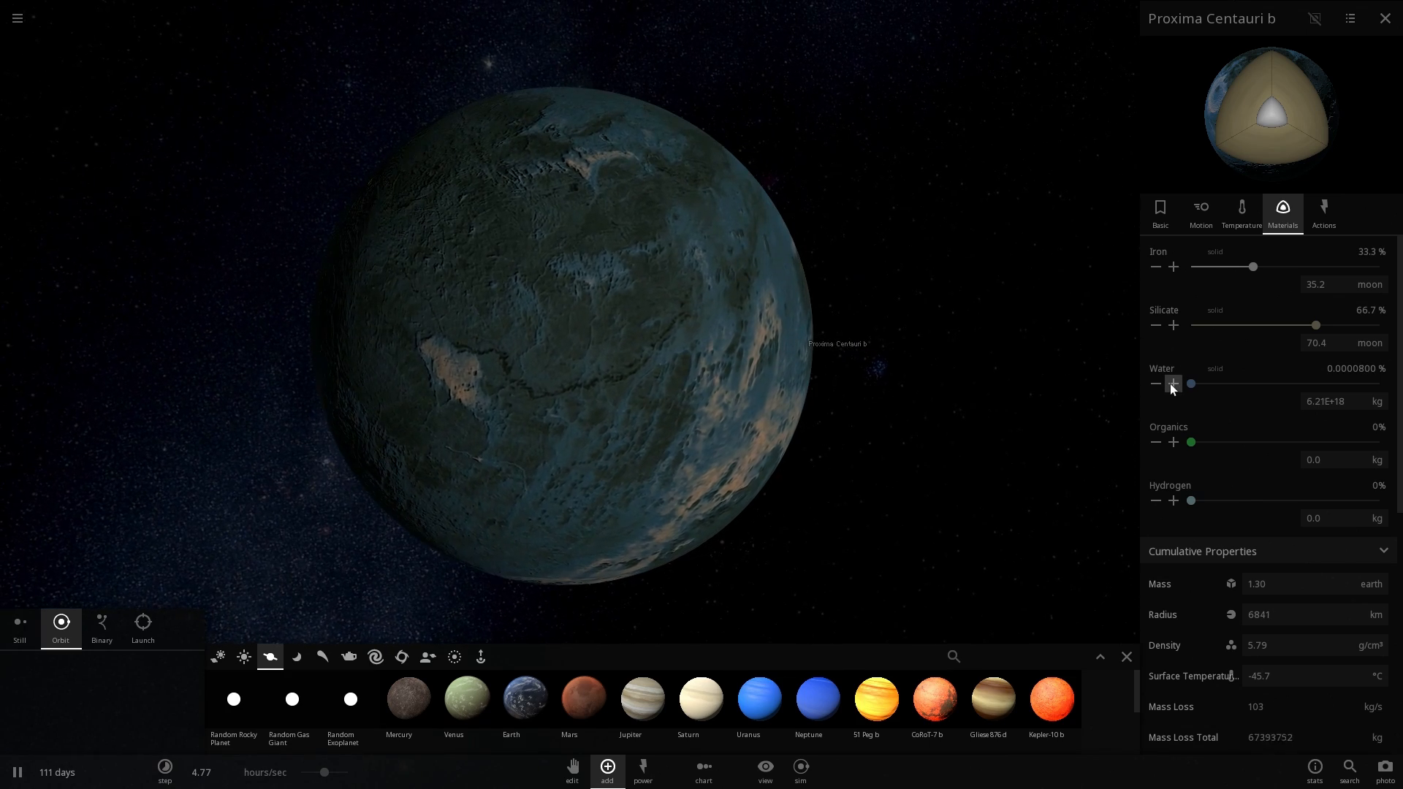
{"action": "left_click", "coordinate": [1173, 383]}
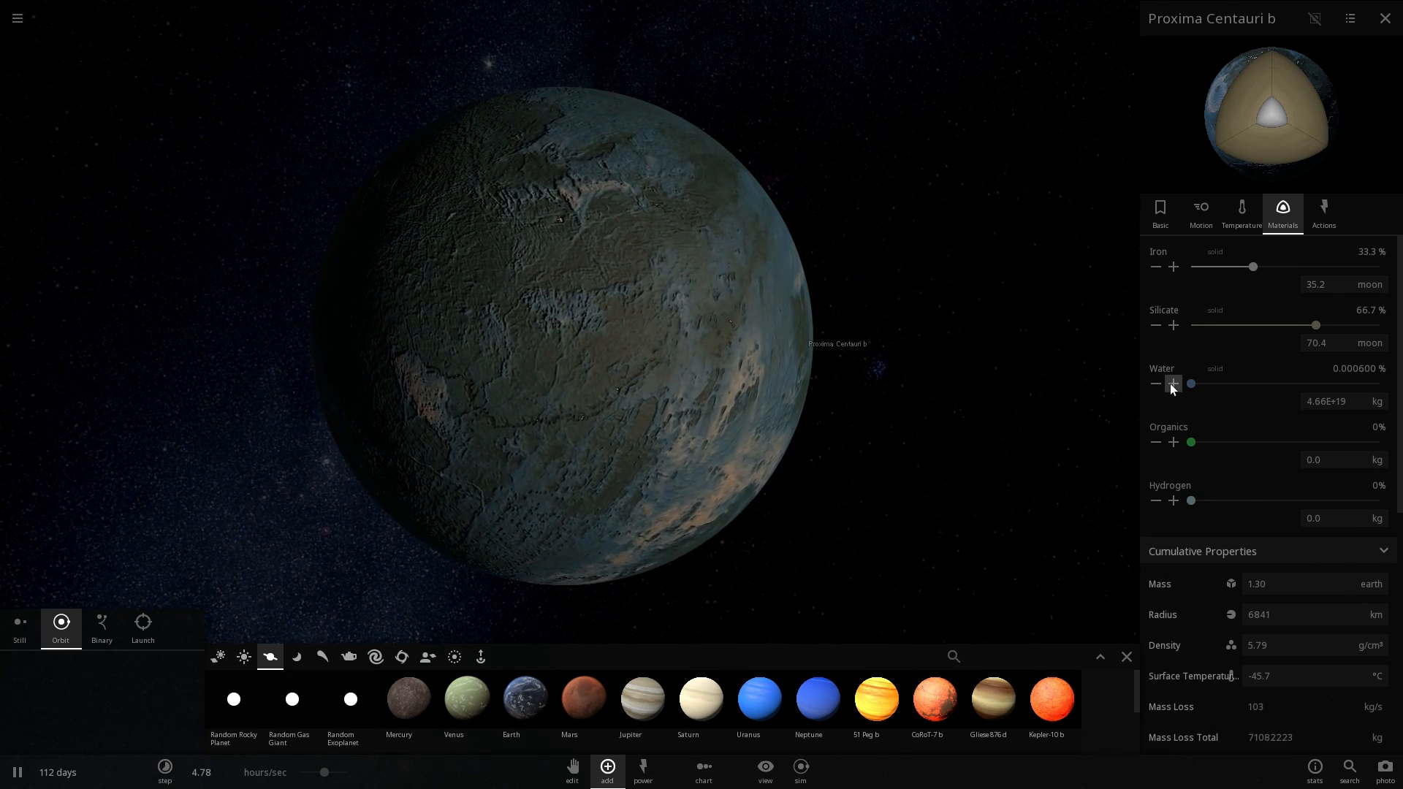
{"action": "left_click", "coordinate": [1174, 383]}
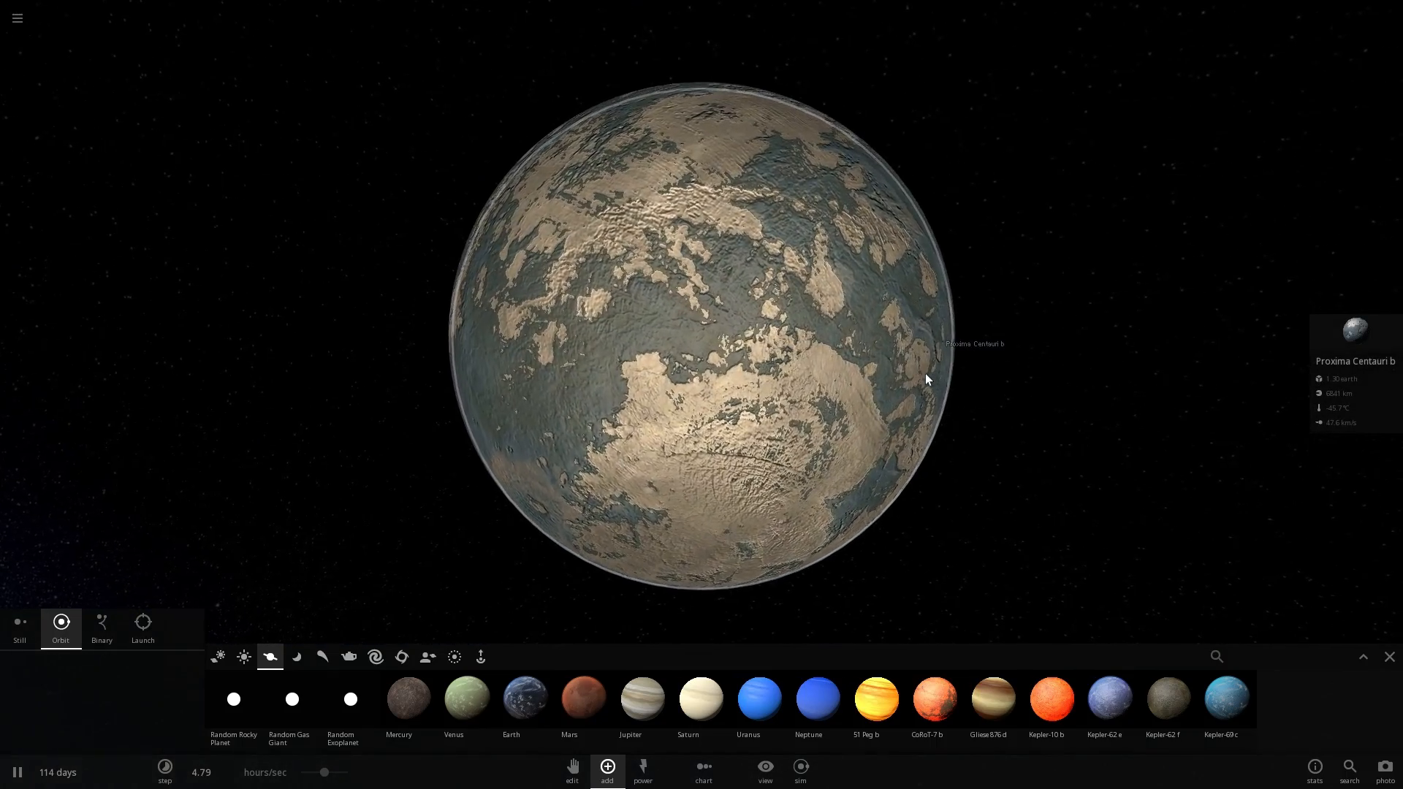
Step: Show the planet's temperature properties, reading −45.6 °C with no atmosphere
{"action": "left_click", "coordinate": [928, 382]}
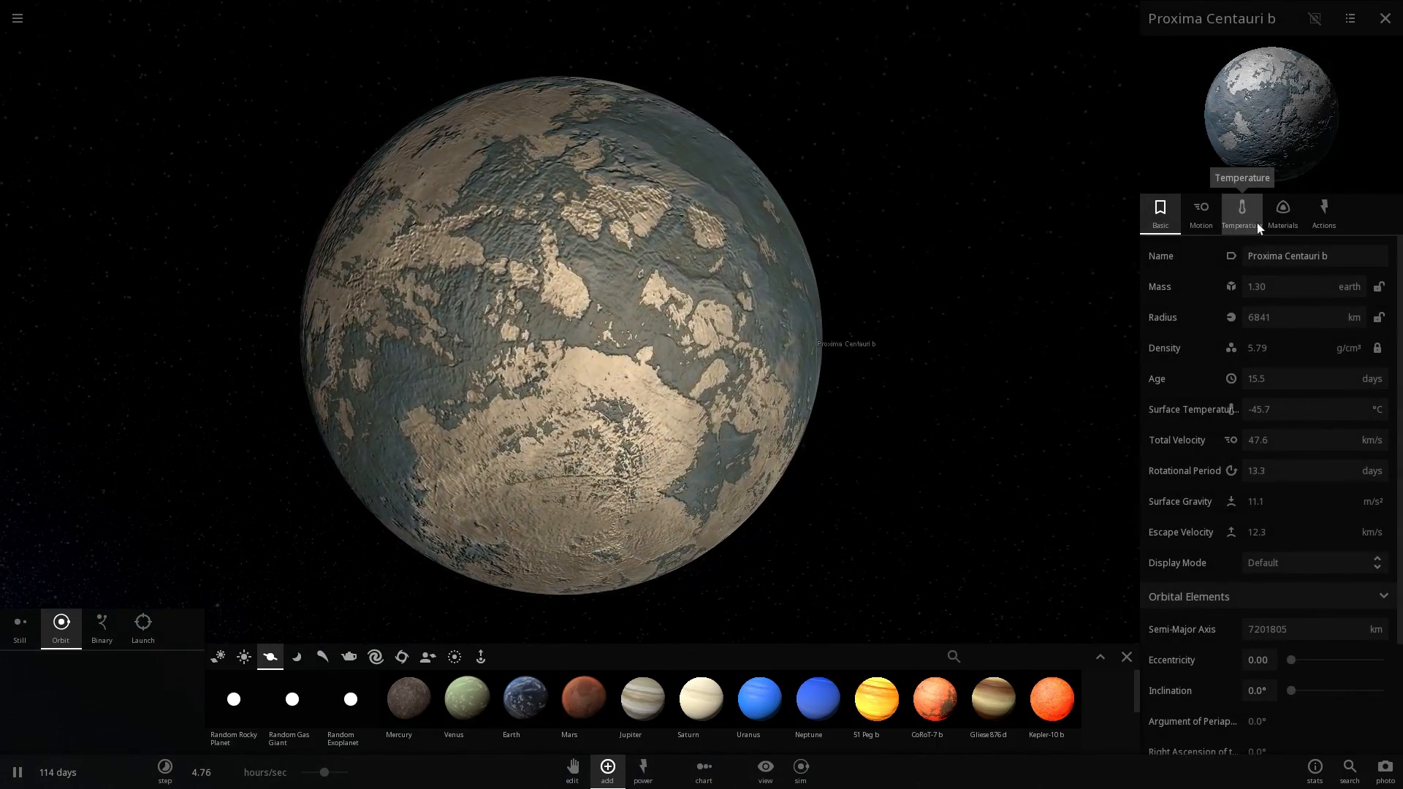
{"action": "left_click", "coordinate": [1243, 208]}
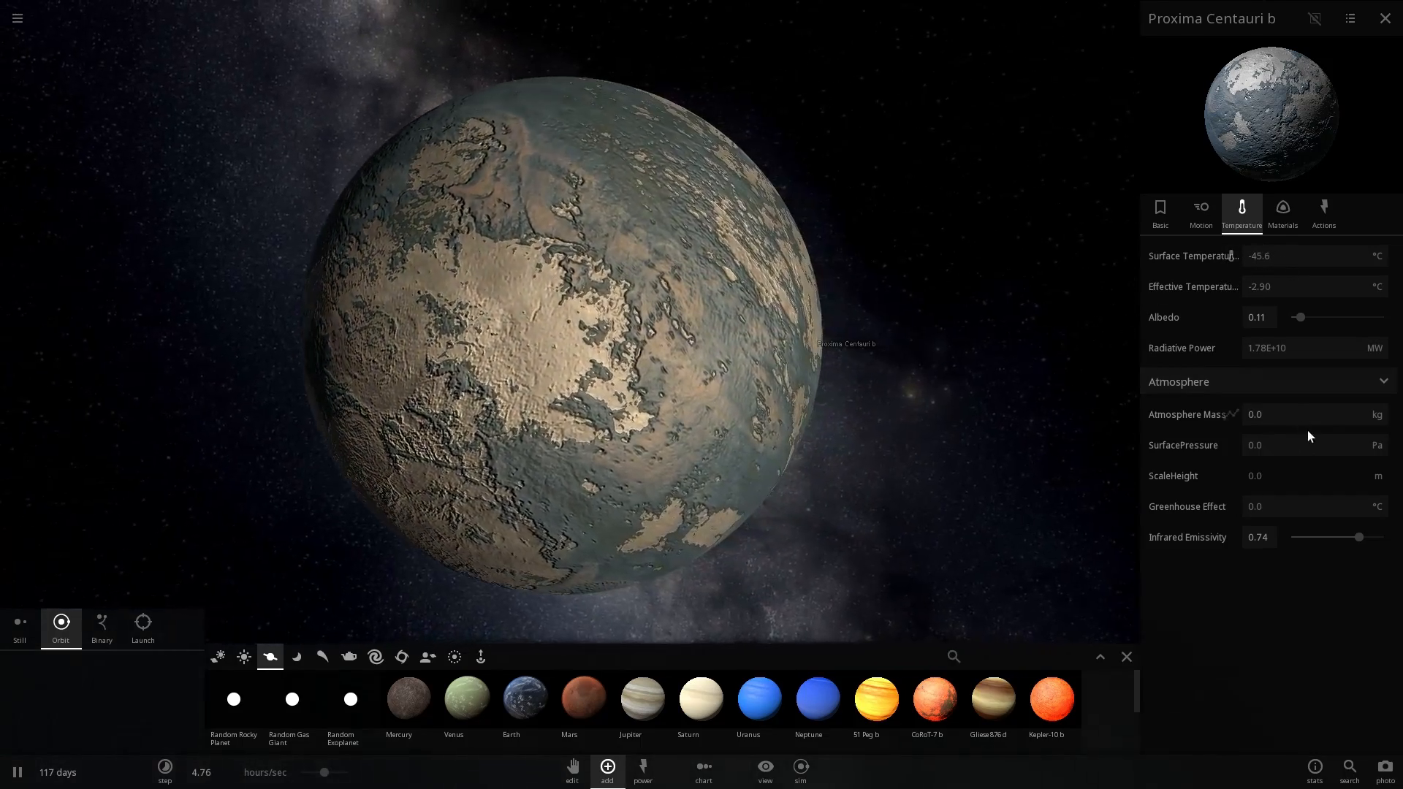
Step: Give the planet an atmosphere of 3.77E+18 kg at 0.700 atm, warming its surface to about 0 °C
{"action": "left_click", "coordinate": [1378, 445]}
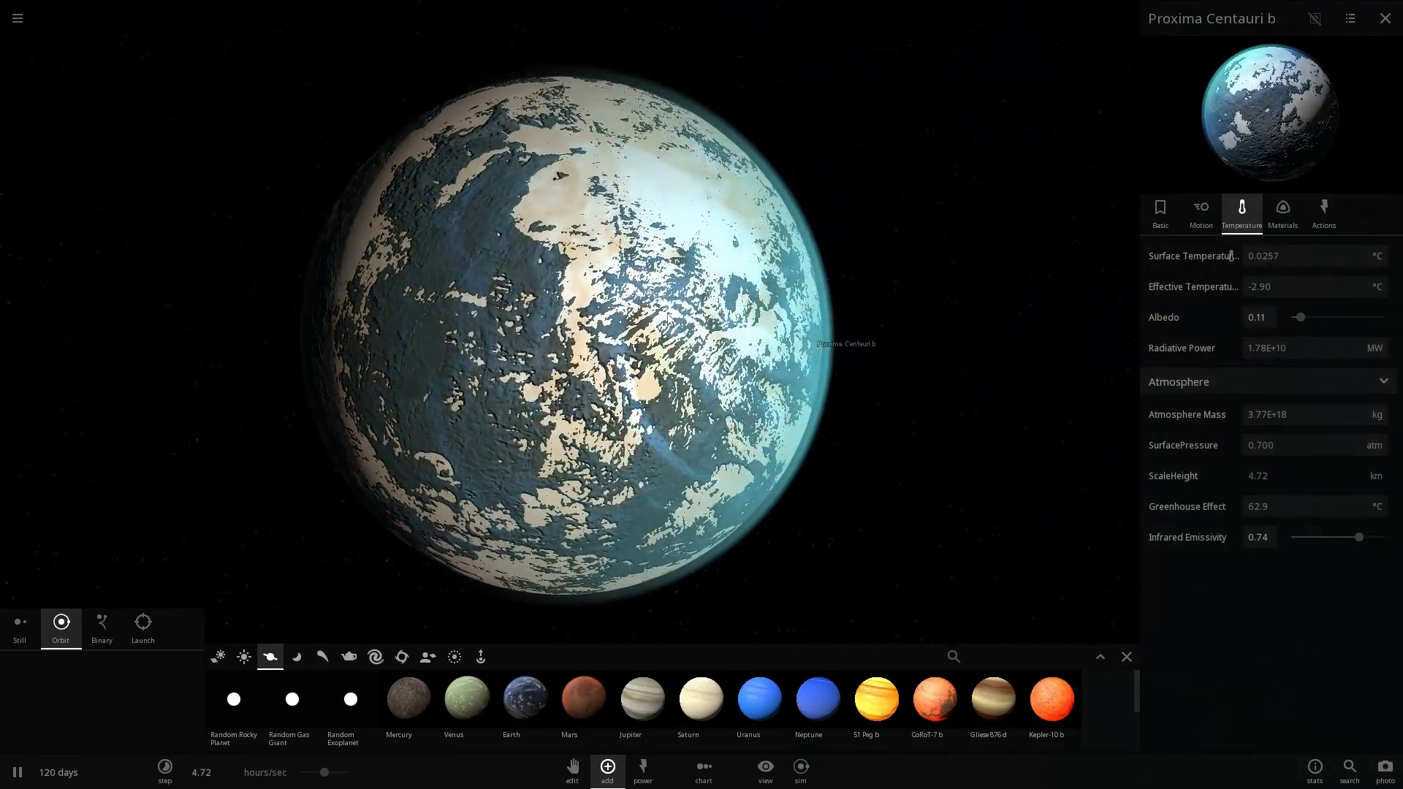
{"action": "mouse_move", "coordinate": [399, 701]}
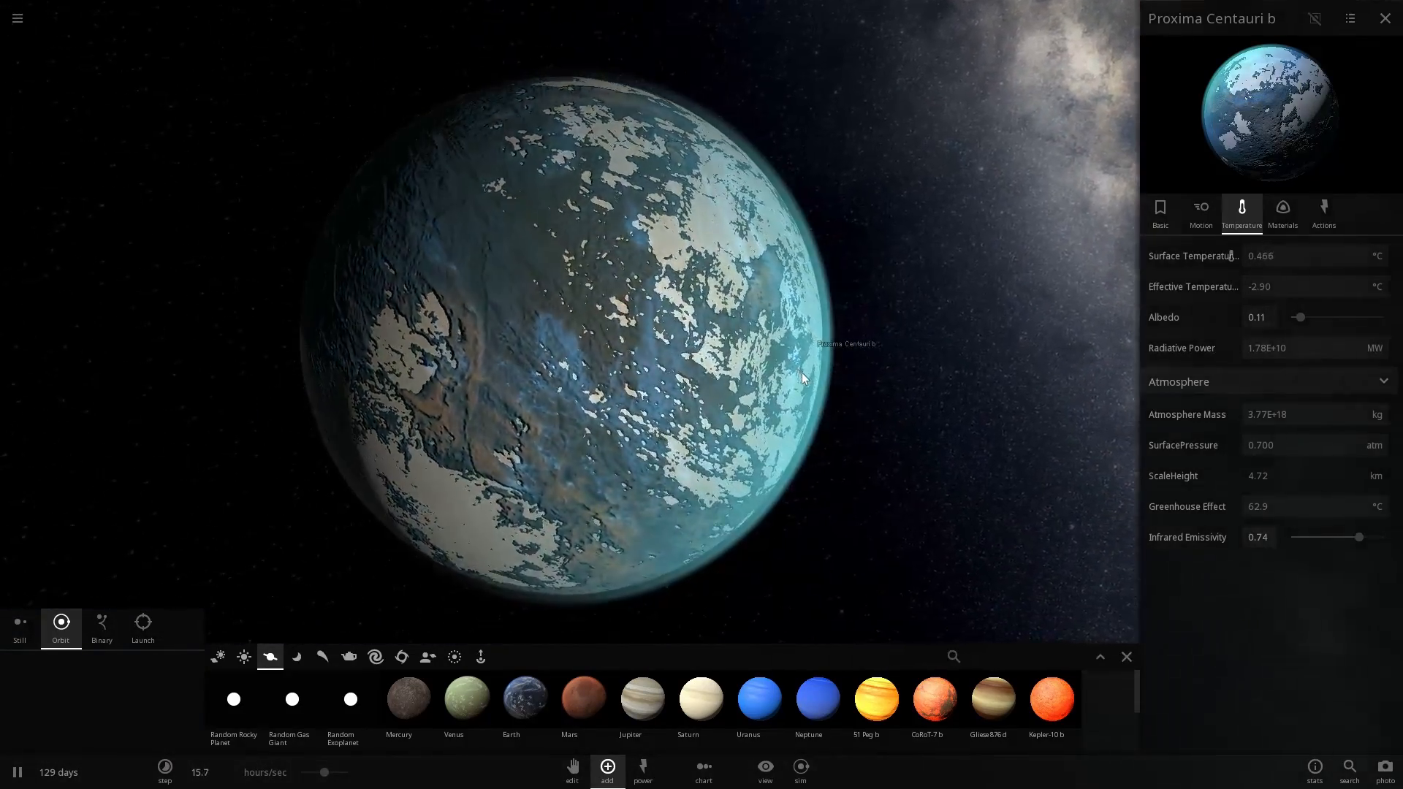
Step: Set a 3.48-radii magnetosphere at 1.00 gauss under Magnetic Fields, show it, then hide it
{"action": "left_click", "coordinate": [1284, 210]}
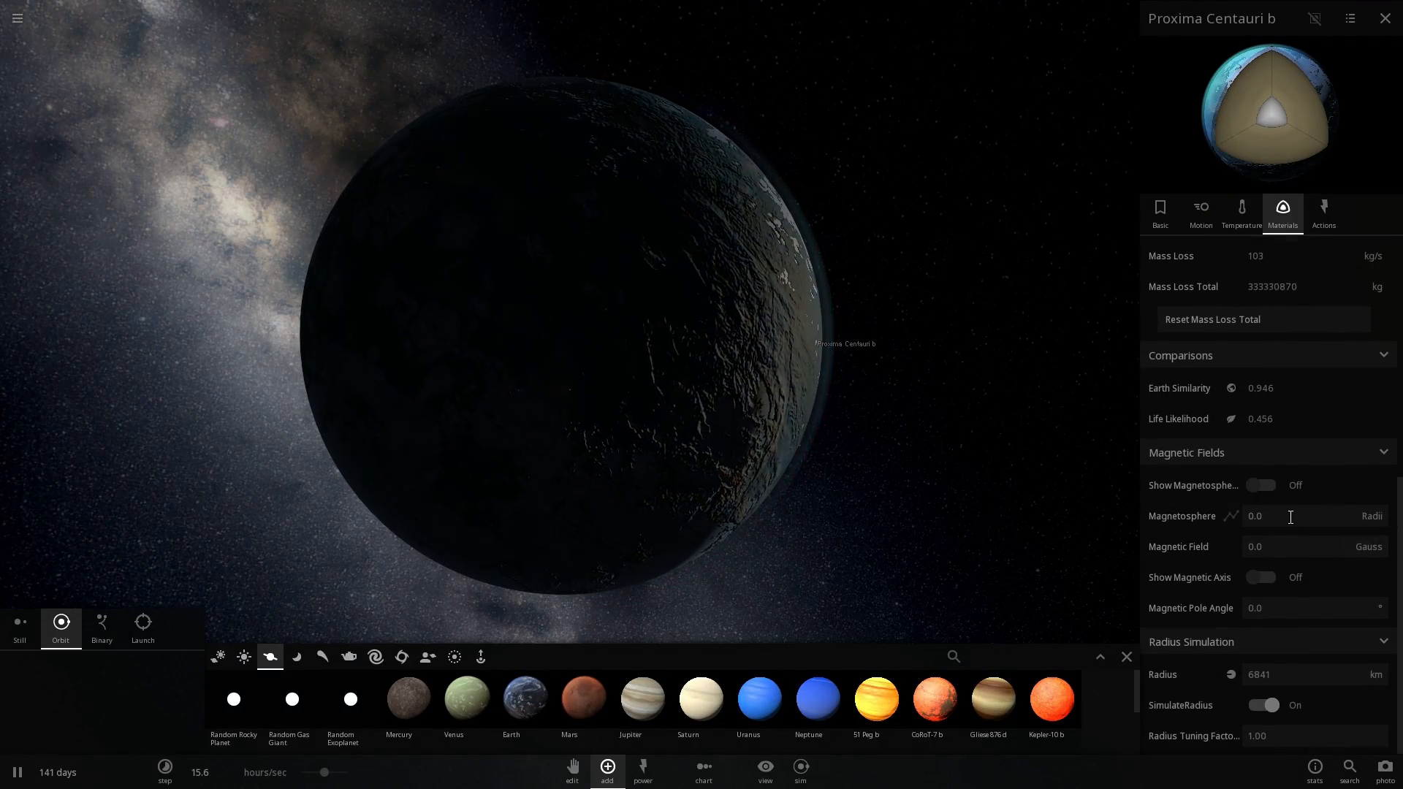
{"action": "left_click", "coordinate": [1254, 546]}
{"action": "type", "text": "1"}
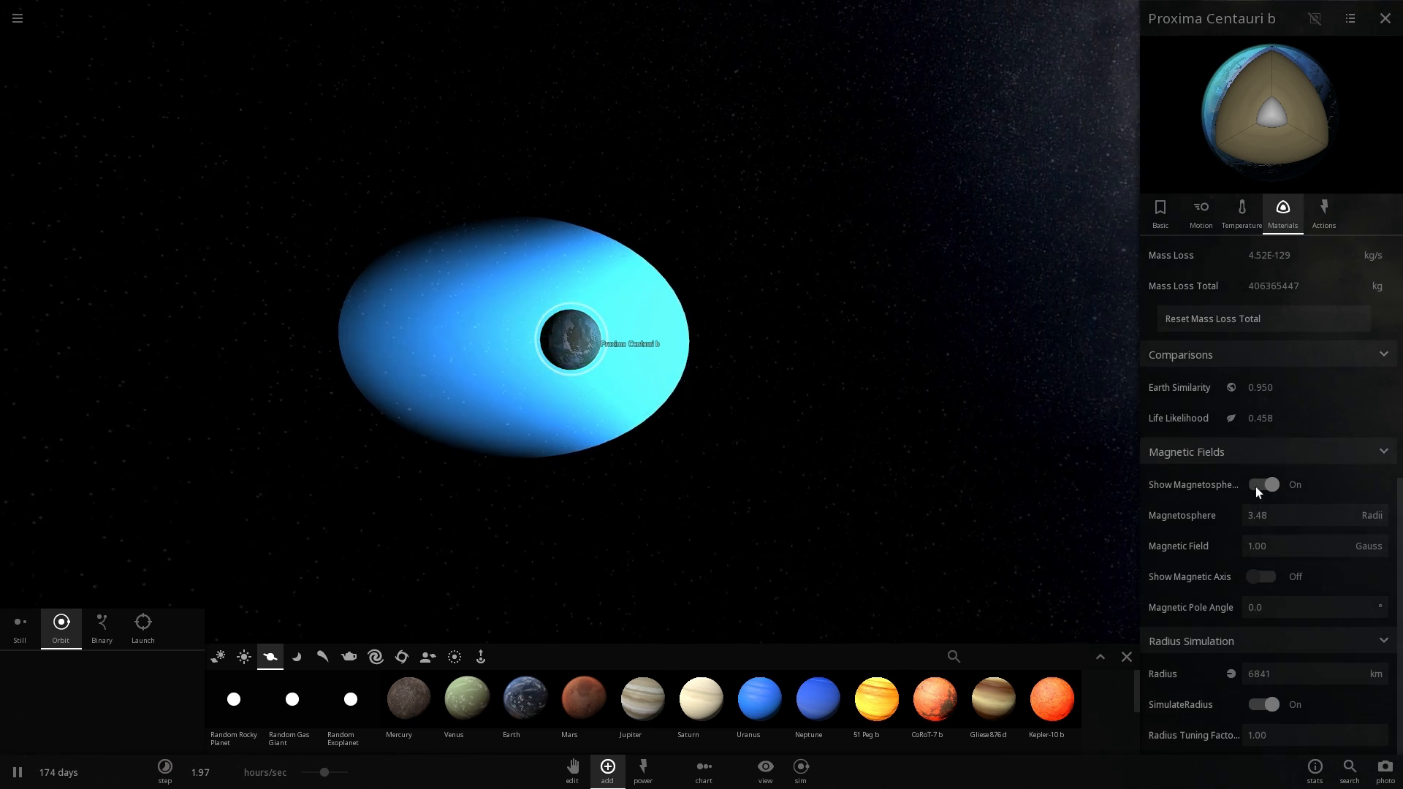
{"action": "left_click", "coordinate": [1260, 484]}
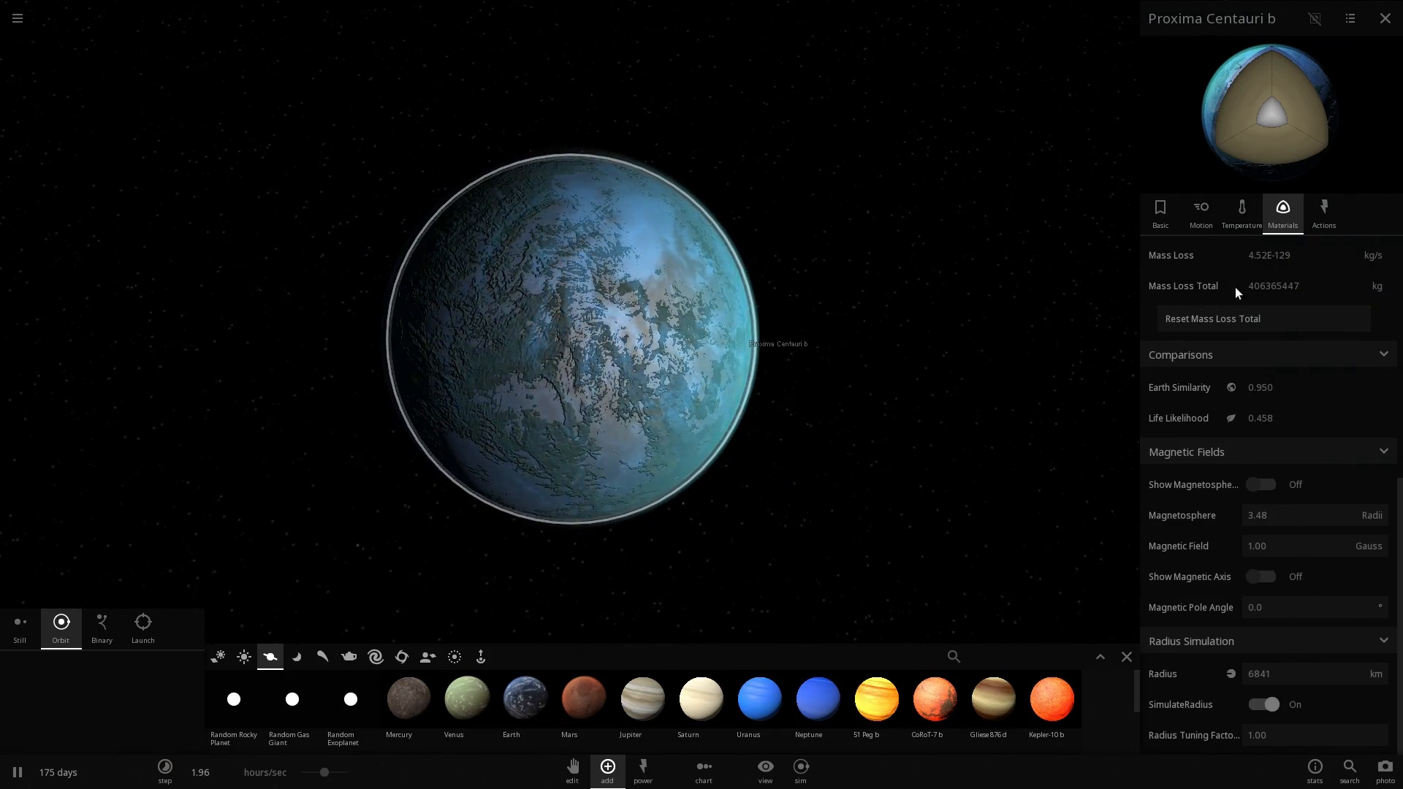
Step: Raise hydrogen to 100%, turning the planet into a banded orange gas giant
{"action": "left_click", "coordinate": [1242, 210]}
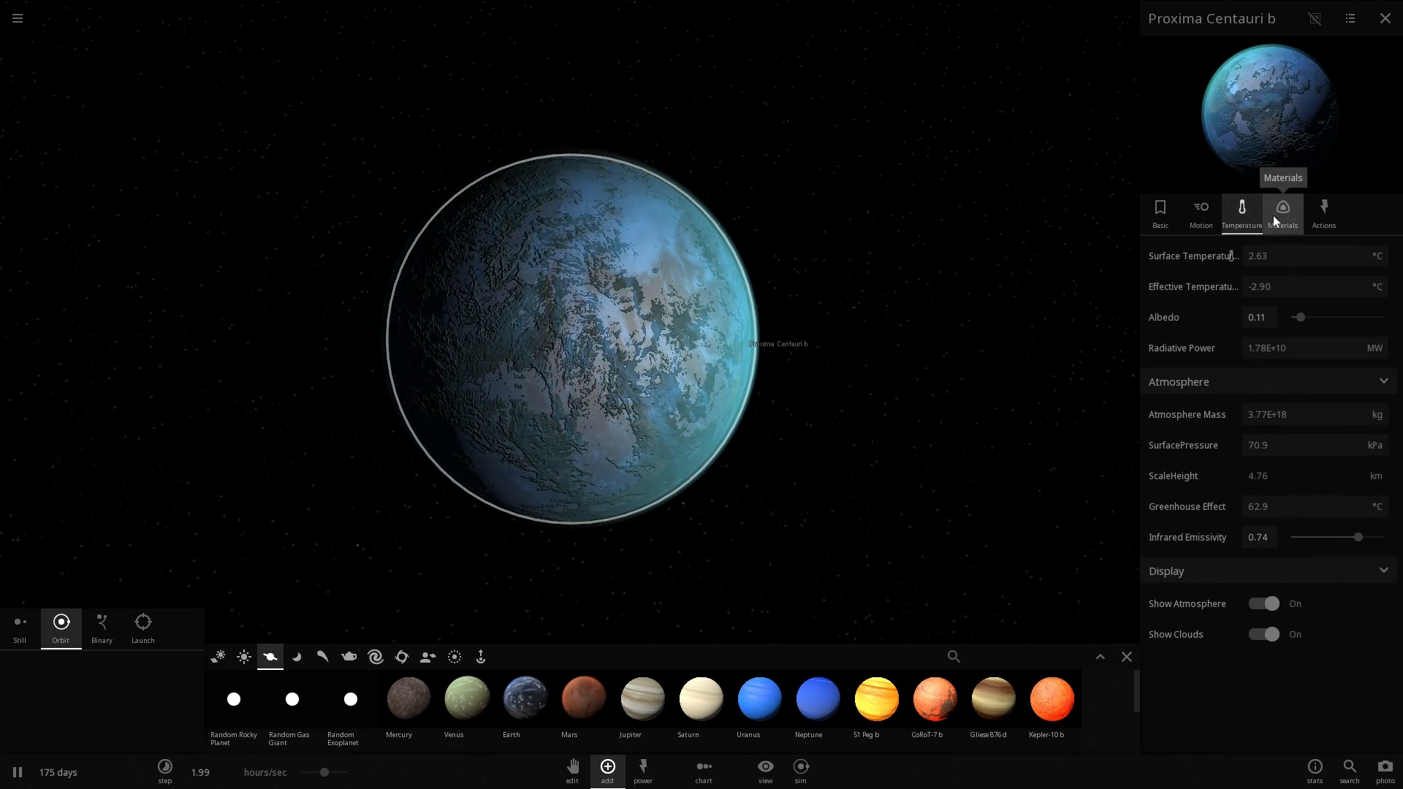
{"action": "left_click", "coordinate": [1283, 207]}
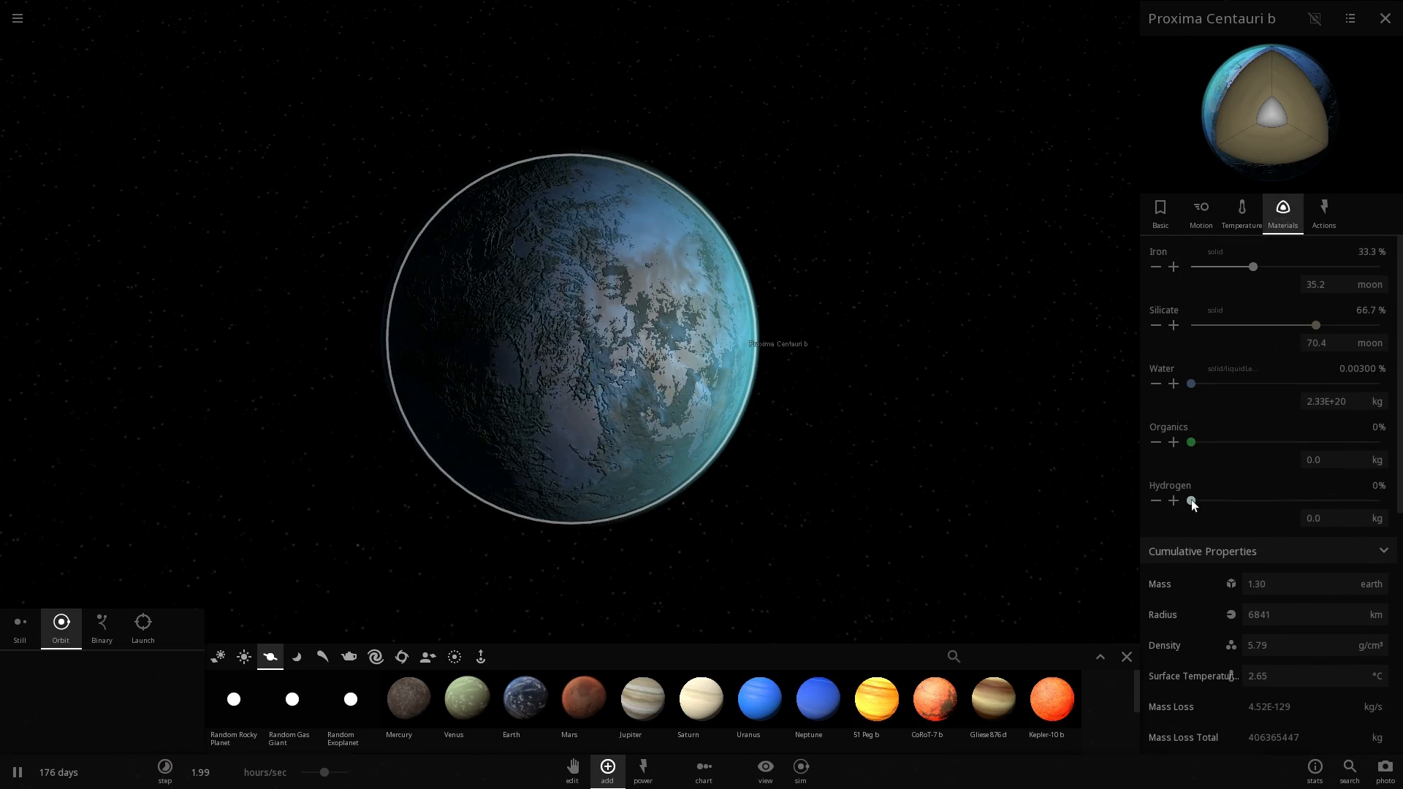
{"action": "left_click_drag", "start_coordinate": [1193, 500], "coordinate": [1277, 500]}
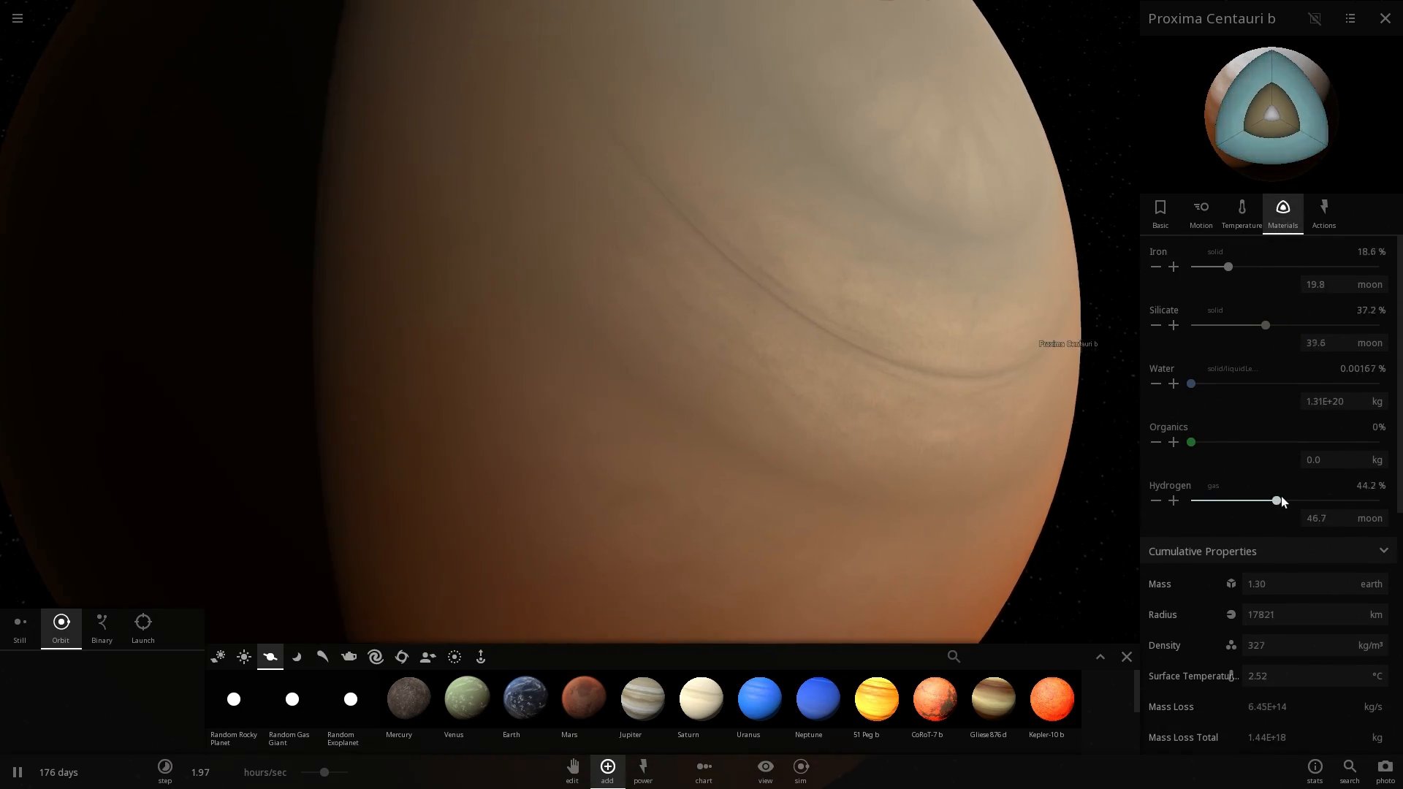
{"action": "left_click_drag", "start_coordinate": [1277, 501], "coordinate": [1382, 501]}
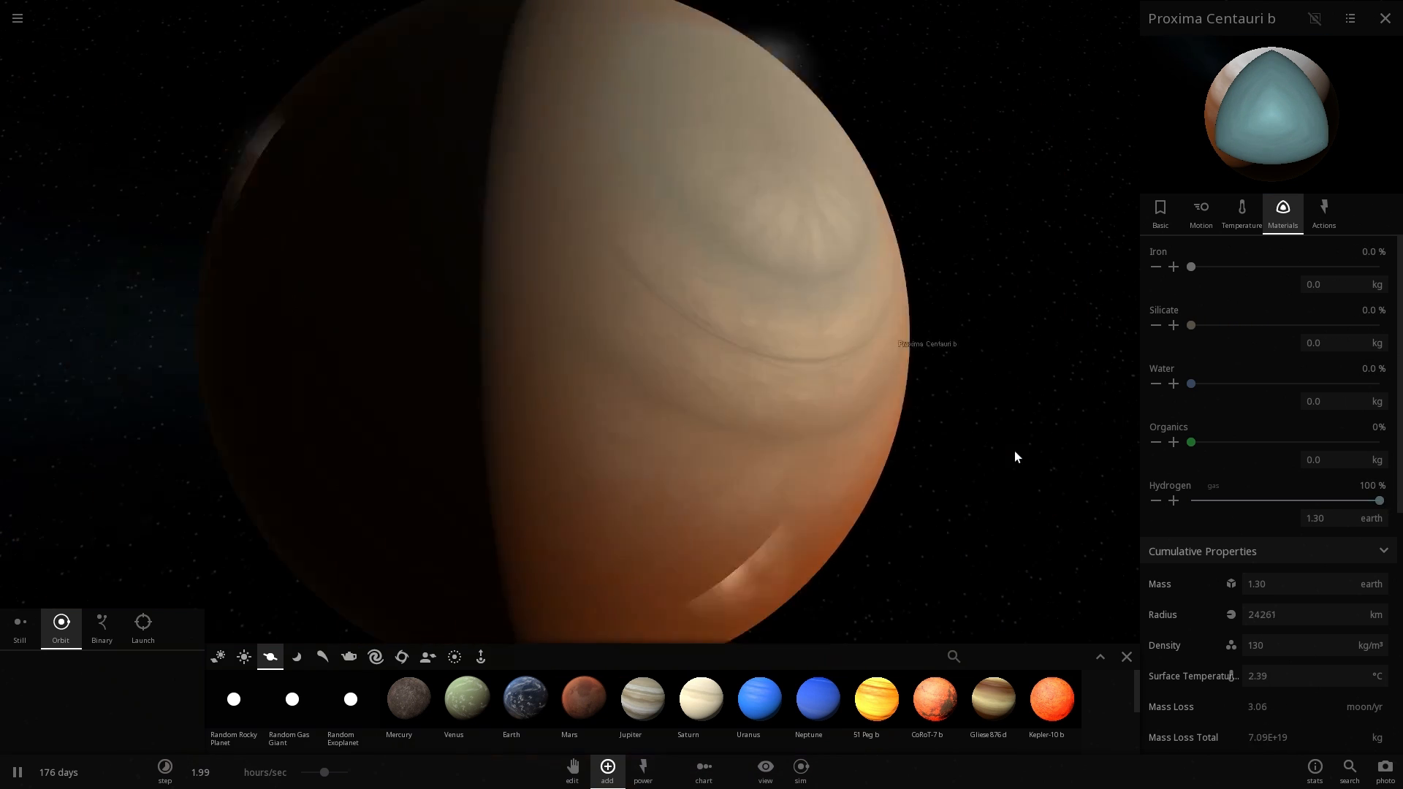
Step: Review the gas giant's basic and cumulative properties: radius about 24286 km, Earth similarity 0.353
{"action": "left_click", "coordinate": [1160, 209]}
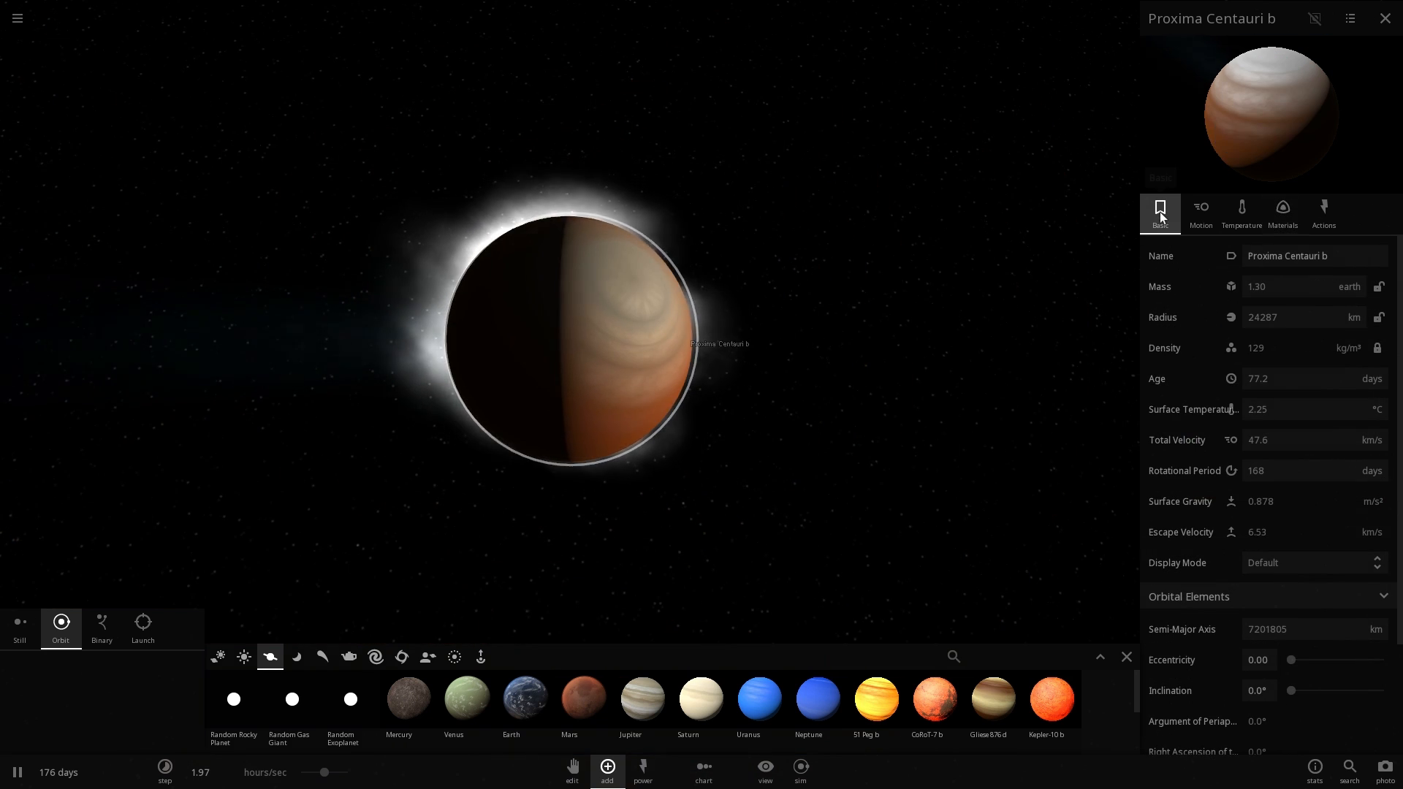
{"action": "mouse_move", "coordinate": [1201, 215]}
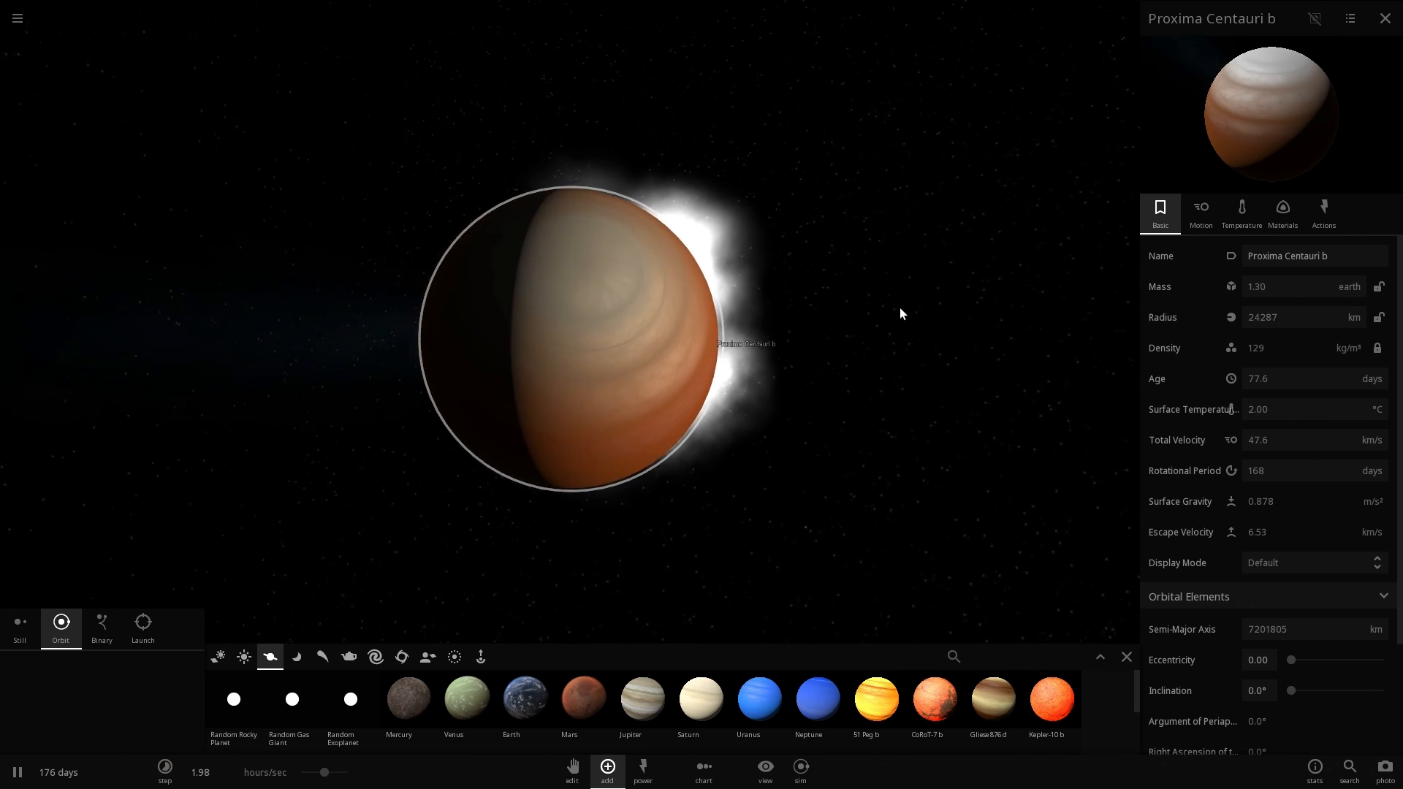
{"action": "mouse_move", "coordinate": [530, 704]}
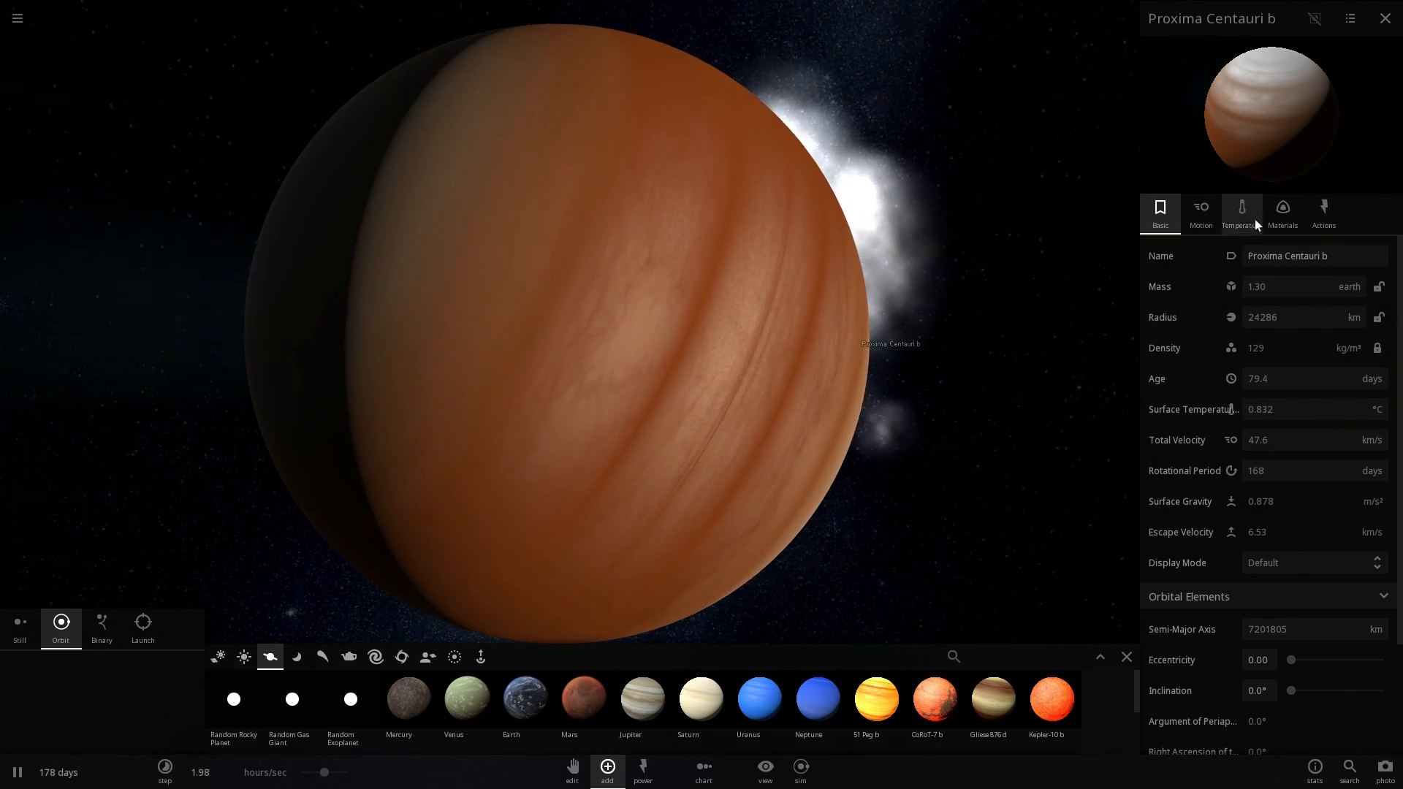
{"action": "left_click", "coordinate": [1283, 210]}
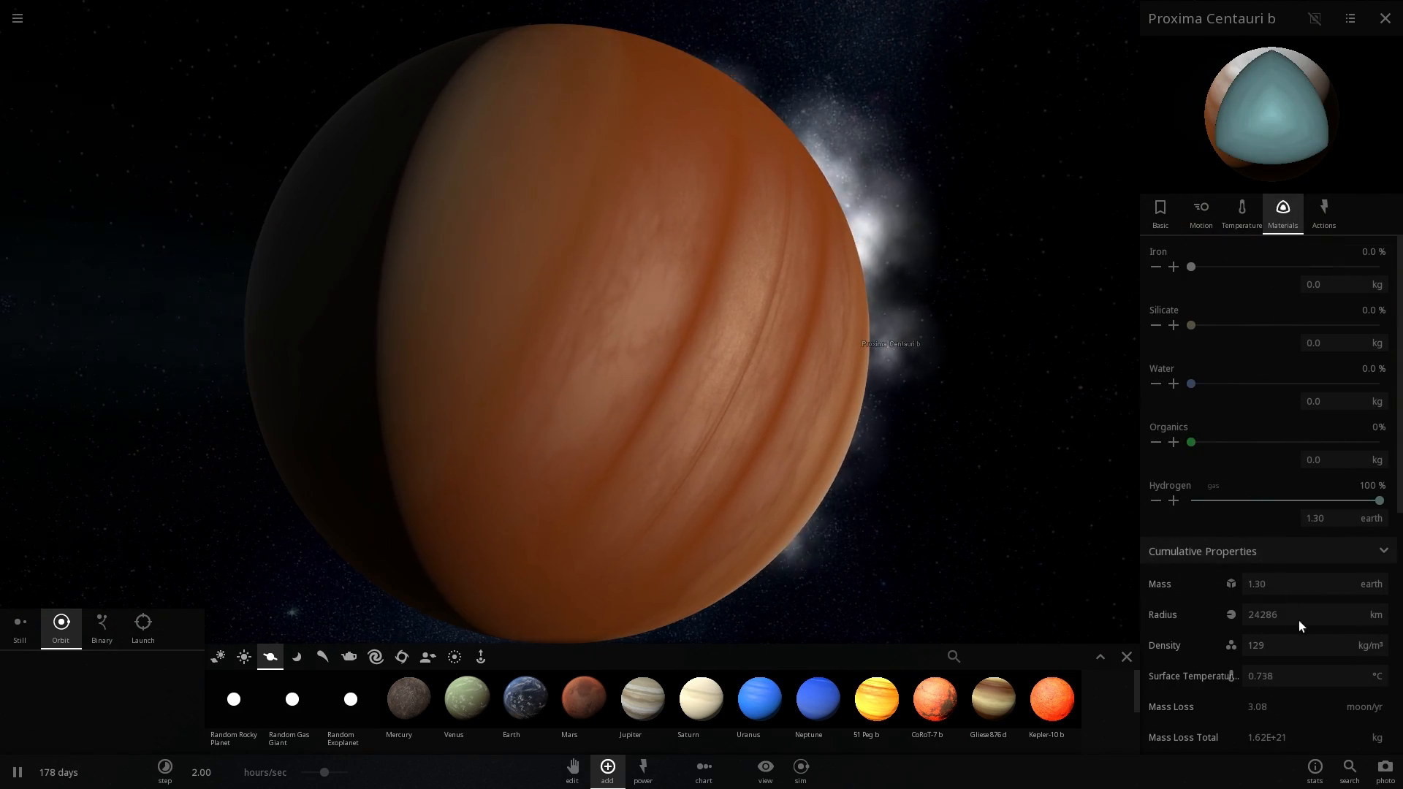
{"action": "scroll", "scroll_direction": "down", "scroll_amount": 3}
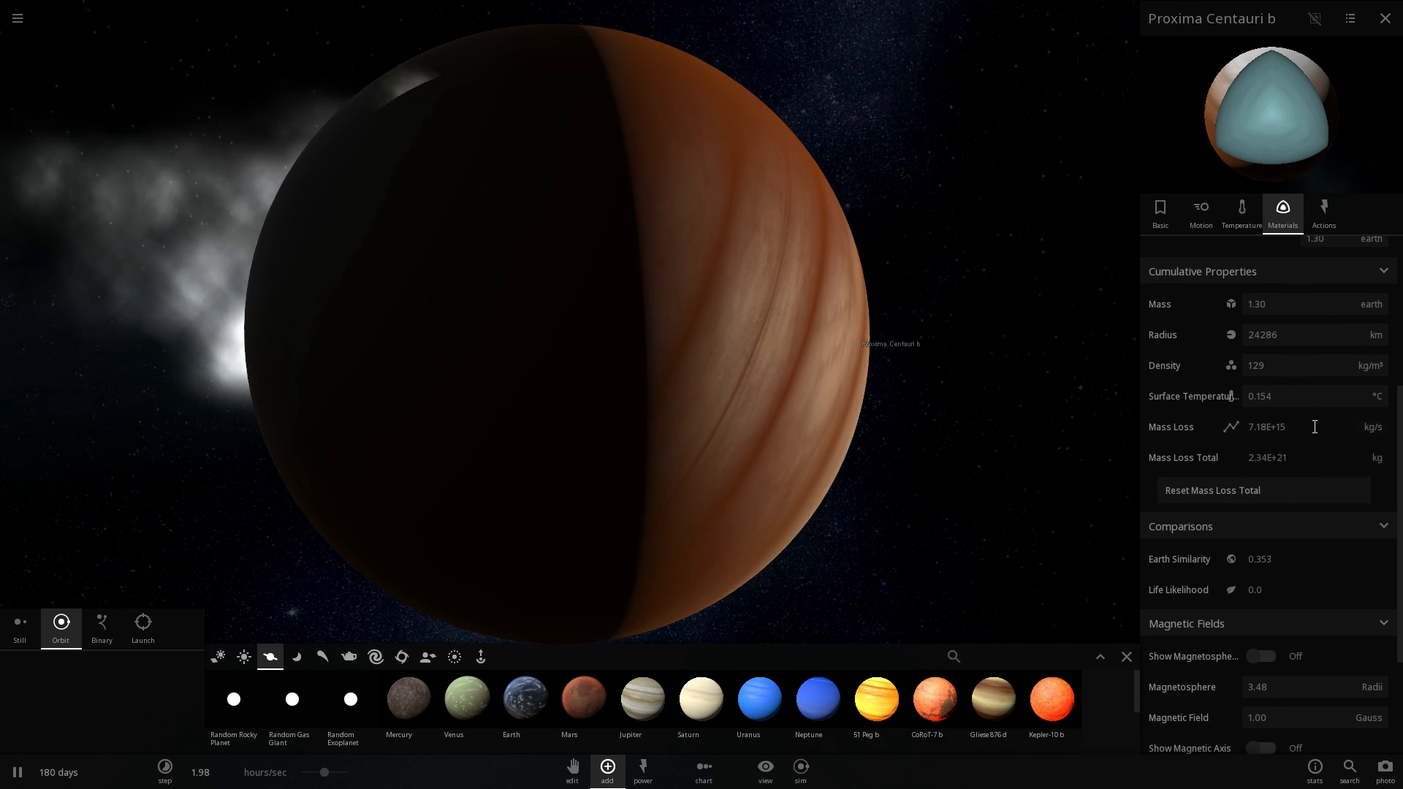
{"action": "mouse_move", "coordinate": [1231, 427]}
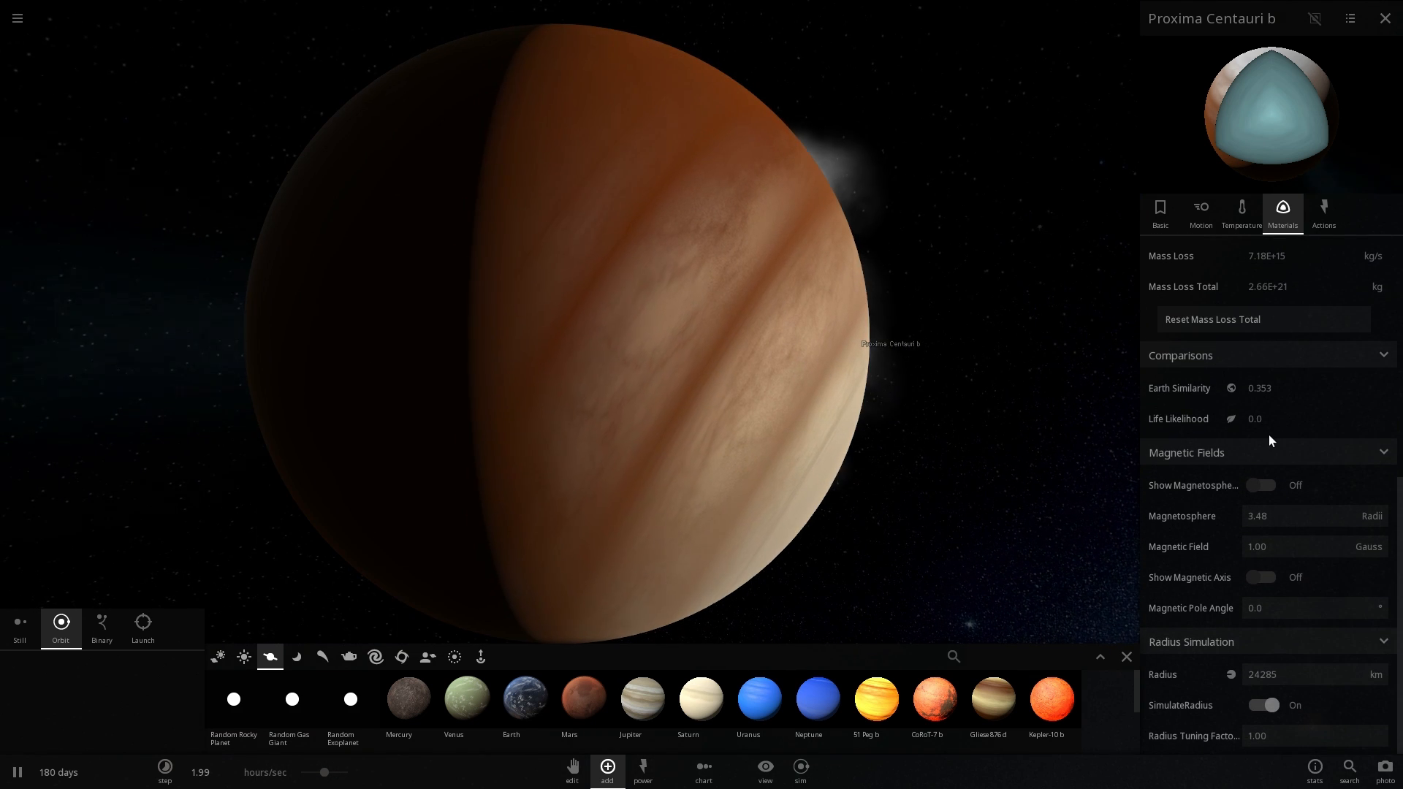
Step: Show the magnetosphere again and view the gas giant from afar on its orbit around Proxima Centauri
{"action": "left_click", "coordinate": [1260, 485]}
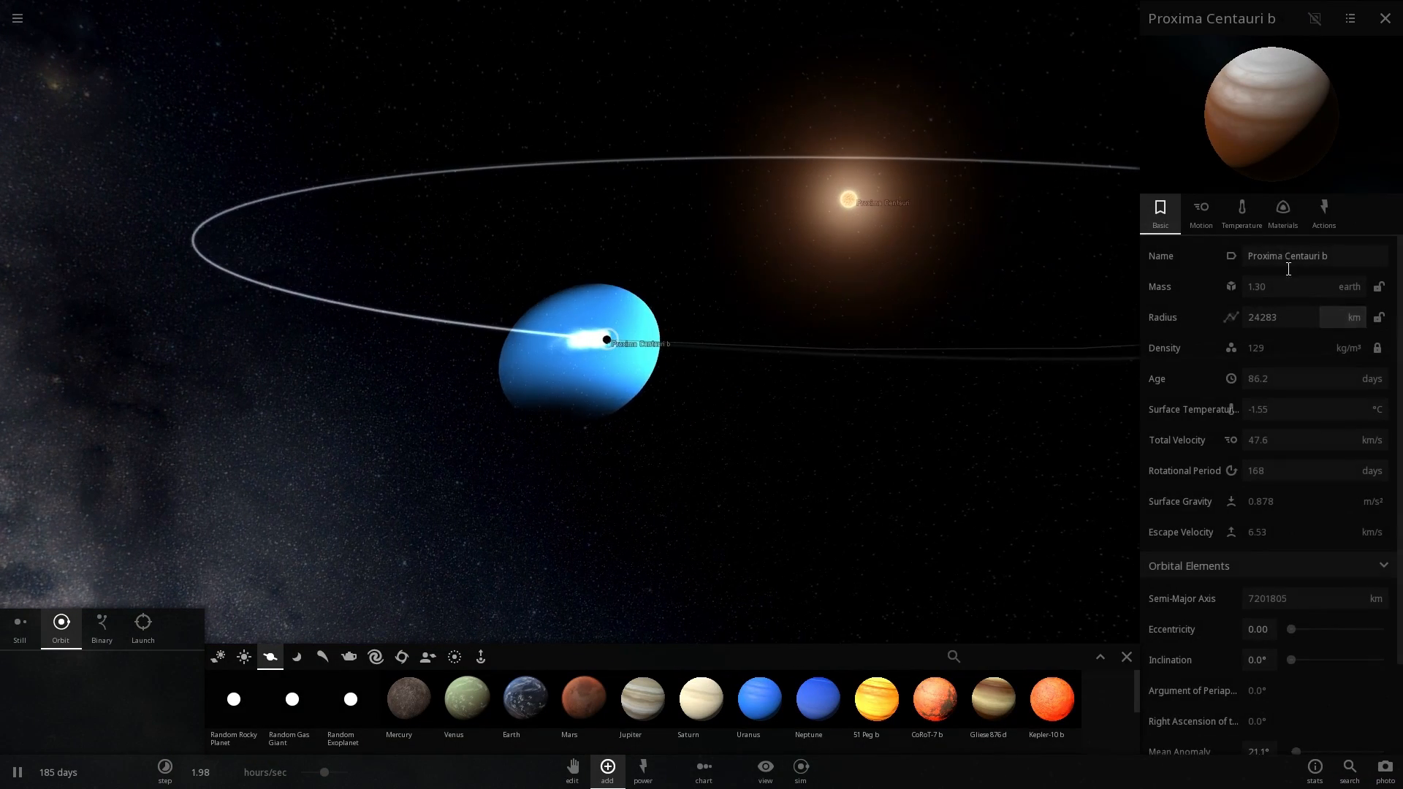
{"action": "left_click", "coordinate": [1283, 210]}
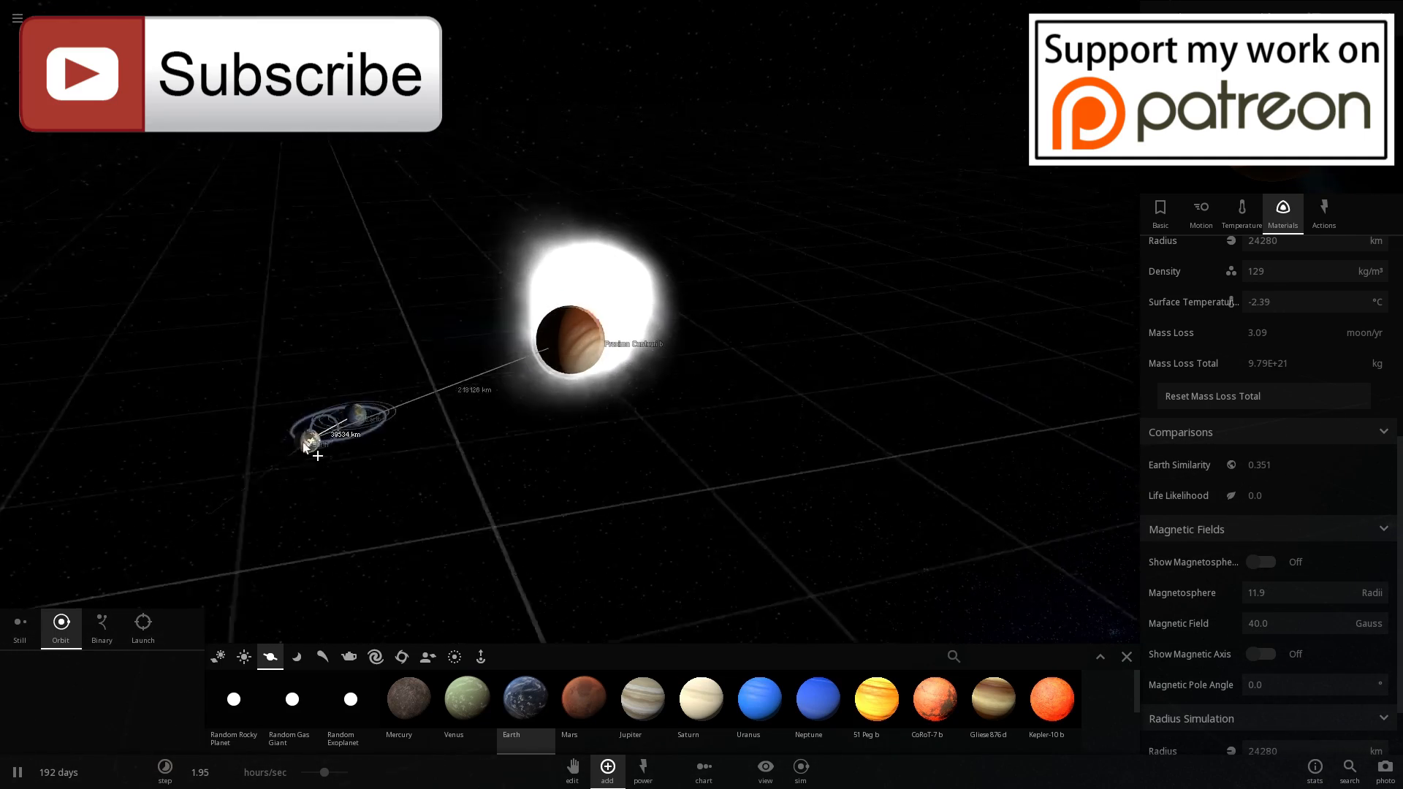
{"action": "mouse_move", "coordinate": [468, 697]}
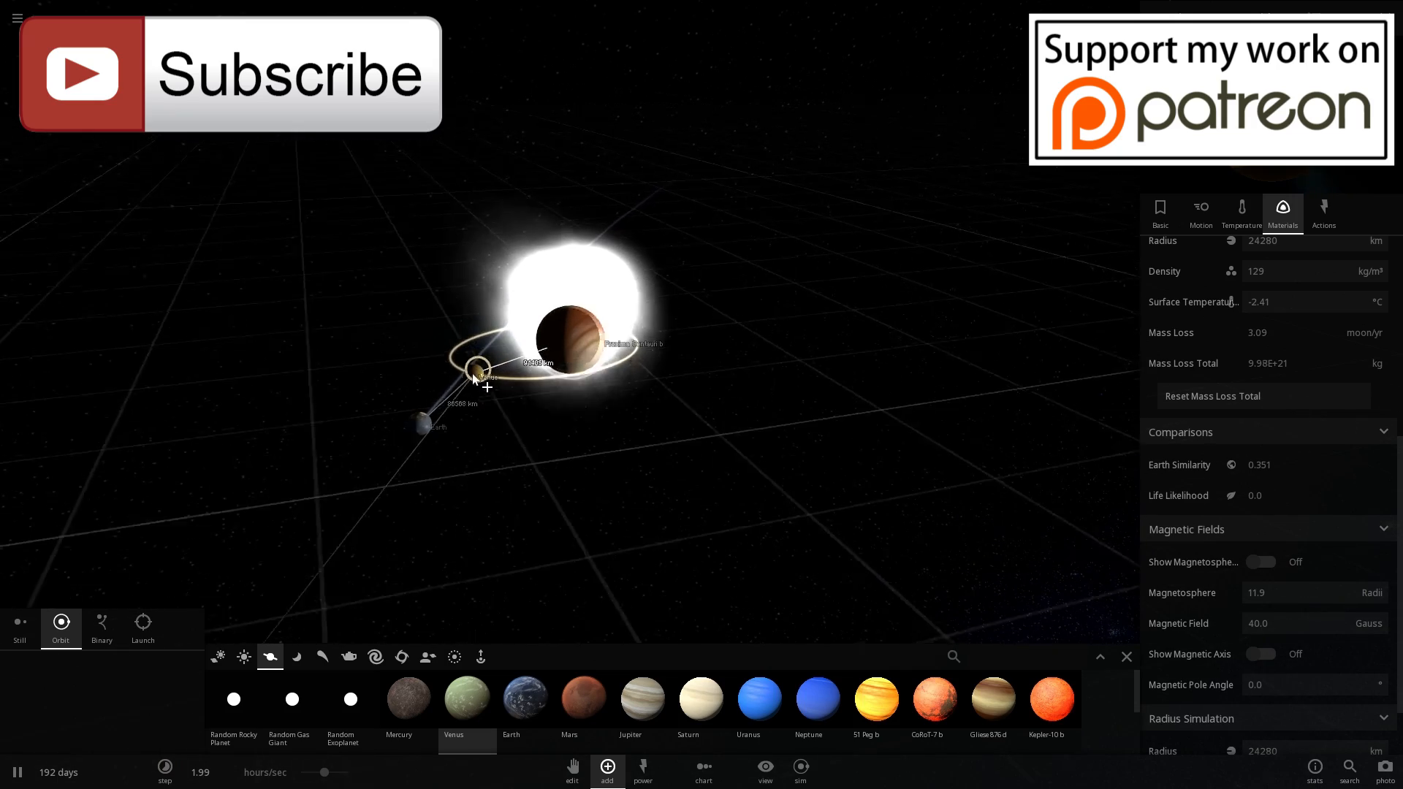
{"action": "mouse_move", "coordinate": [410, 708]}
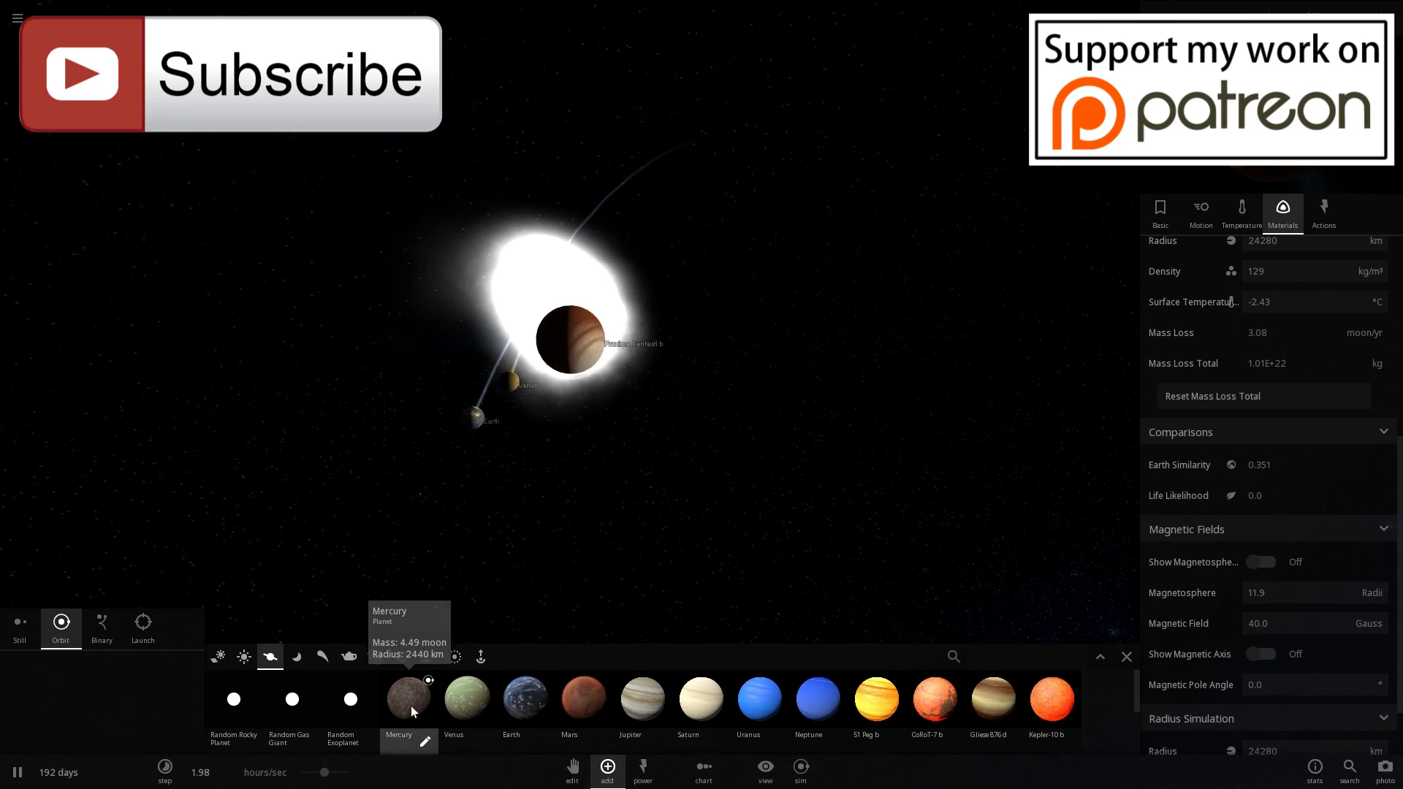